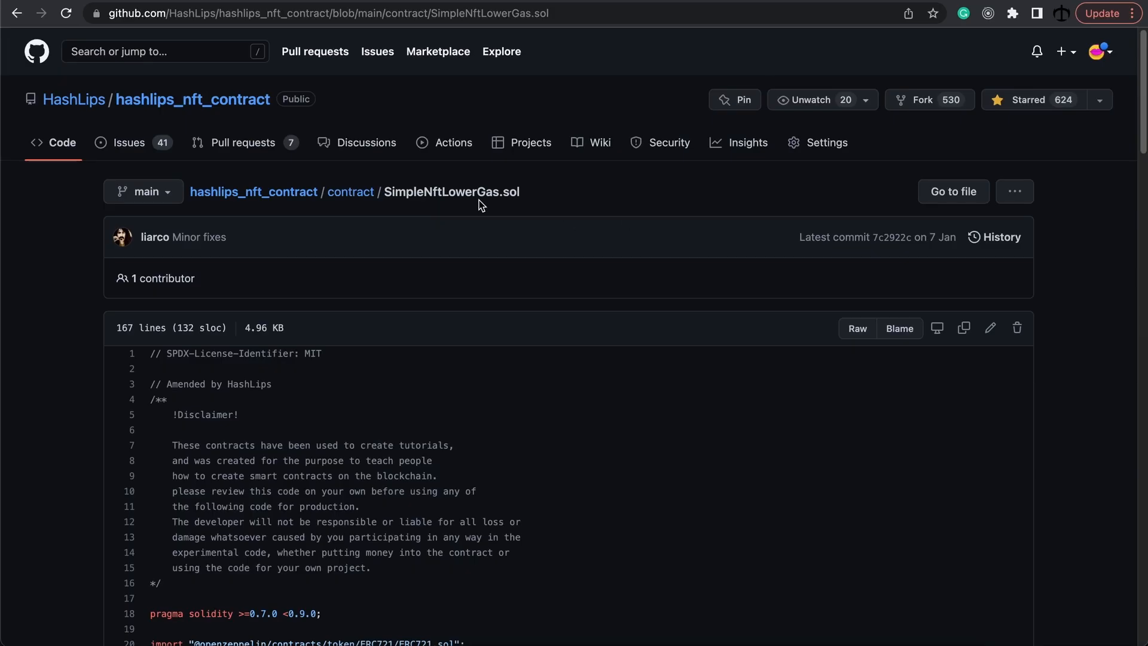
{"action": "mouse_move", "coordinate": [559, 192]}
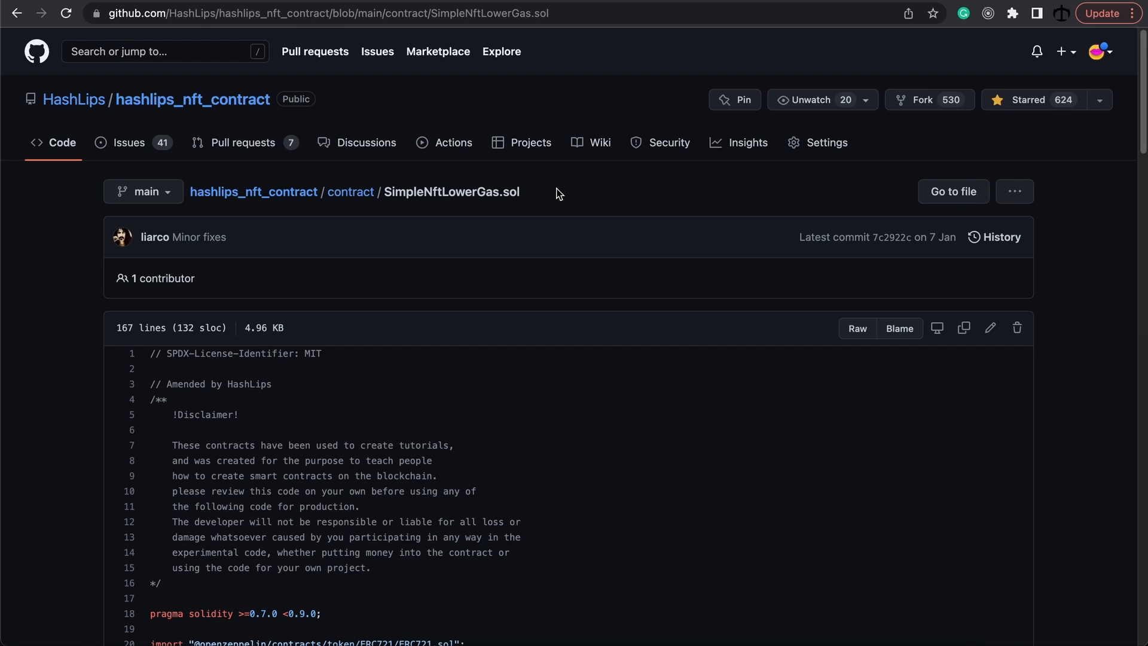
{"action": "mouse_move", "coordinate": [551, 190]}
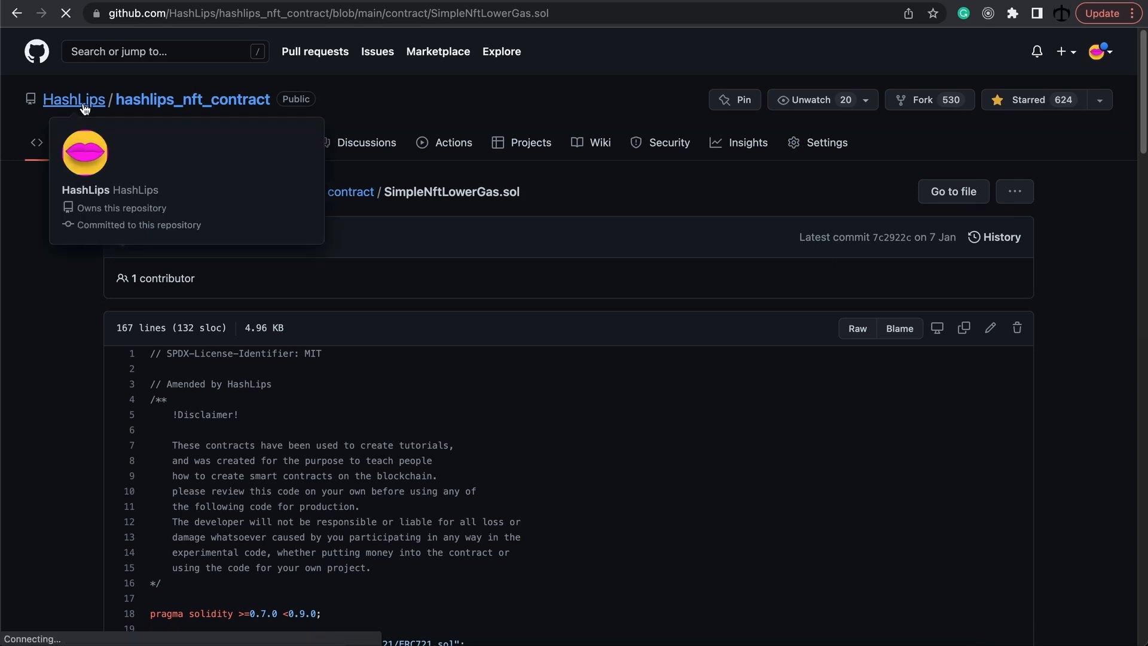
Navigate to SimpleNftLowerGas.sol in HashLips' hashlips_nft_contract repo and copy its raw source.
{"action": "left_click", "coordinate": [73, 99]}
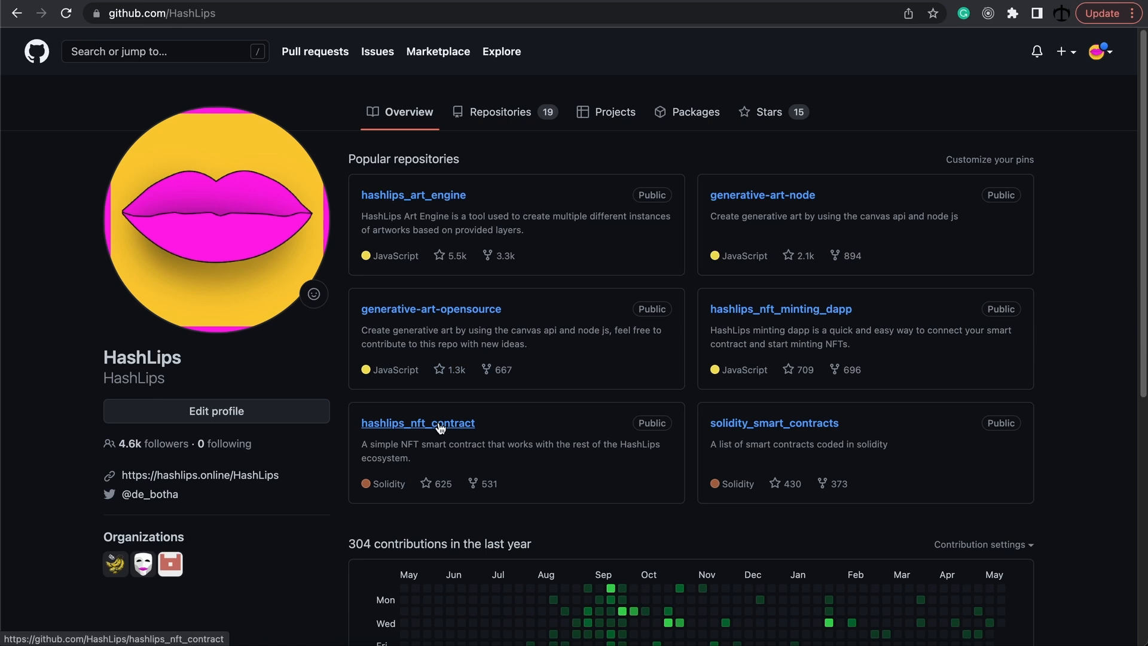
{"action": "left_click", "coordinate": [417, 422]}
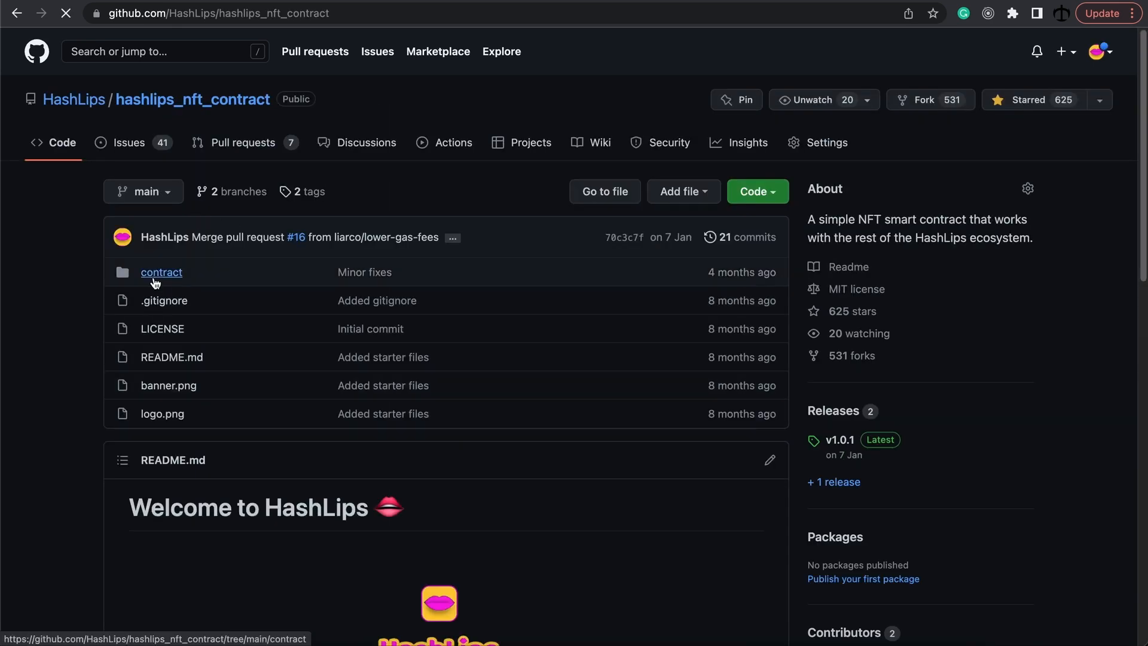
{"action": "left_click", "coordinate": [161, 271]}
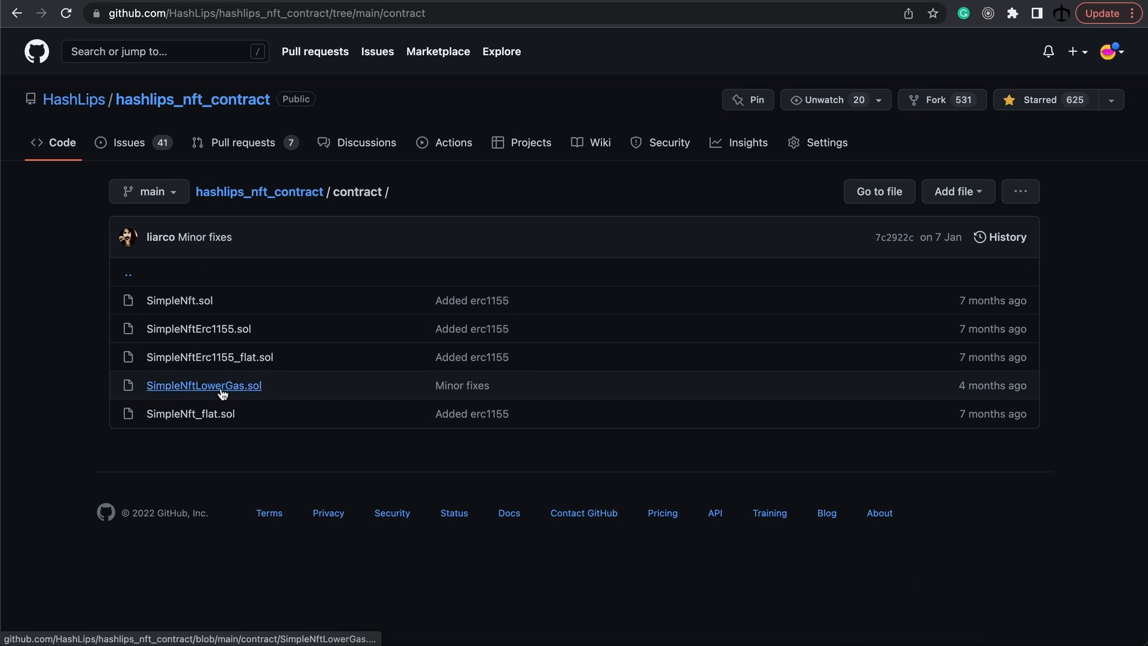
{"action": "left_click", "coordinate": [203, 385]}
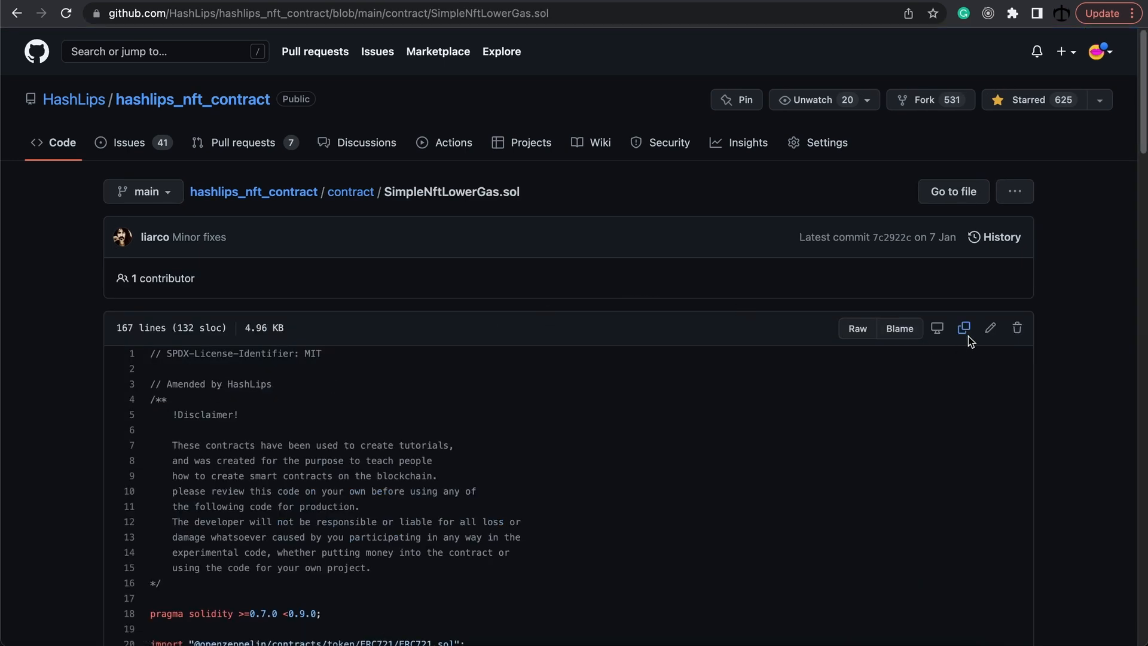
{"action": "left_click", "coordinate": [964, 327]}
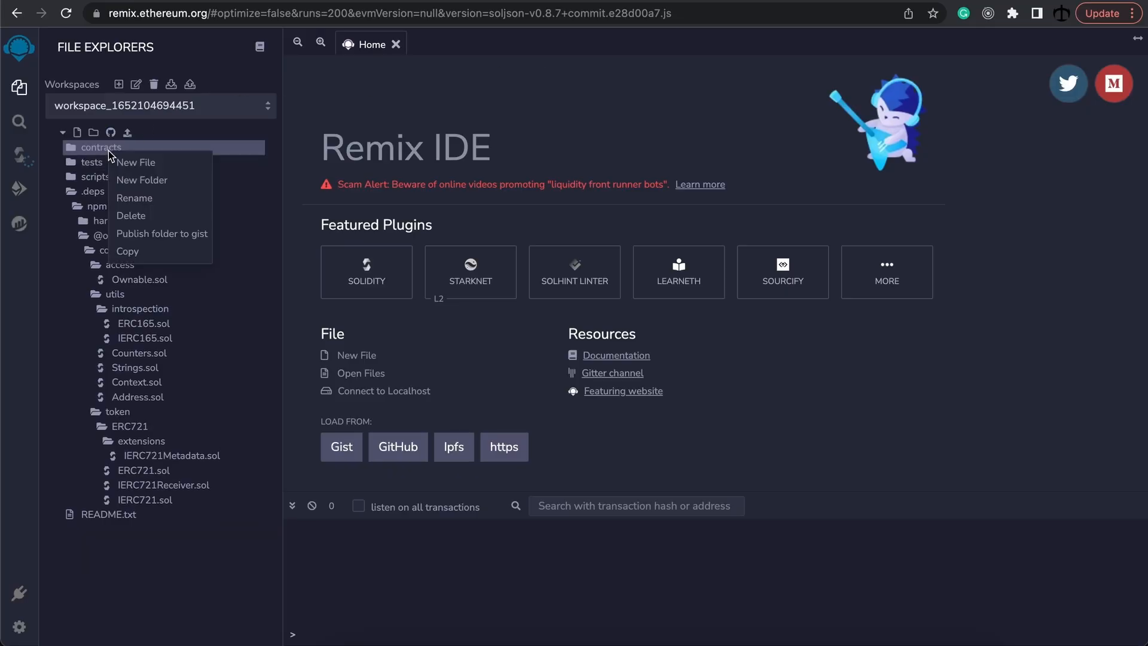
Create a new file named NFTStages inside the contracts folder.
{"action": "left_click", "coordinate": [135, 163]}
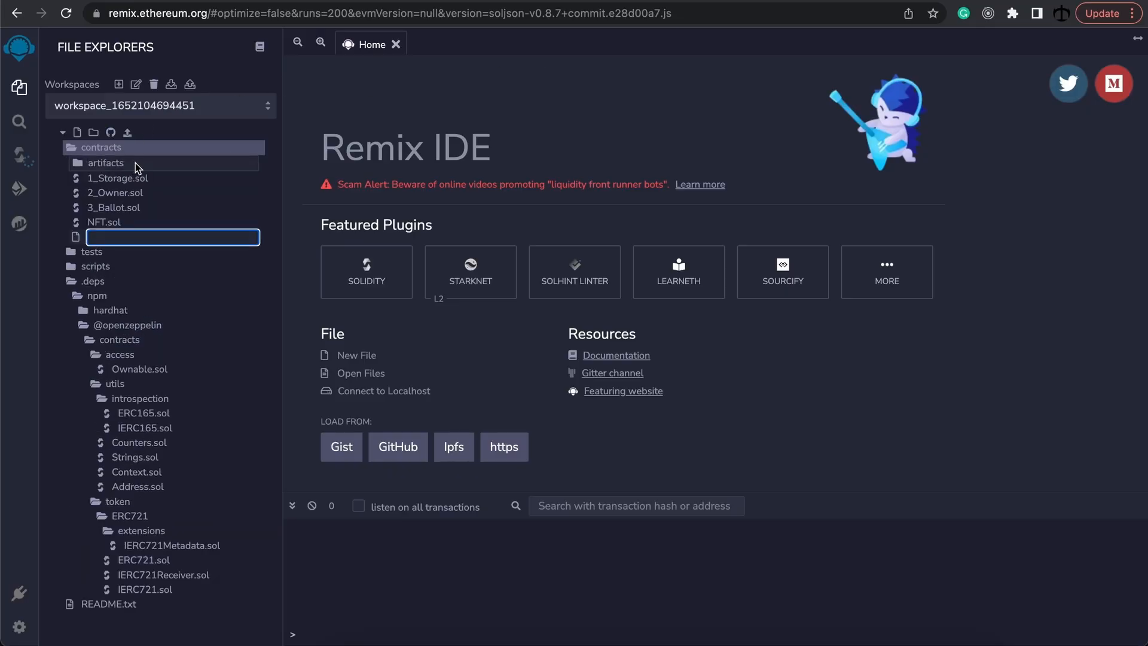
{"action": "type", "text": "NFT"}
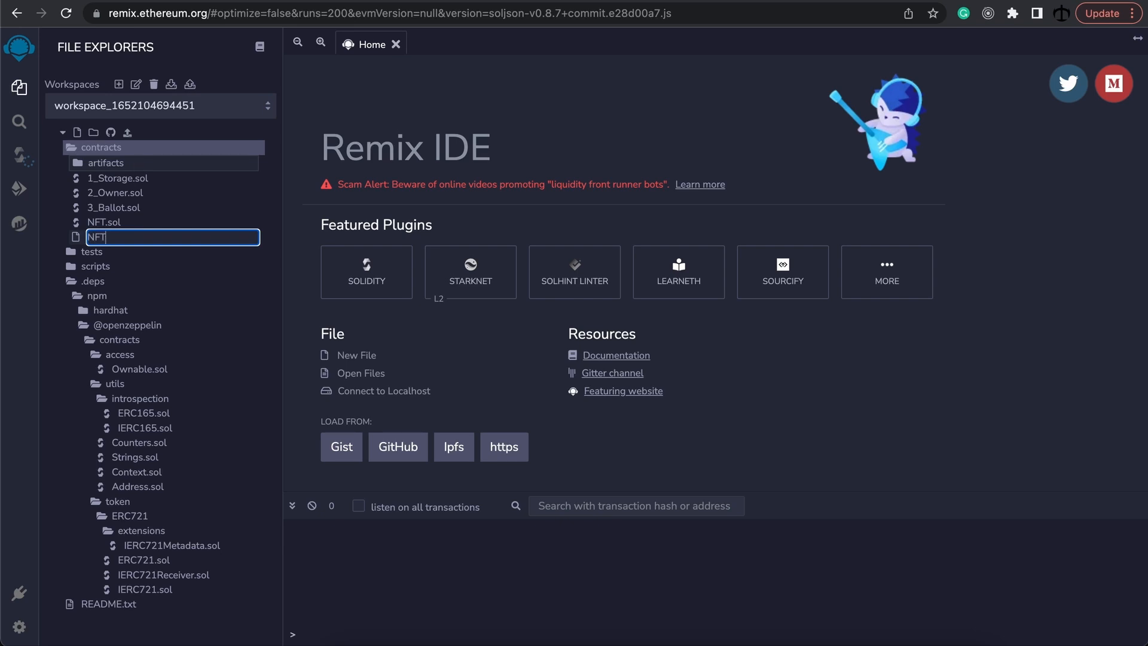
{"action": "type", "text": "Stages"}
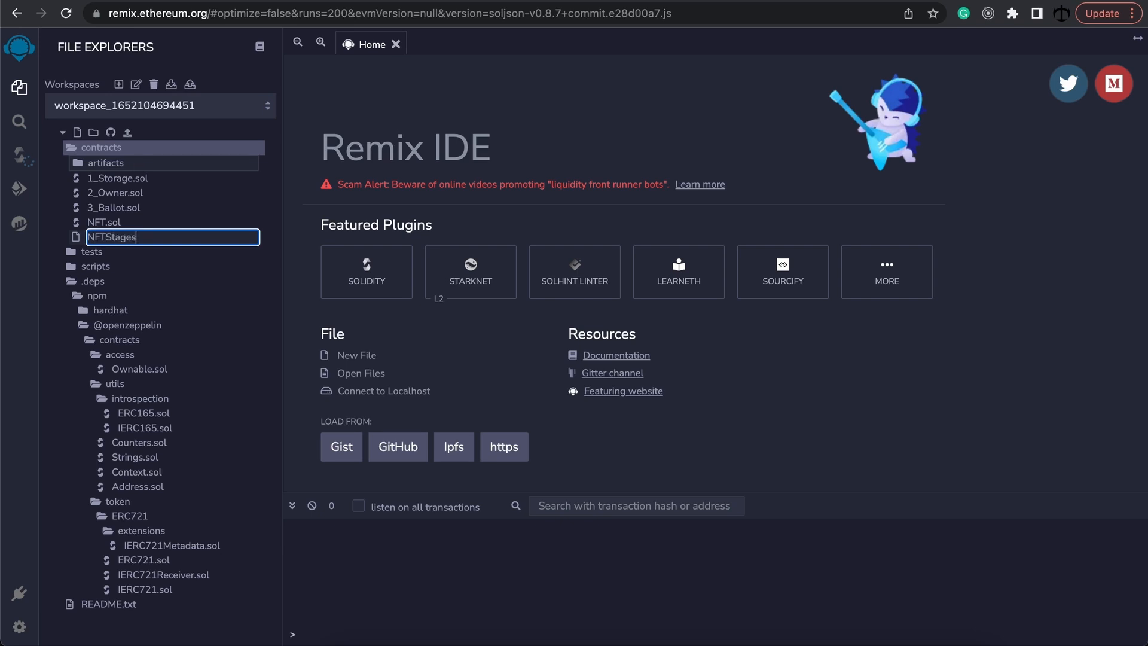
{"action": "key", "text": "Enter"}
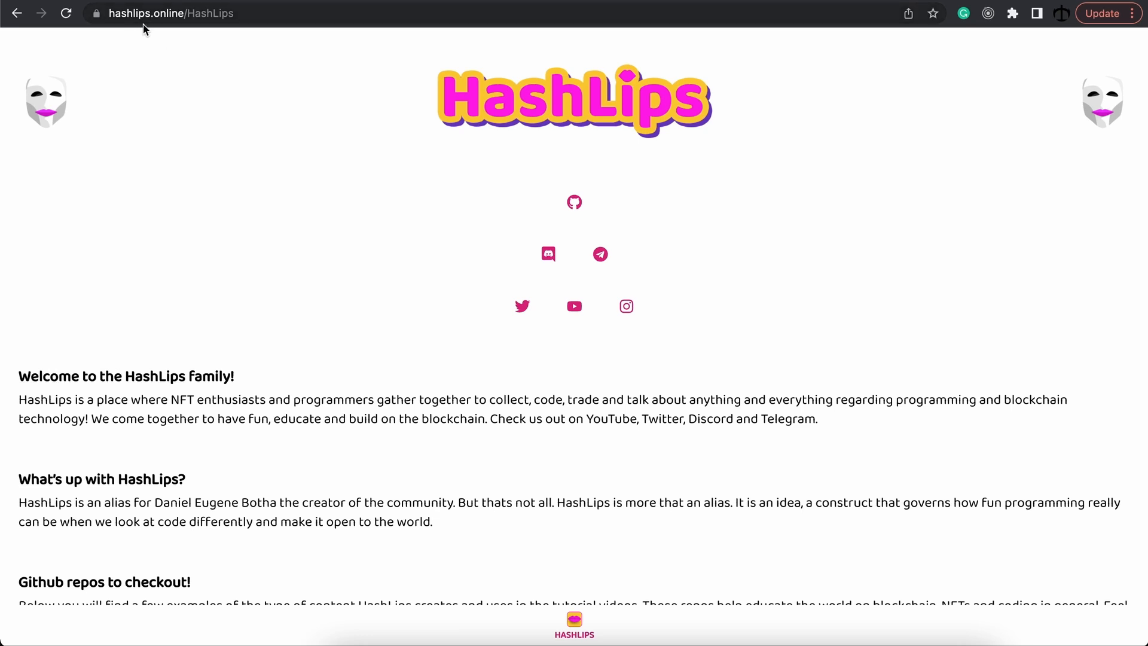
{"action": "mouse_move", "coordinate": [533, 262]}
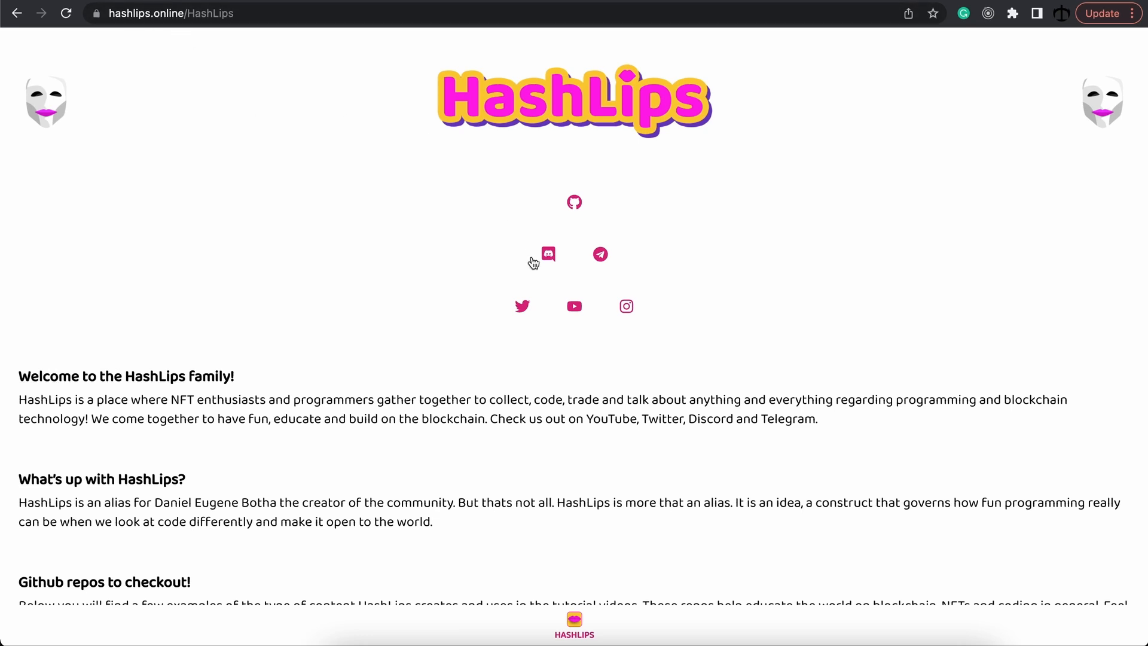
Follow the Discord icon on hashlips.online to the HashLips server invite.
{"action": "left_click", "coordinate": [548, 253]}
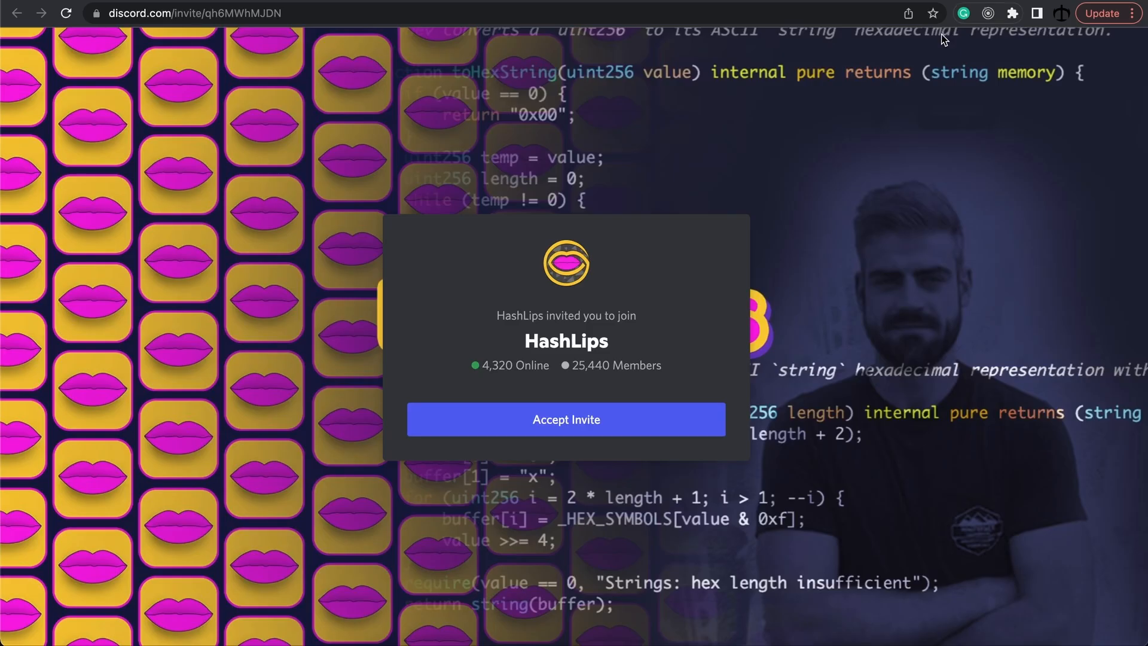
{"action": "mouse_move", "coordinate": [756, 196]}
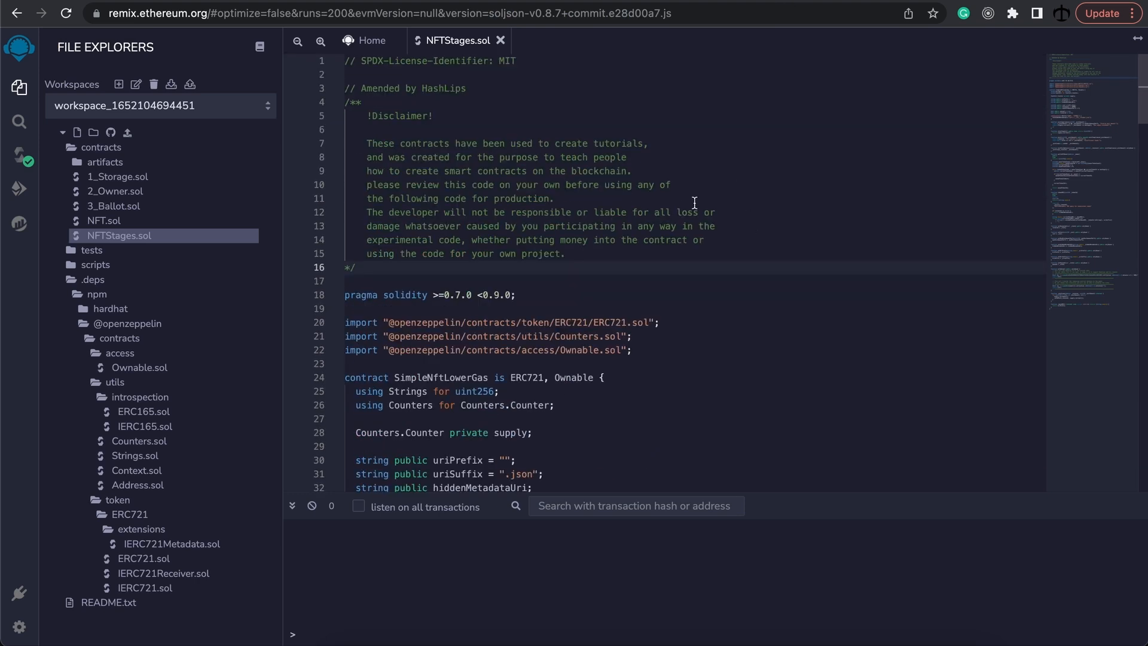
{"action": "scroll", "scroll_direction": "down", "scroll_amount": 3}
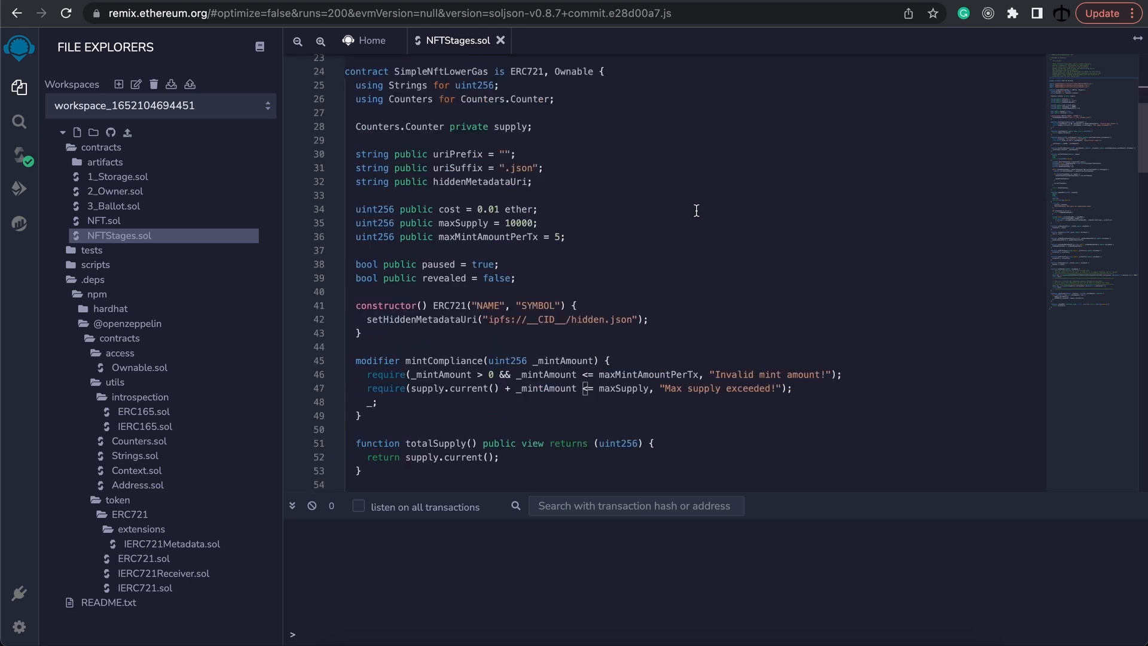
{"action": "left_click", "coordinate": [537, 223]}
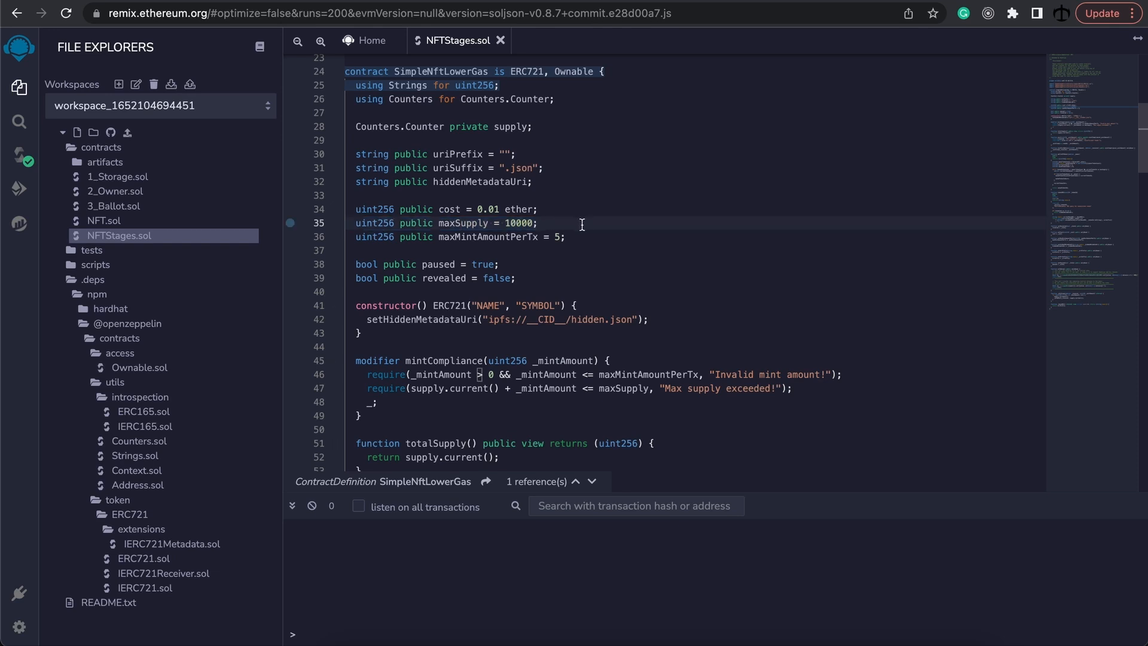
{"action": "mouse_move", "coordinate": [632, 285]}
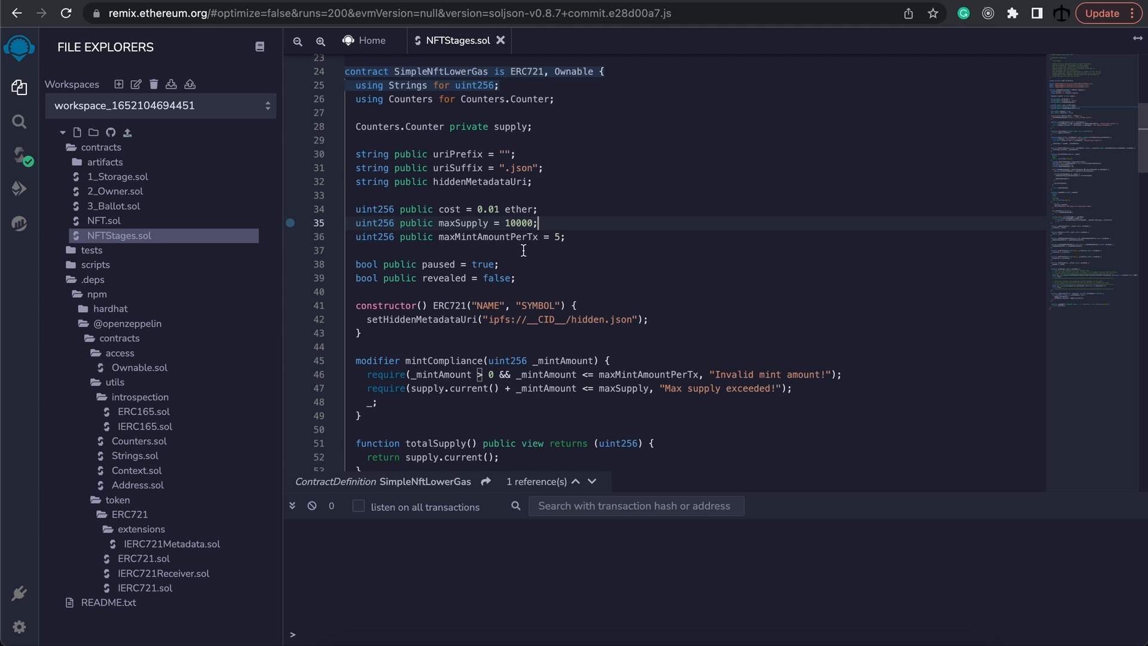
{"action": "mouse_move", "coordinate": [550, 273]}
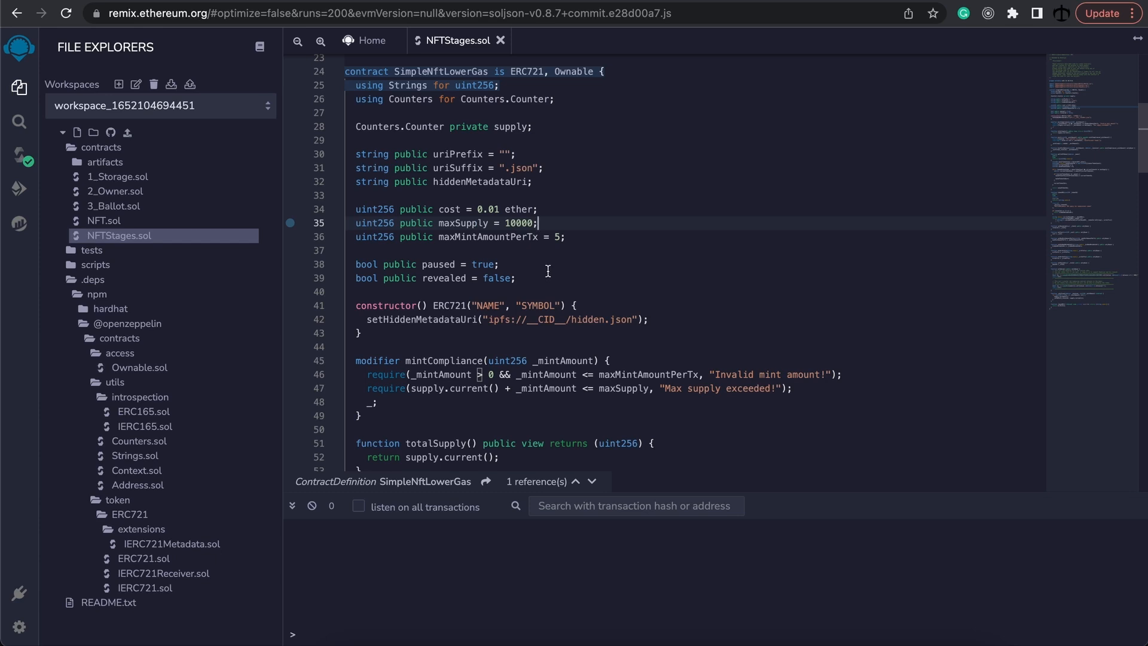
{"action": "mouse_move", "coordinate": [546, 270]}
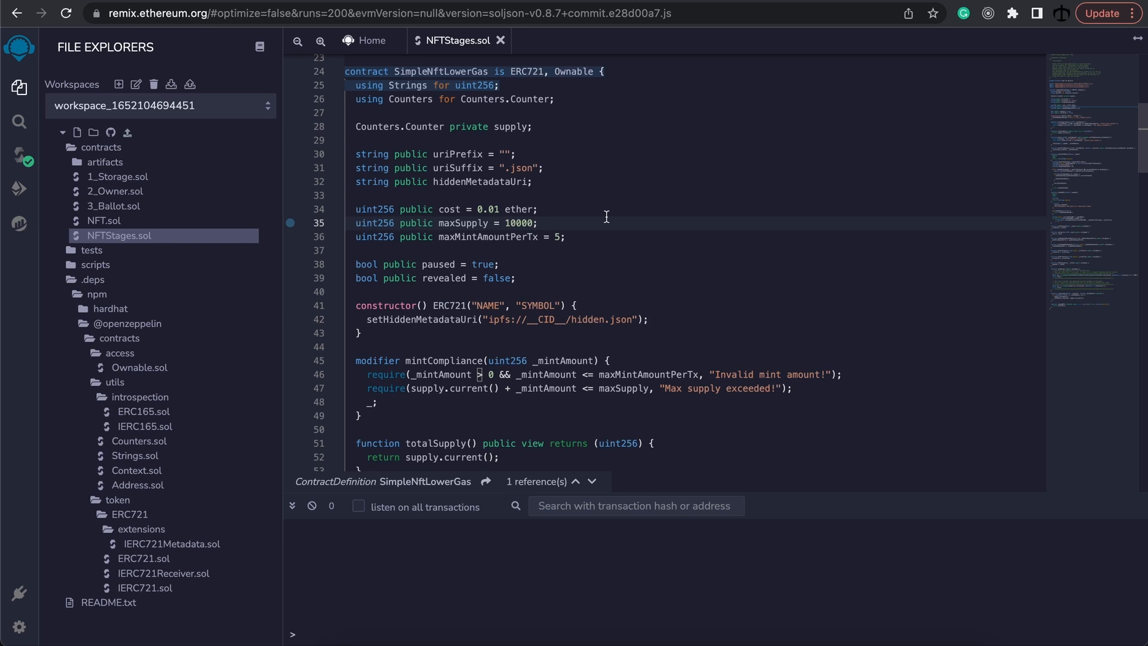
{"action": "mouse_move", "coordinate": [550, 220]}
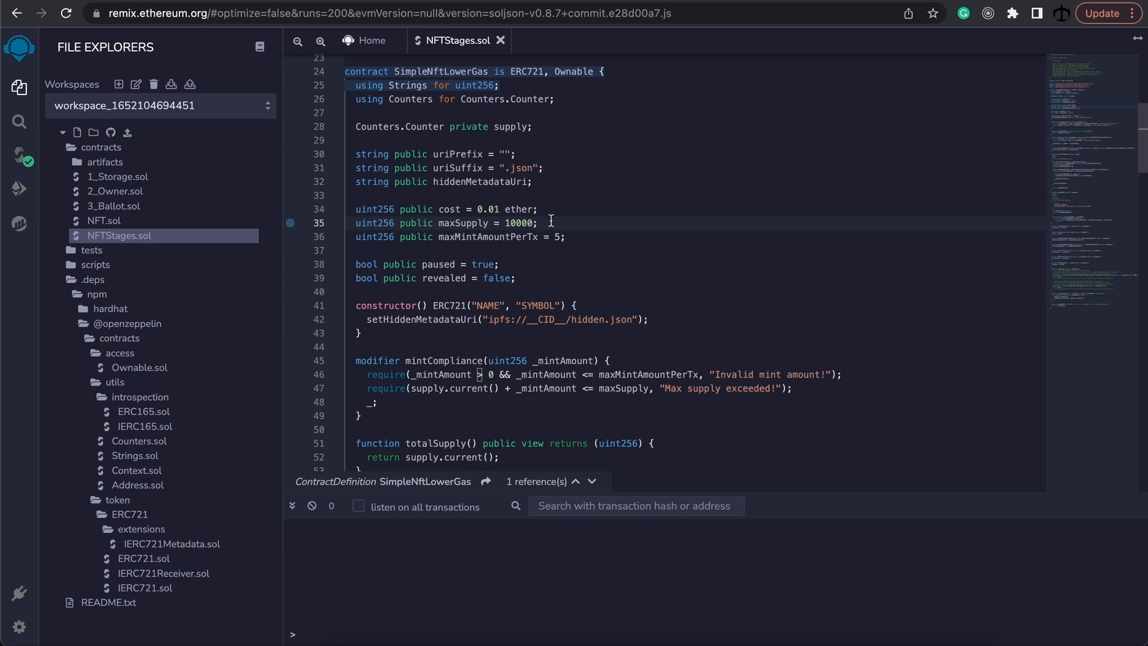
Duplicate the maxSupply line into finalMaxSupply = 10000 and currentMaxSupply = 2000.
{"action": "triple_click", "coordinate": [445, 222]}
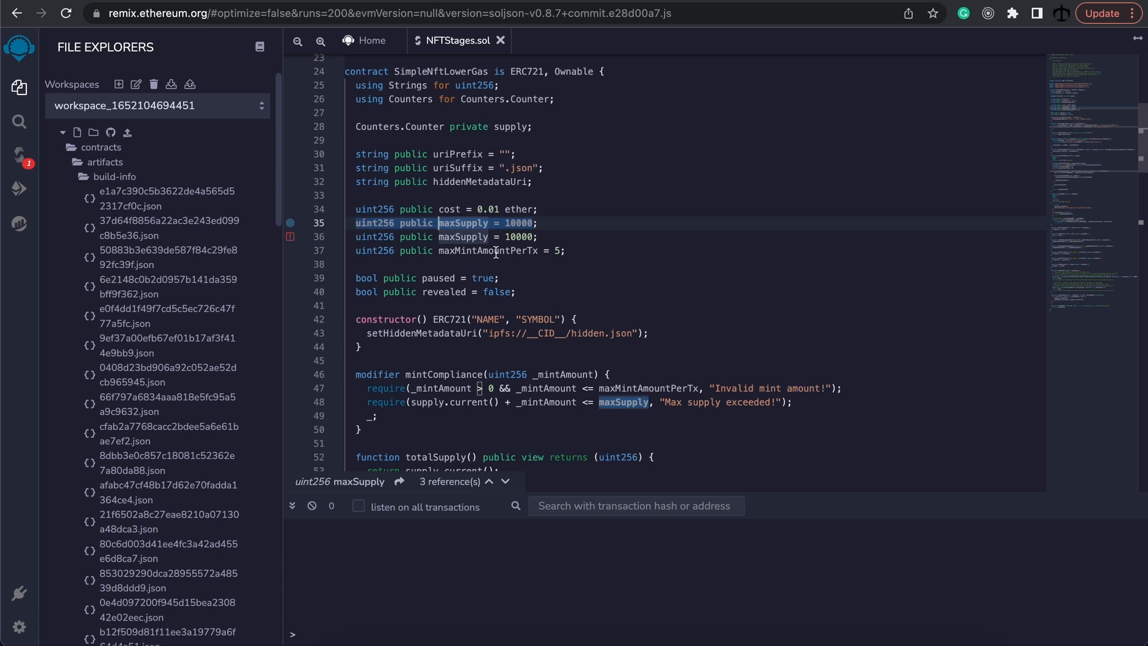
{"action": "type", "text": "finalM"}
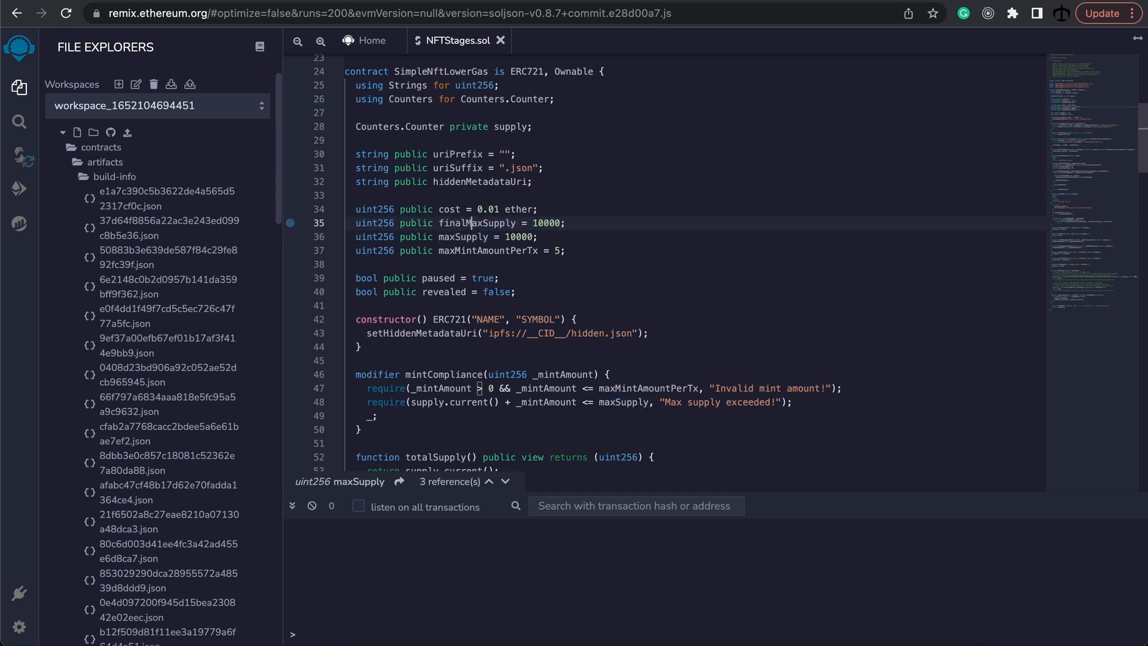
{"action": "double_click", "coordinate": [477, 223]}
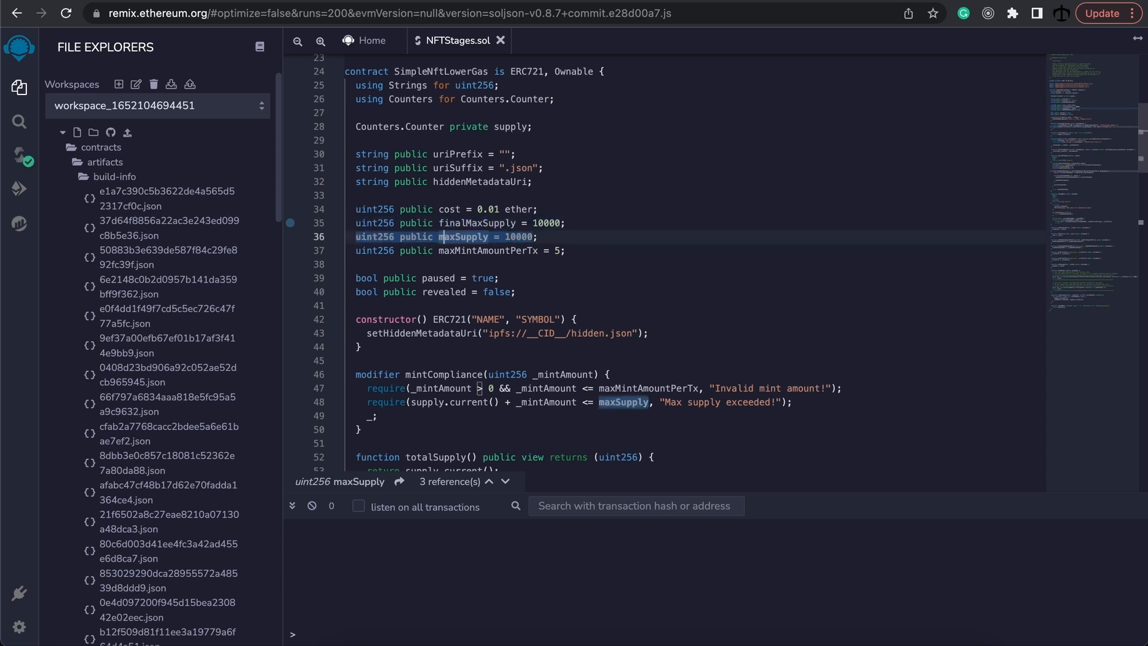
{"action": "type", "text": "M"}
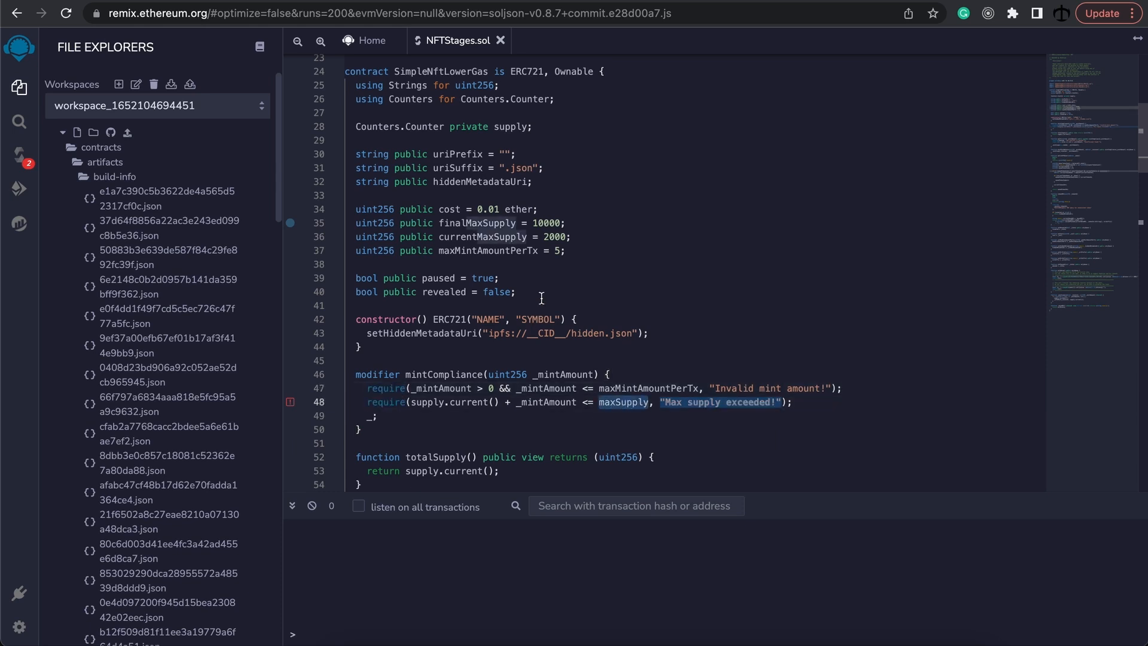
Replace maxSupply with currentMaxSupply in the mint supply check and walletOfOwner loop.
{"action": "double_click", "coordinate": [482, 237]}
{"action": "type", "text": "currentM"}
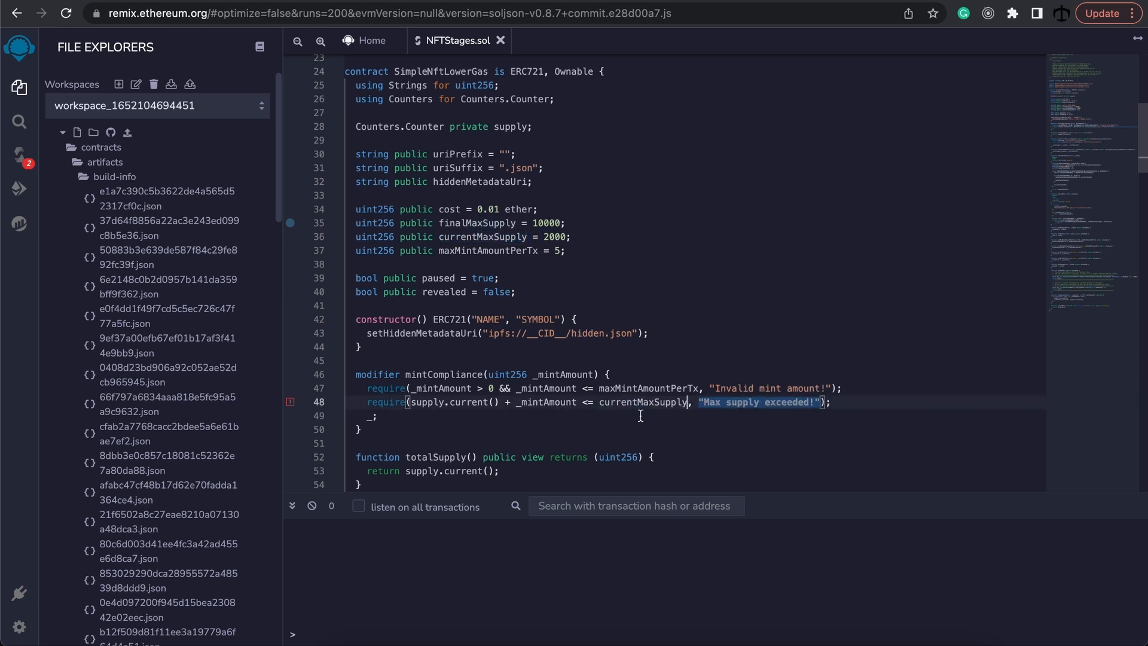
{"action": "scroll", "scroll_direction": "down", "scroll_amount": 3}
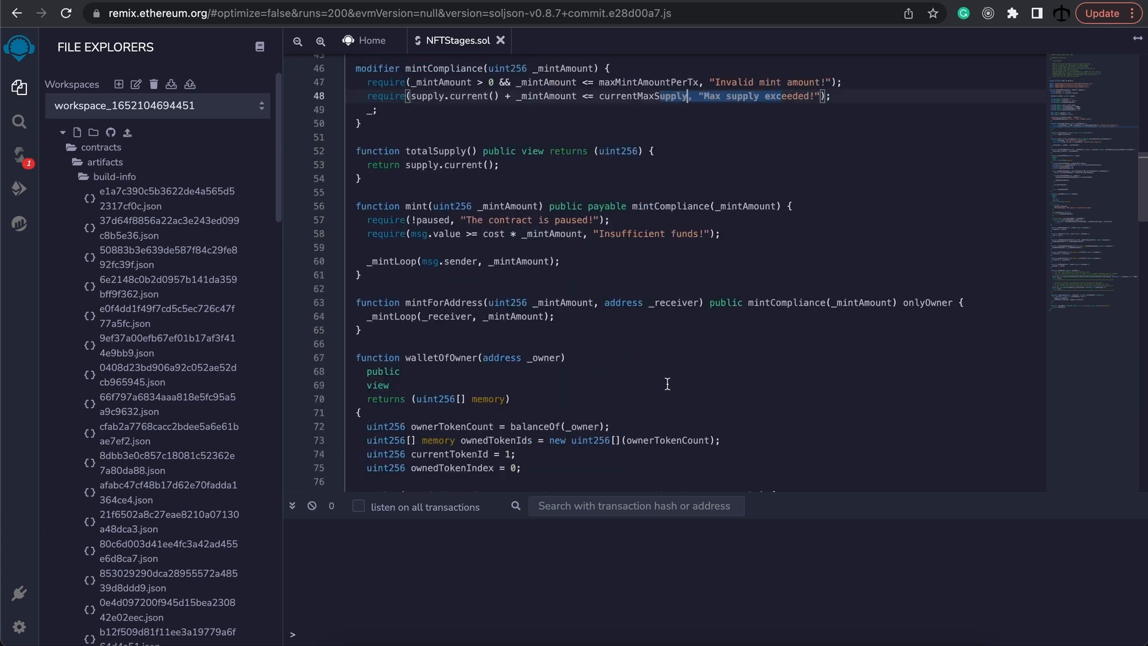
{"action": "scroll", "scroll_direction": "down", "scroll_amount": 3}
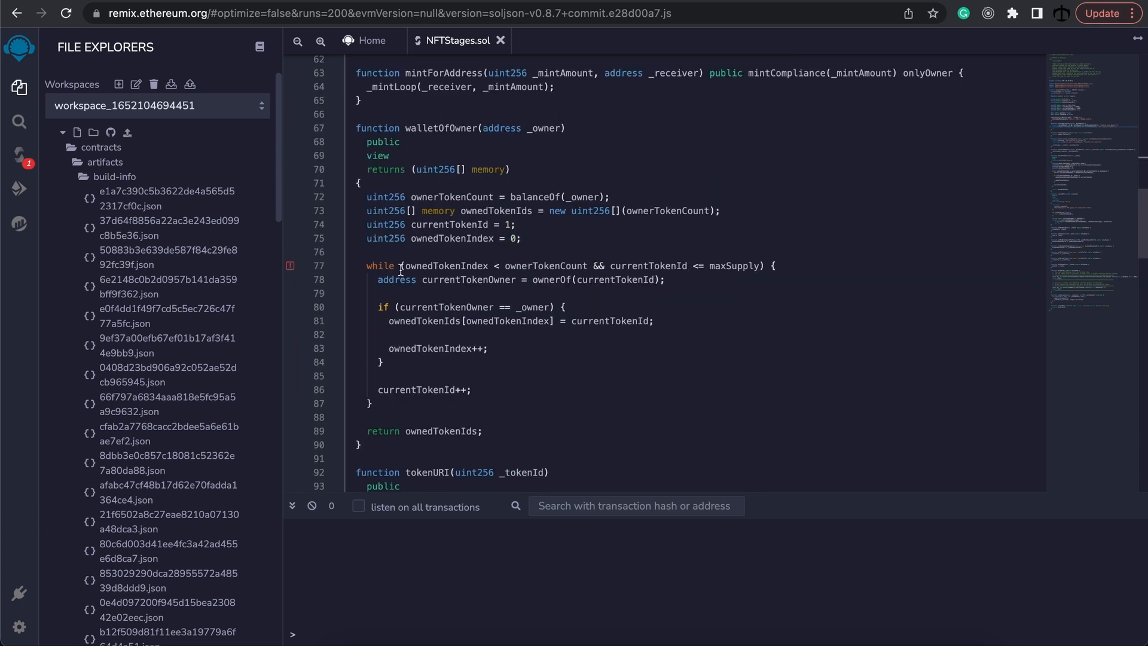
{"action": "mouse_move", "coordinate": [658, 265]}
{"action": "type", "text": "currentM"}
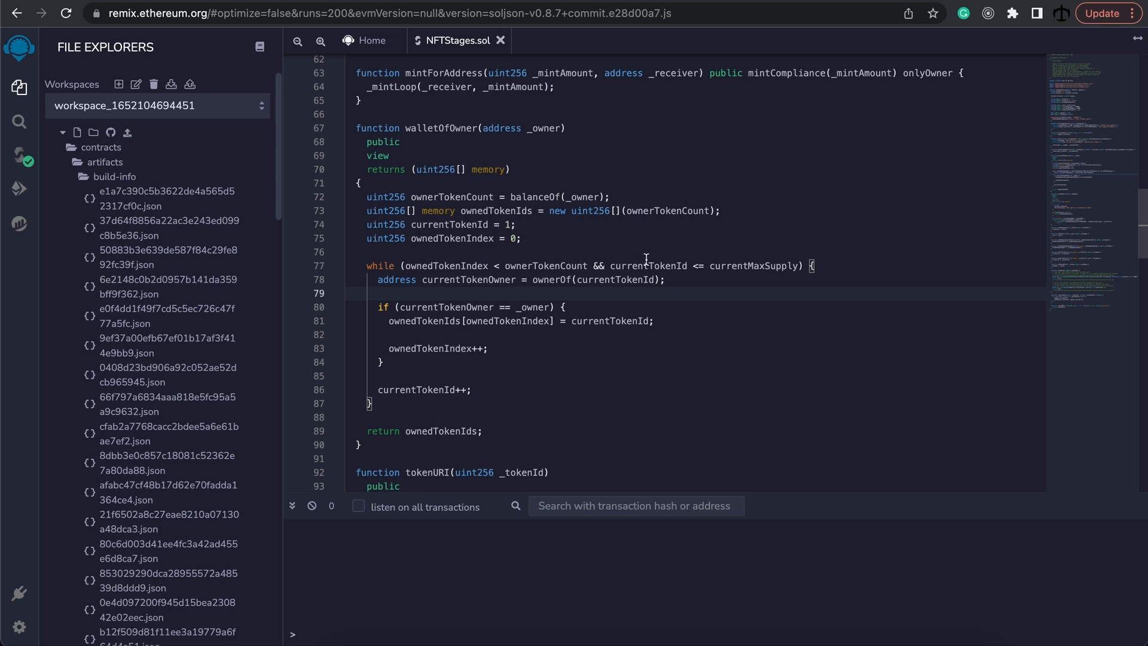
{"action": "scroll", "scroll_direction": "down", "scroll_amount": 3}
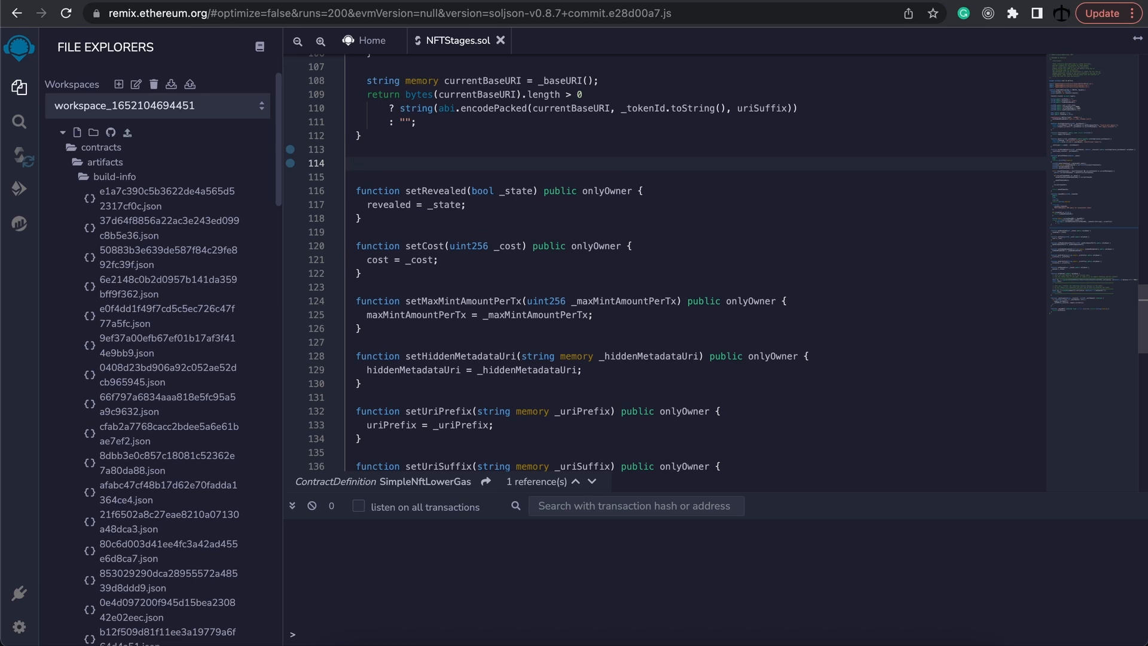
Write setCurrentMaxSupply(uint256 _supply) public onlyOwner assigning currentMaxSupply = _supply.
{"action": "type", "text": "function setCurrentMaxSupply"}
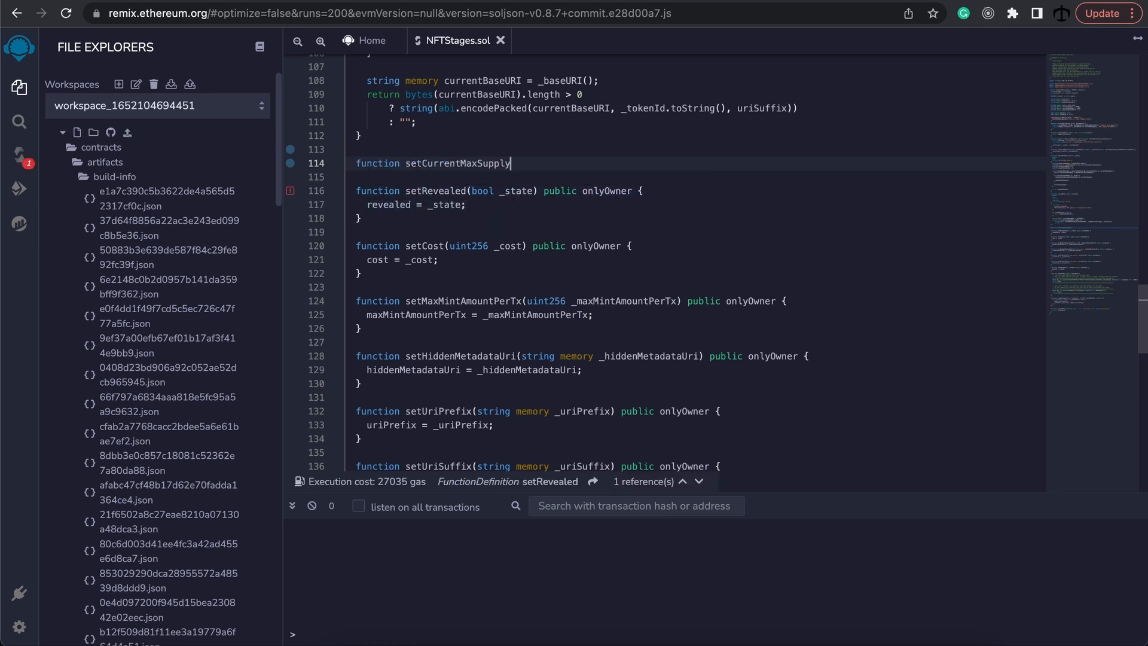
{"action": "type", "text": "()"}
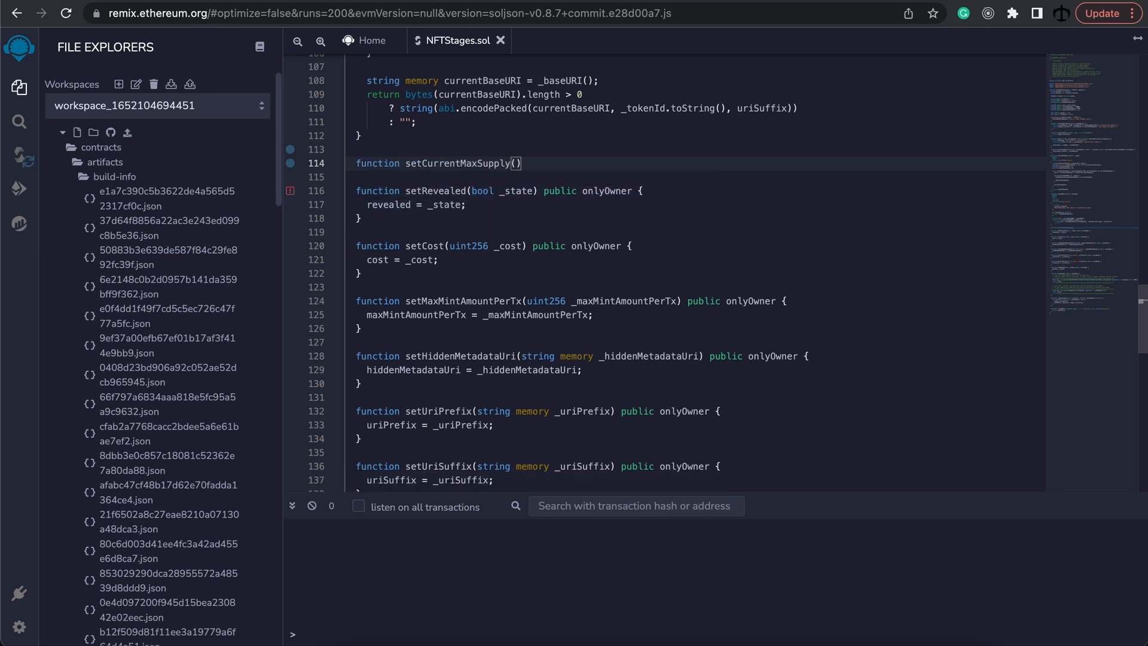
{"action": "type", "text": "uint256 _supply"}
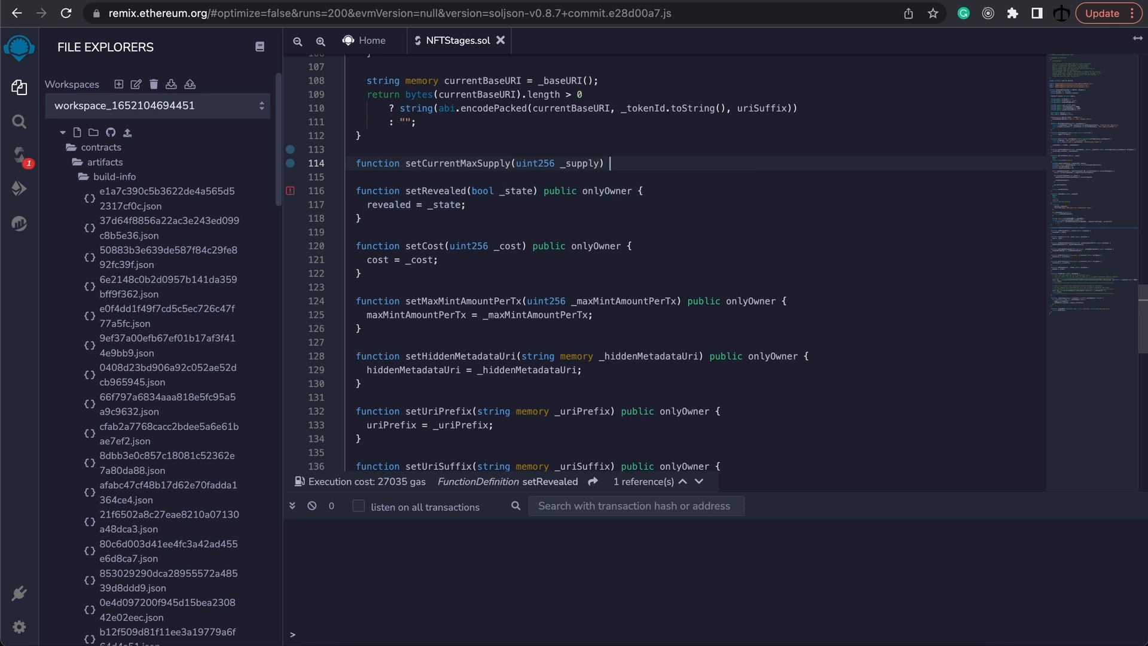
{"action": "type", "text": "public onlyOwner"}
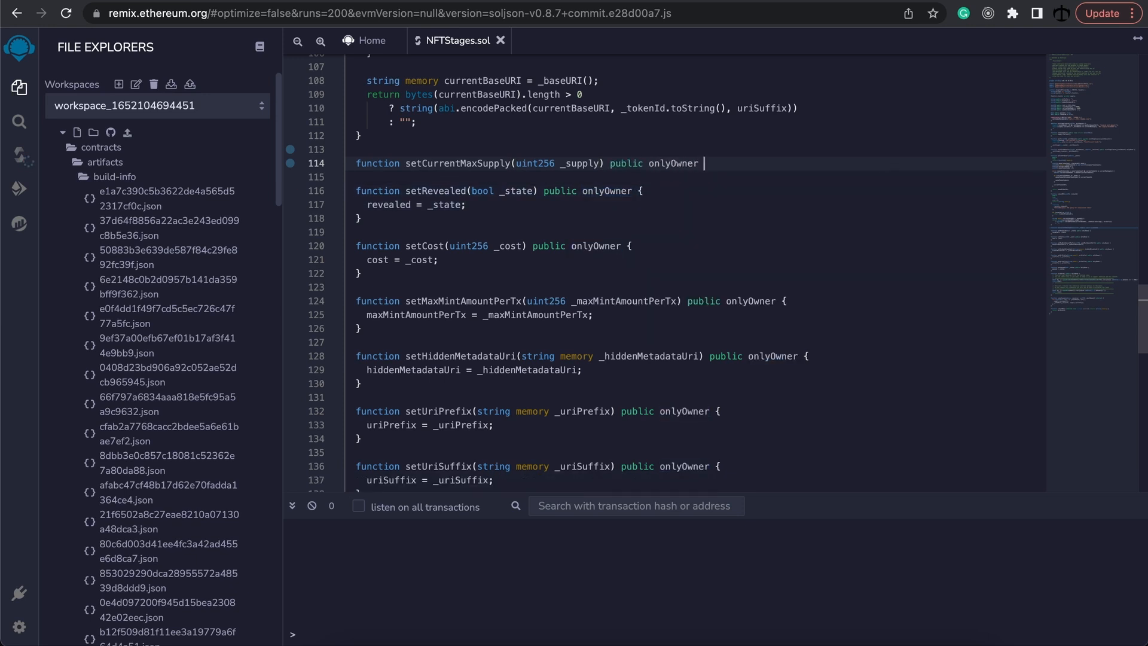
{"action": "type", "text": "{"}
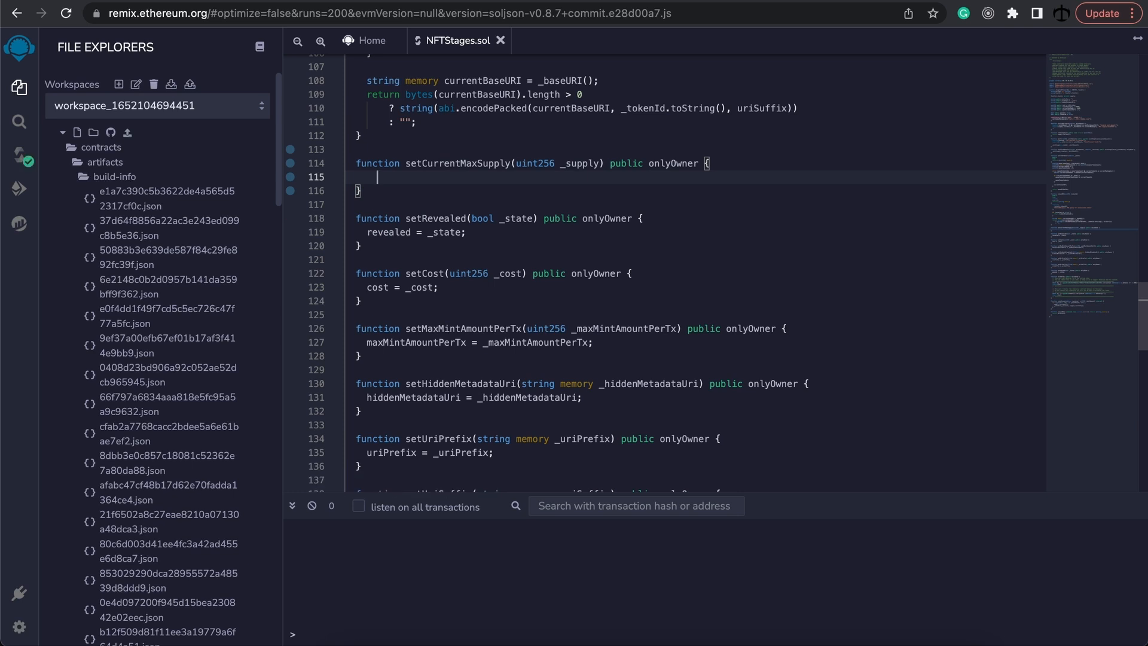
{"action": "type", "text": "currentMaxSupply"}
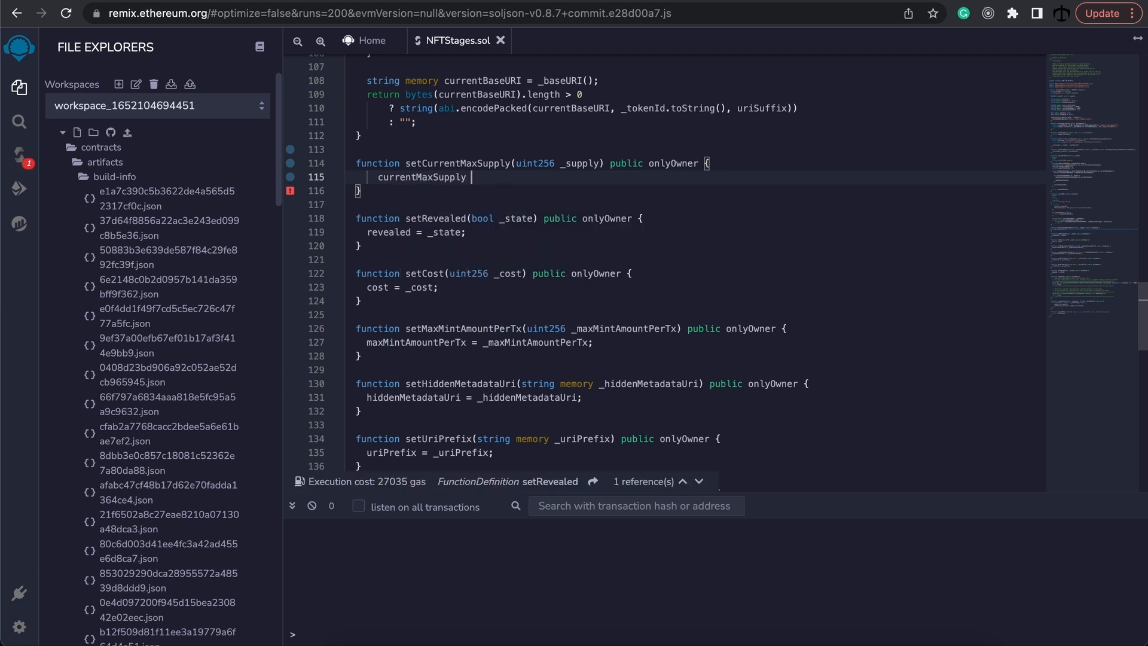
{"action": "type", "text": "= _supply;"}
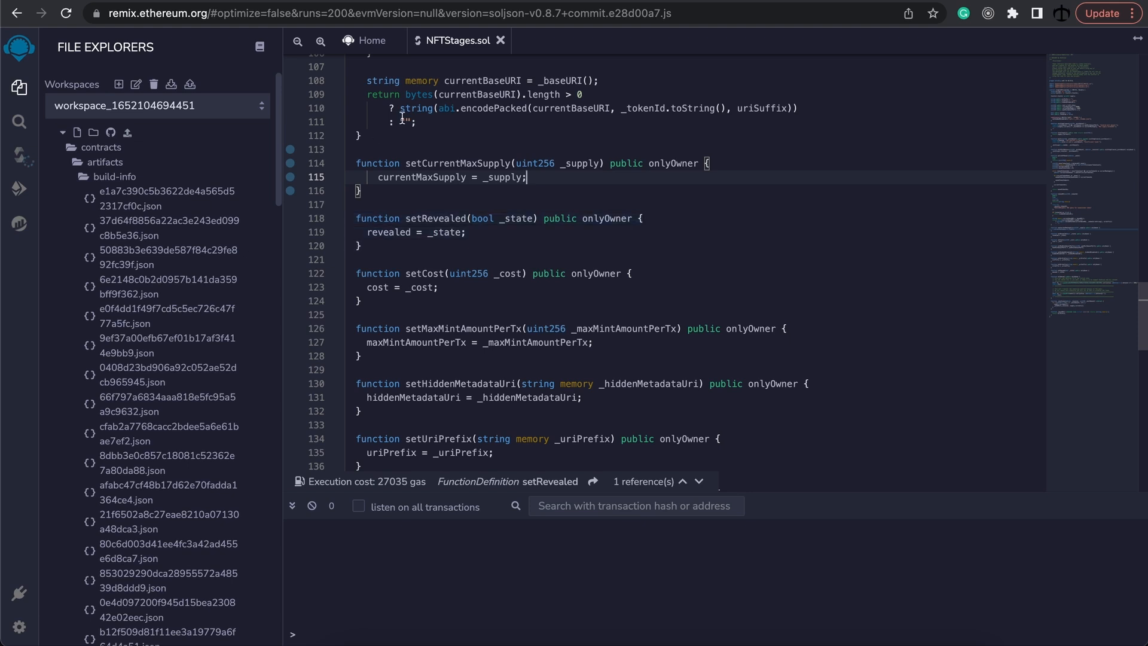
{"action": "key", "text": "Enter"}
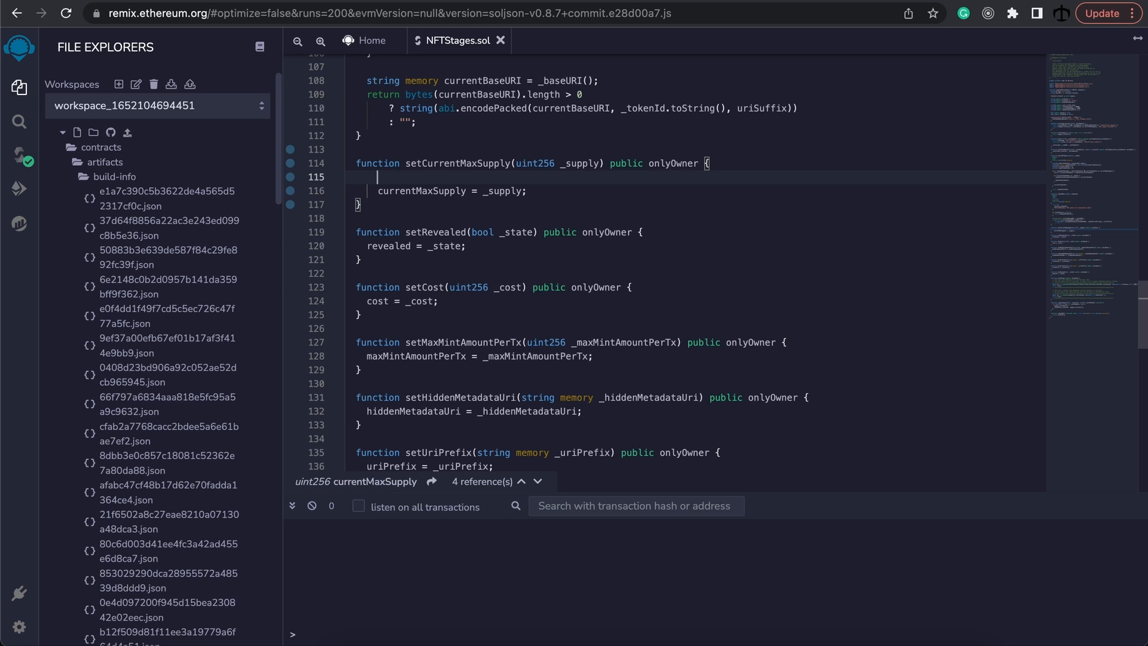
{"action": "mouse_move", "coordinate": [439, 172]}
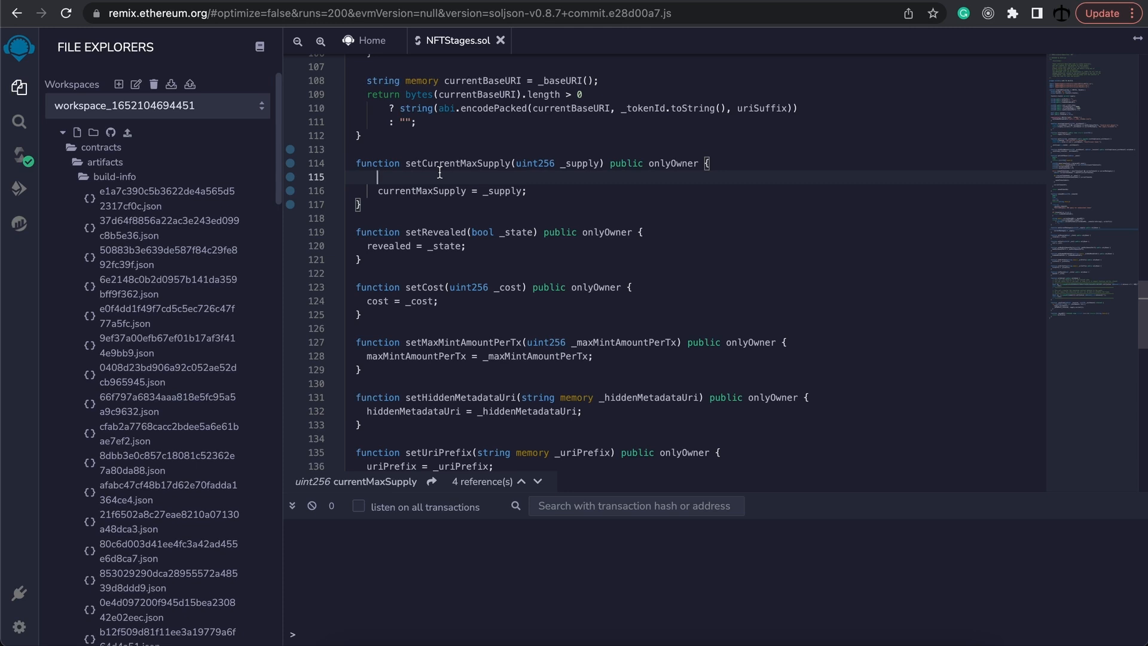
Add a require that _supply ≤ finalMaxSupply && _supply ≥ totalSupply() before the assignment.
{"action": "type", "text": "require"}
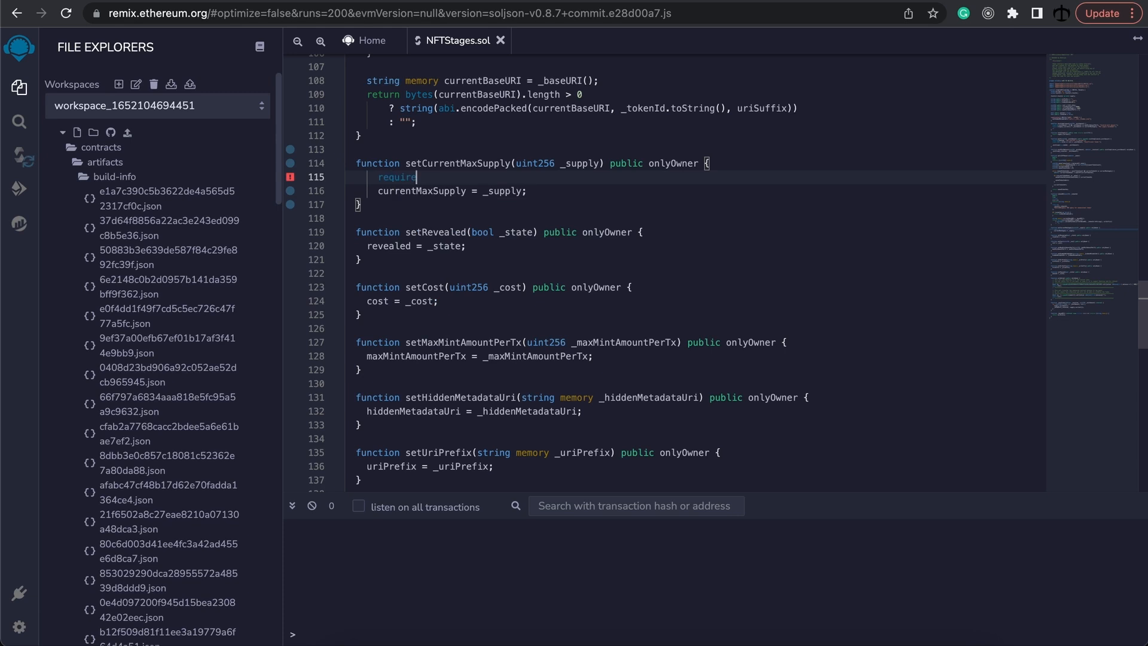
{"action": "type", "text": "()"}
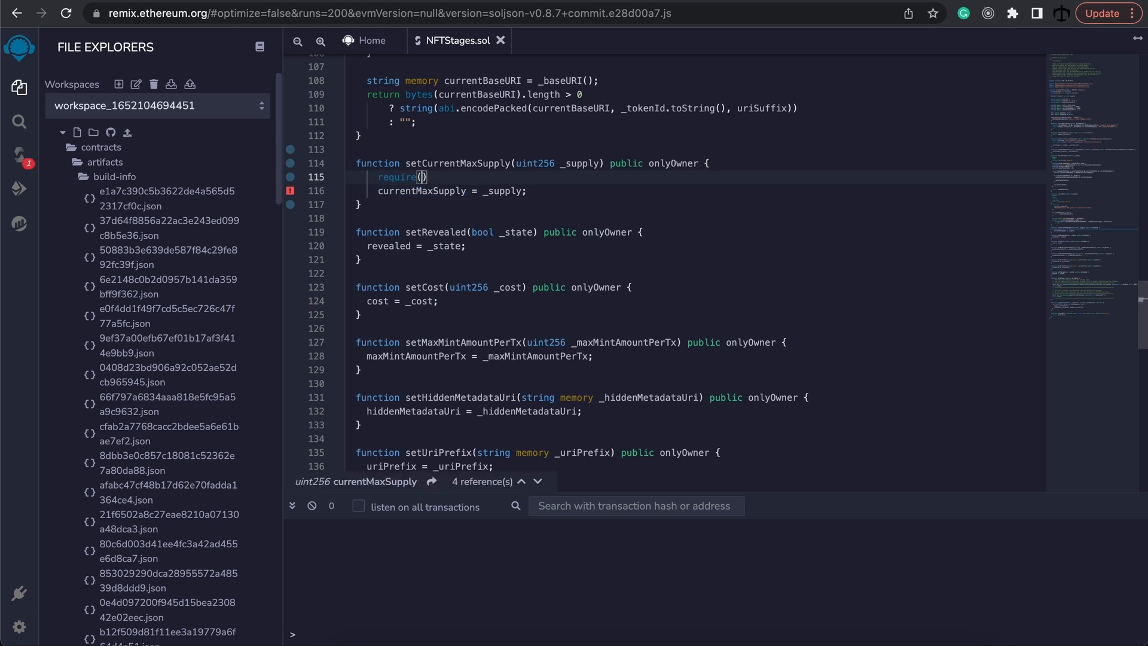
{"action": "type", "text": "_supply <= finalMaxSupply"}
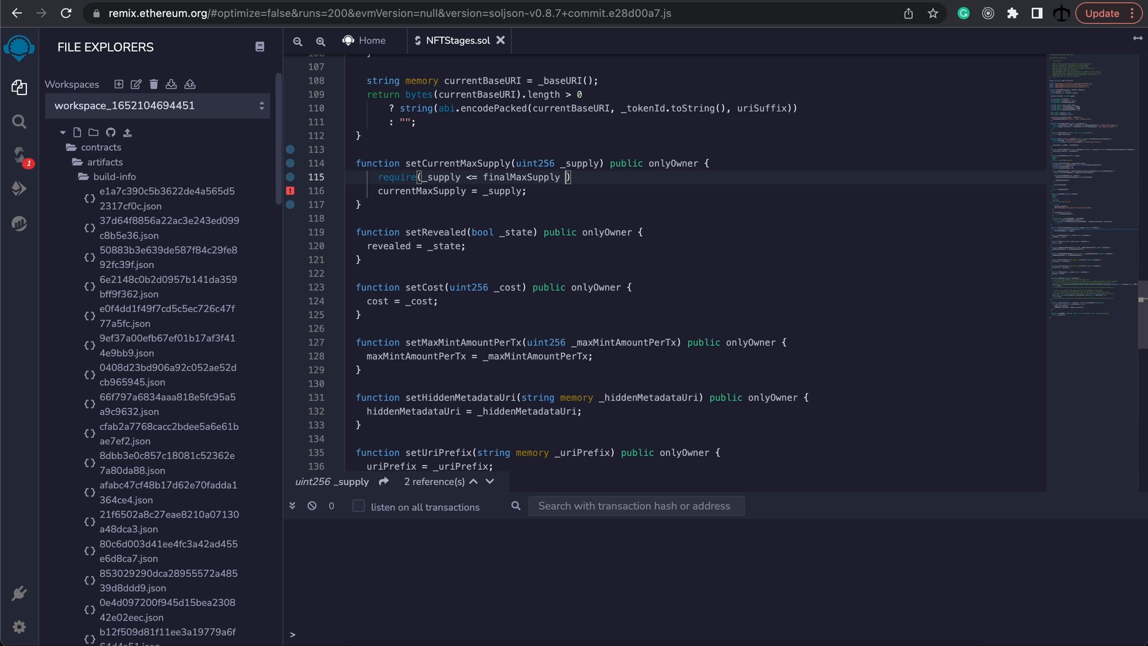
{"action": "type", "text": "&&"}
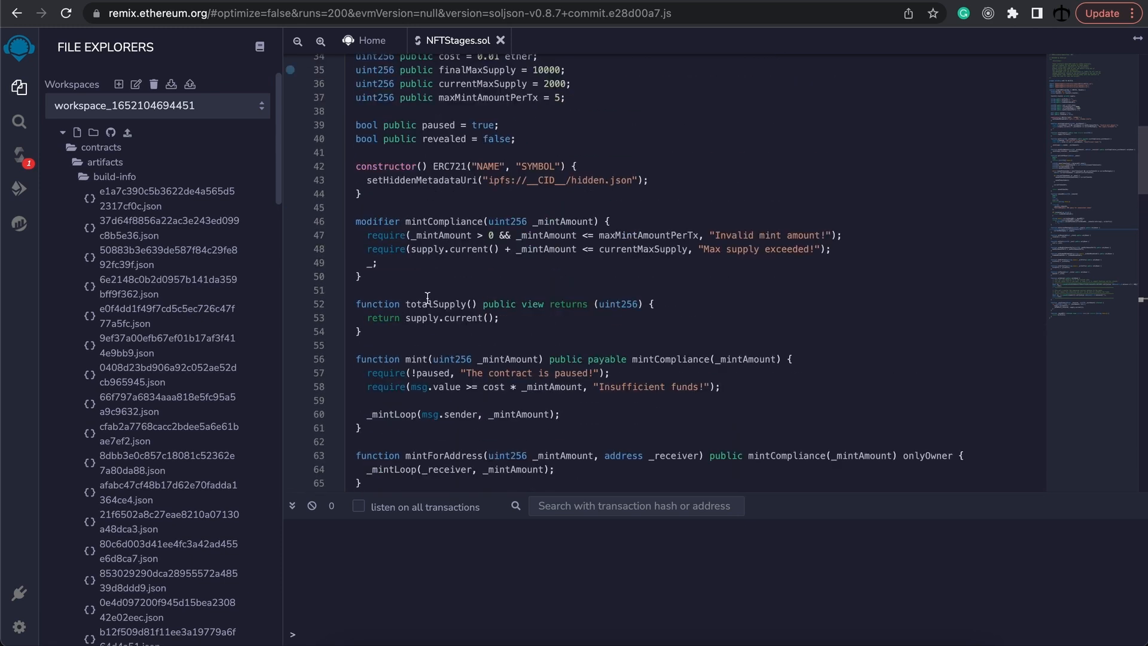
{"action": "double_click", "coordinate": [437, 304]}
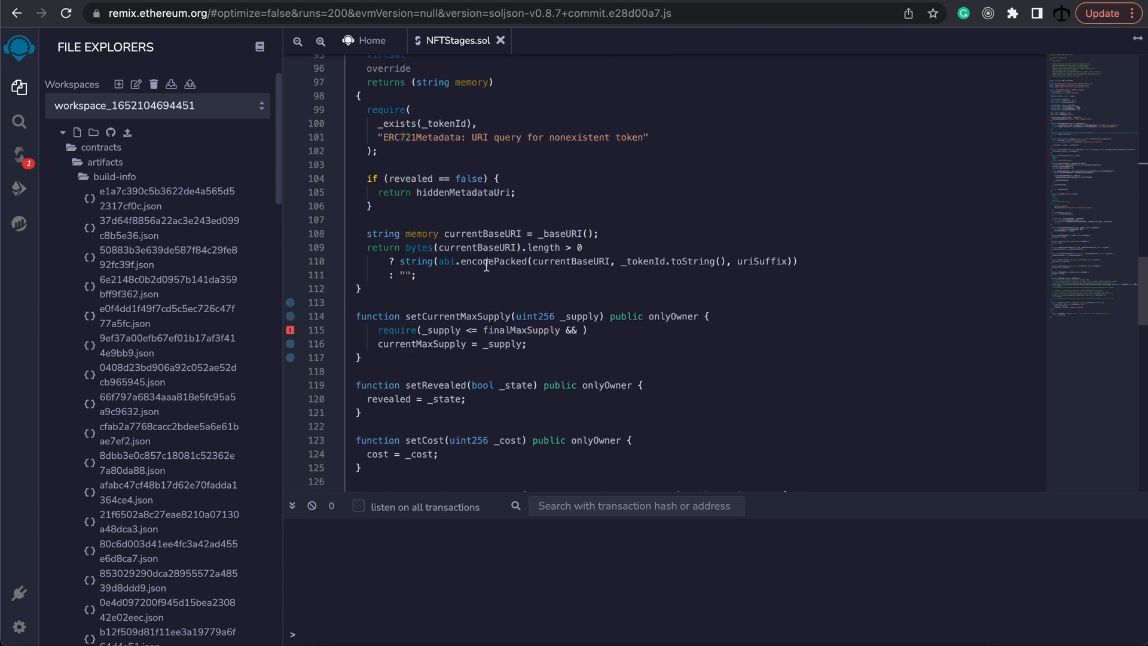
{"action": "scroll", "scroll_direction": "down", "scroll_amount": 3}
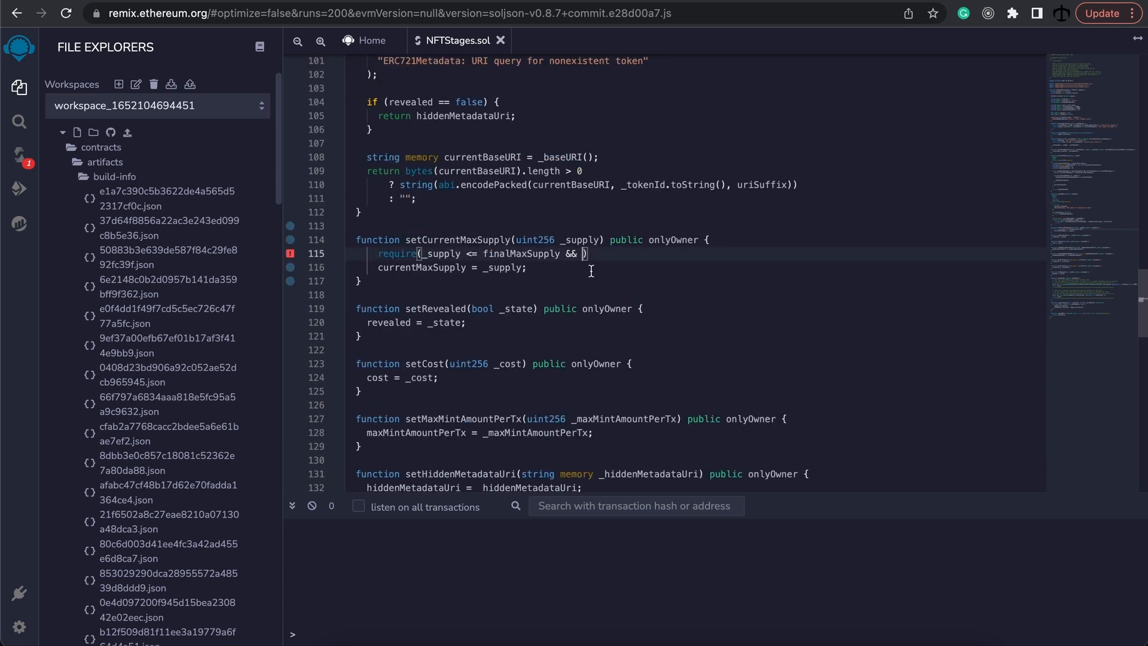
{"action": "type", "text": "_supply)"}
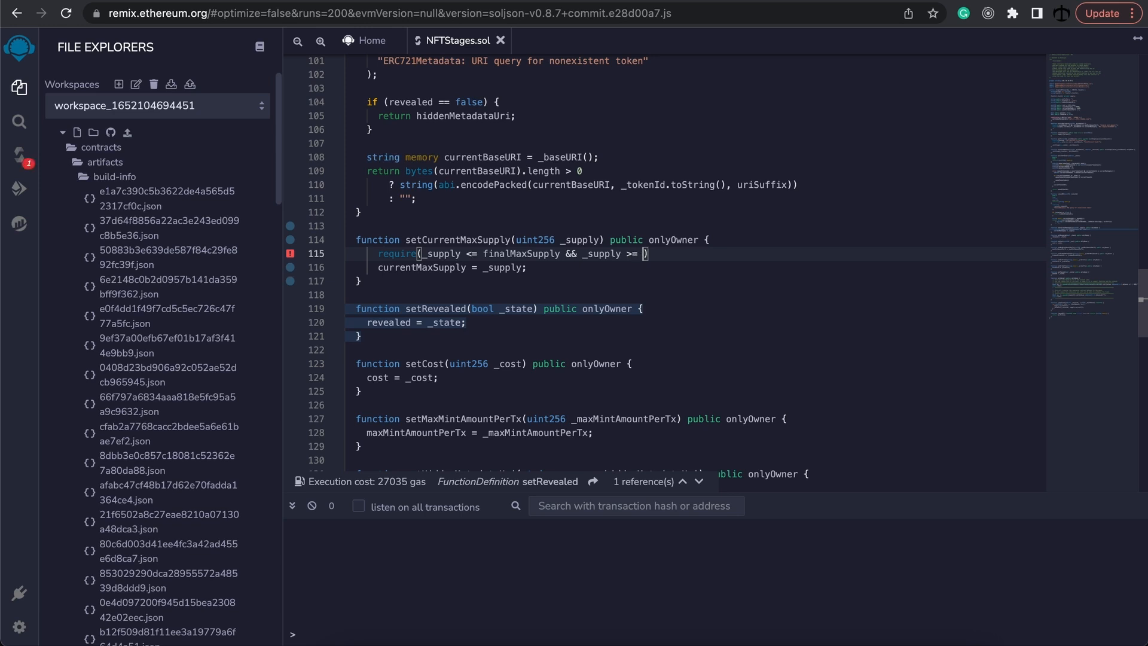
{"action": "type", "text": "totalSupply("}
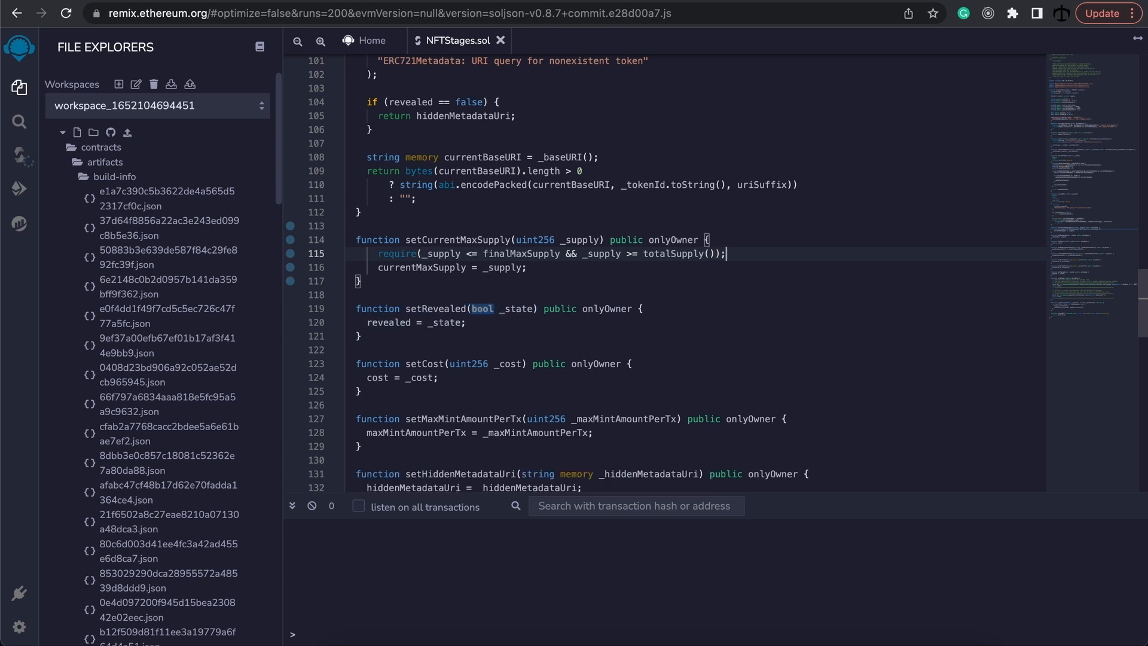
{"action": "left_click", "coordinate": [528, 267]}
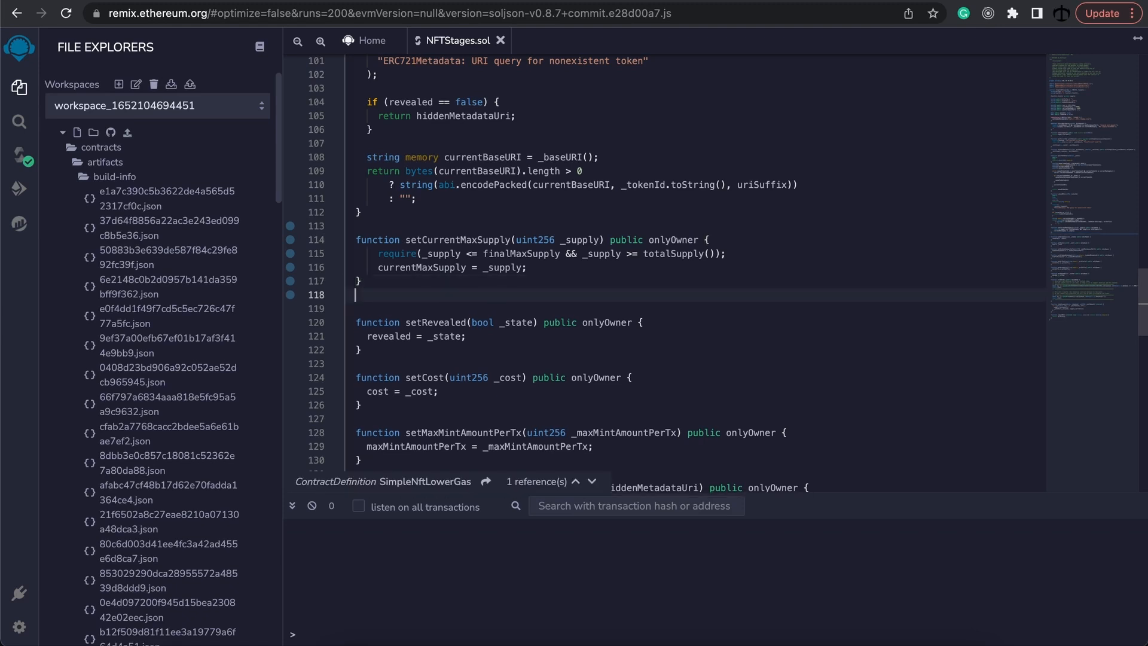
Write resetFinalMaxSupply() public onlyOwner beginning with finalMaxSupply = currentMaxSupply.
{"action": "type", "text": "function"}
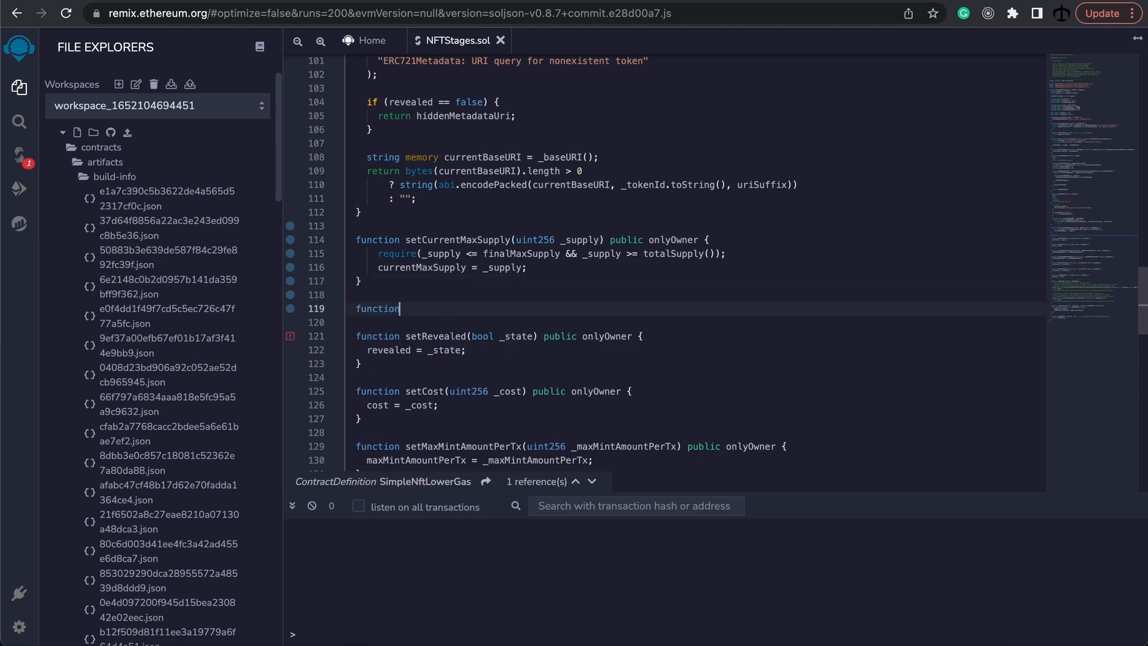
{"action": "type", "text": "res"}
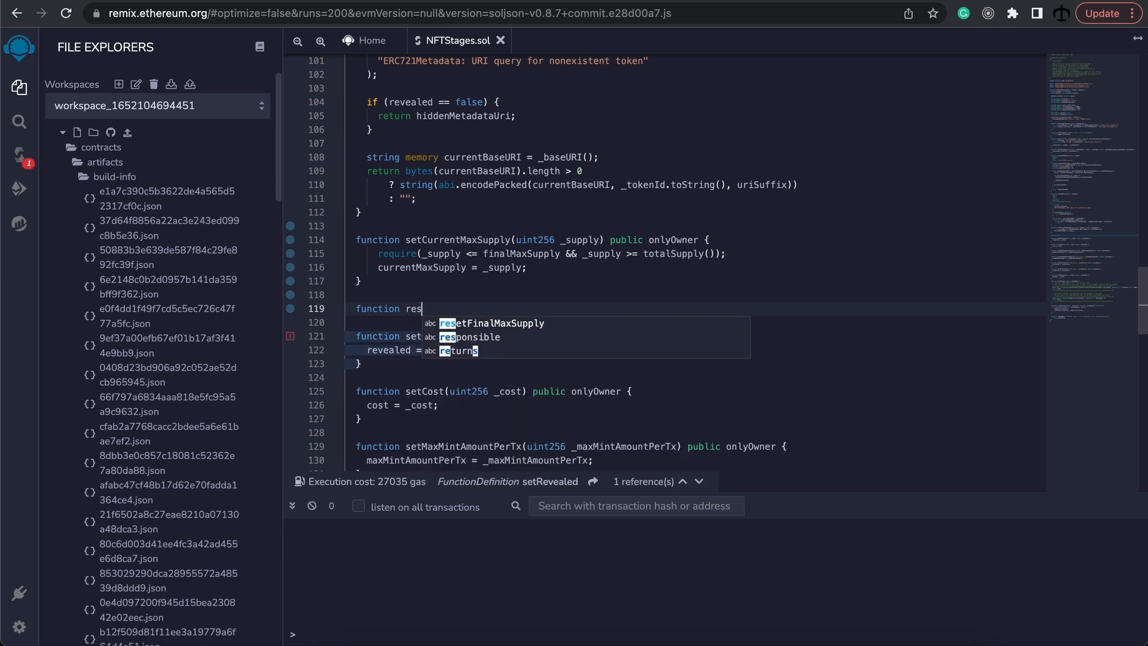
{"action": "type", "text": "et"}
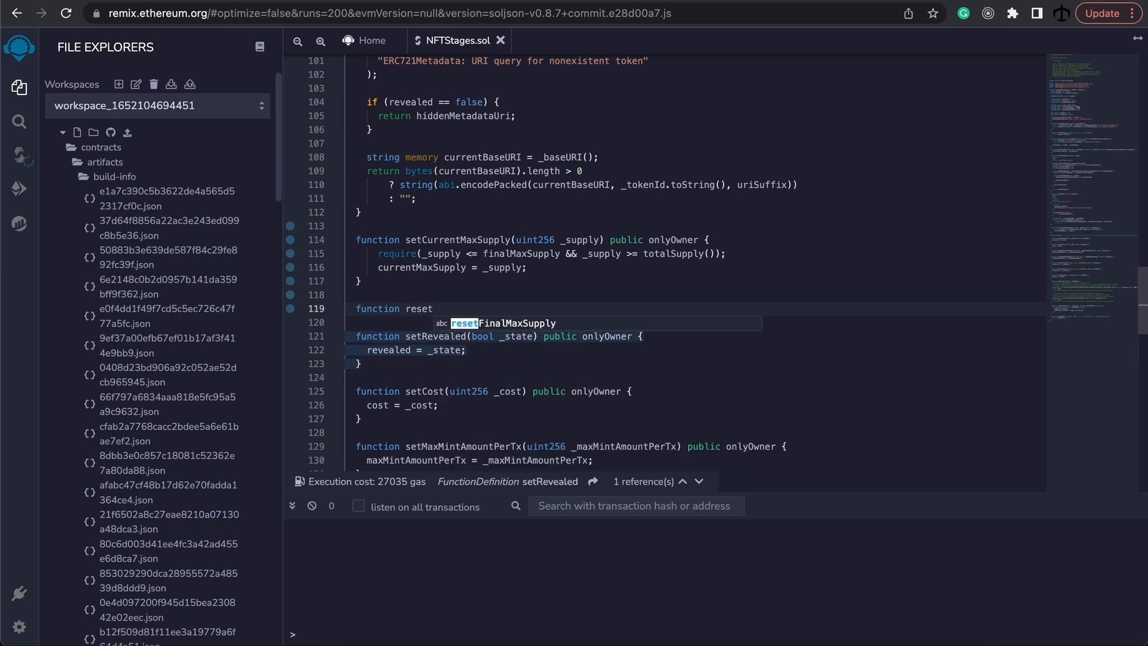
{"action": "type", "text": "FinalMa"}
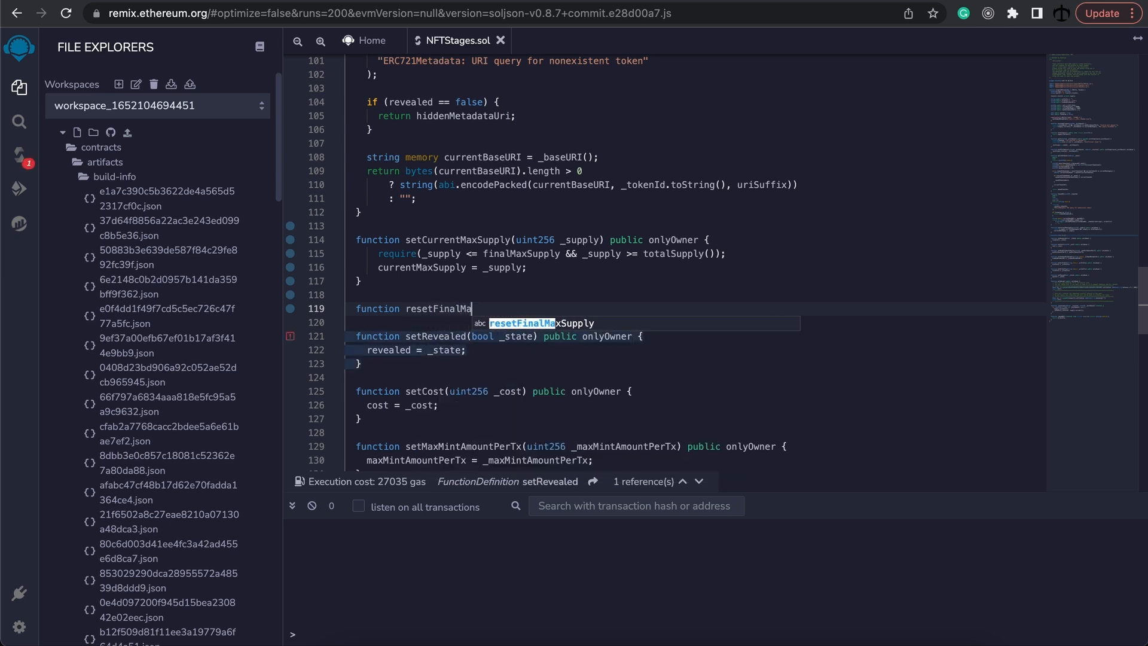
{"action": "type", "text": "xSupply("}
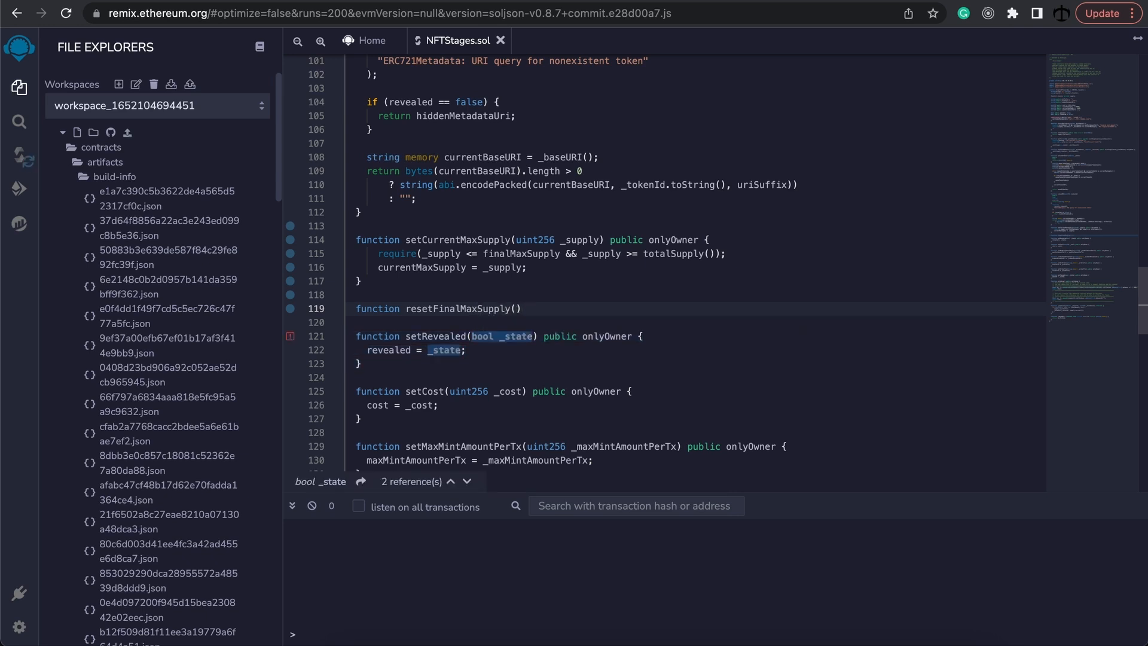
{"action": "type", "text": "public onlyOwner {"}
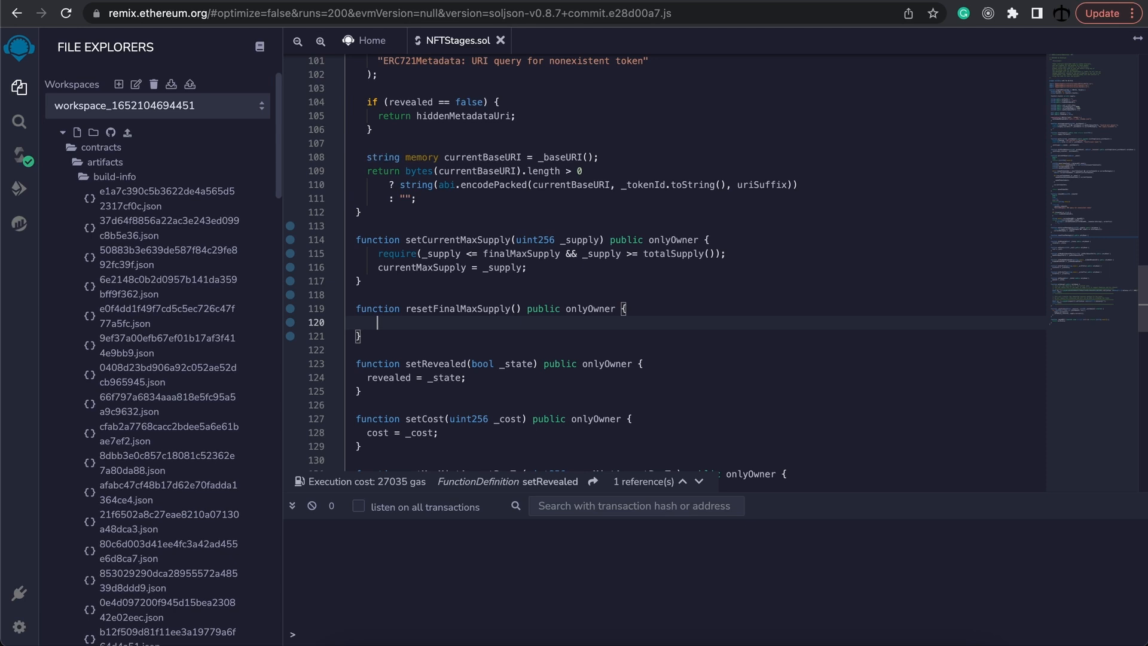
{"action": "type", "text": "f"}
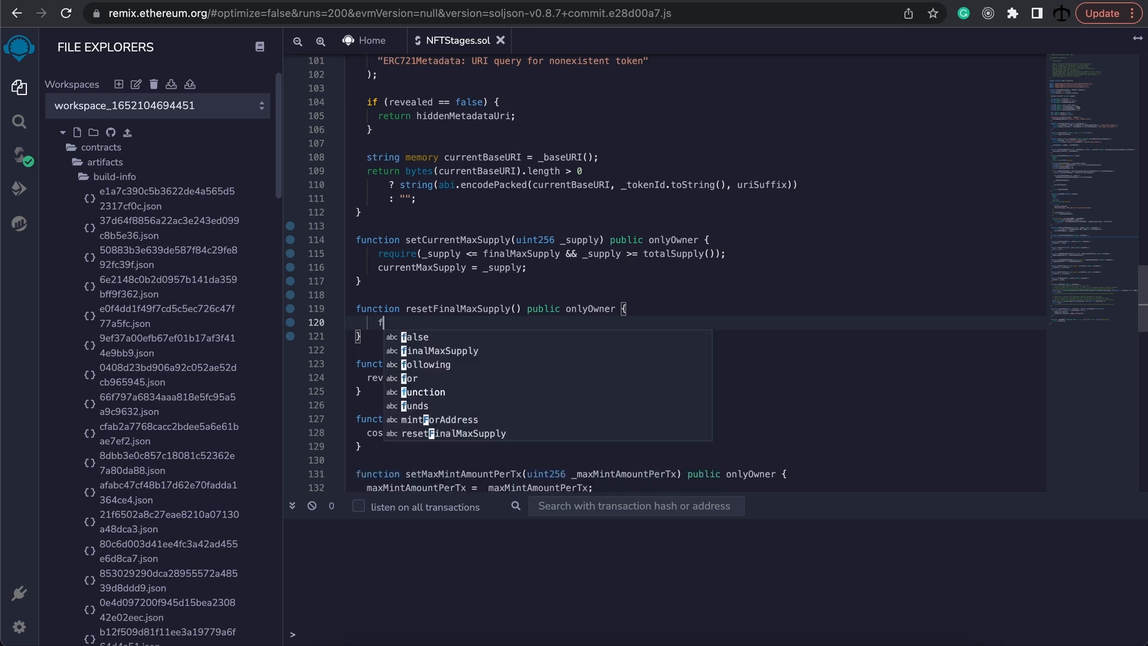
{"action": "type", "text": "finalMaxSupply"}
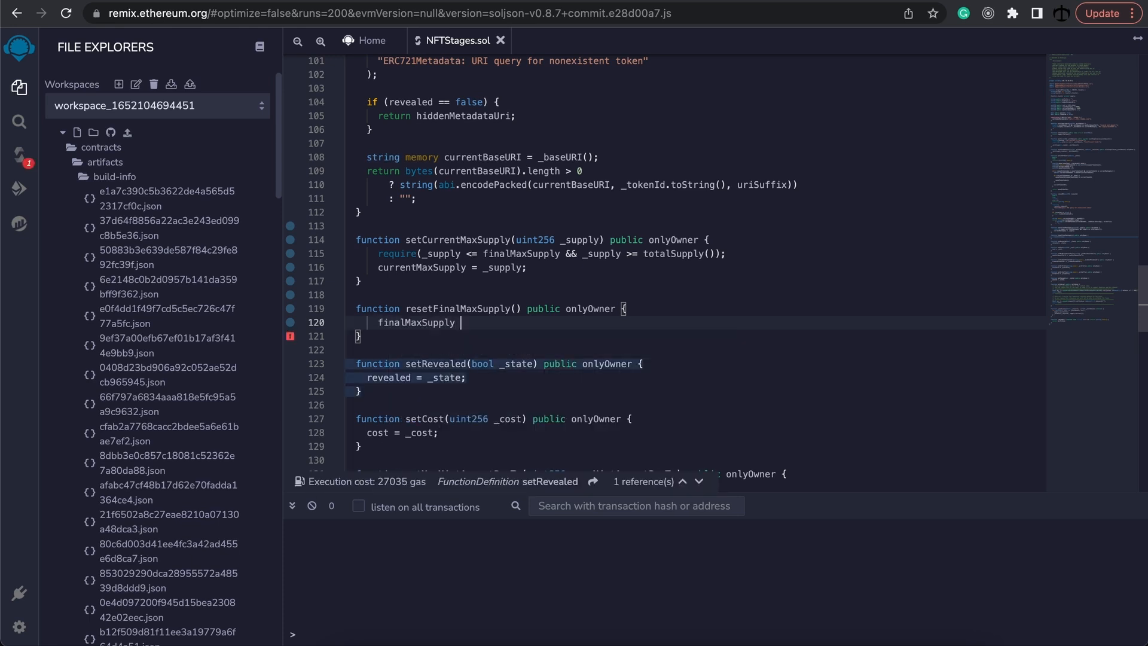
{"action": "type", "text": "= cur"}
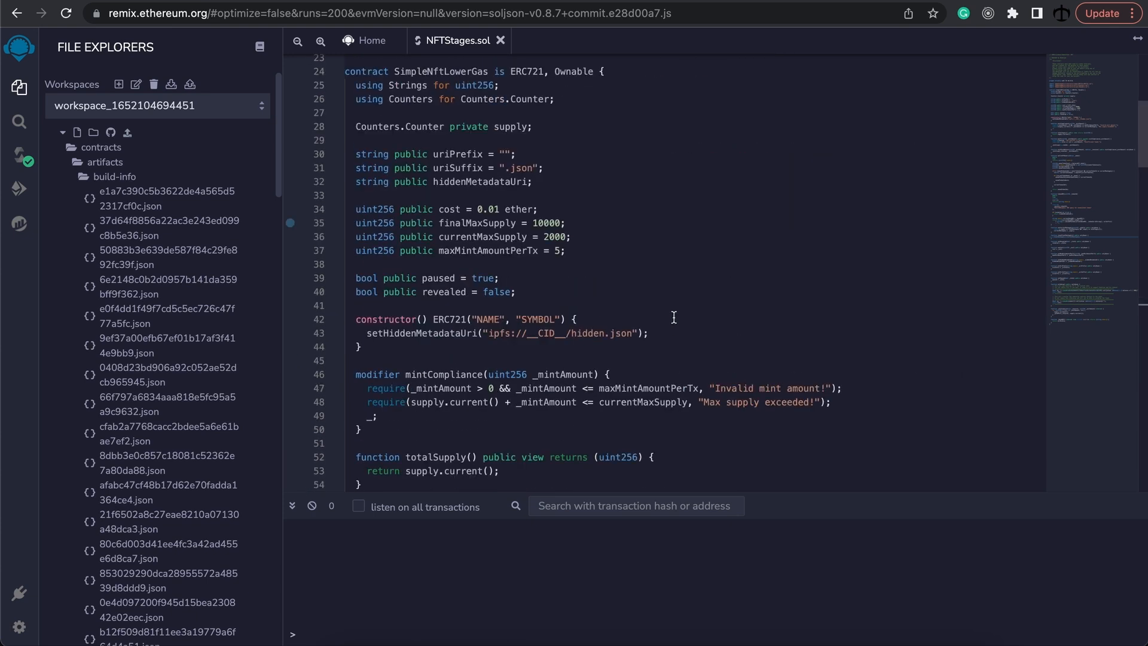
Set maxMintAmountPerTx to 10 and paused to false.
{"action": "double_click", "coordinate": [486, 208]}
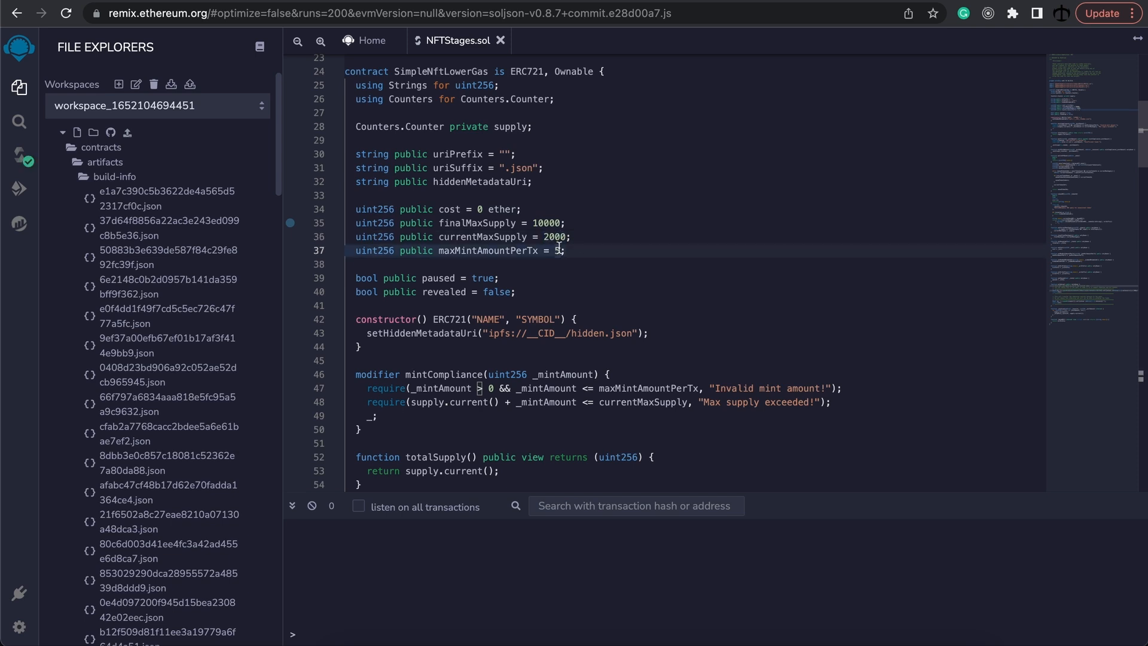
{"action": "type", "text": "10"}
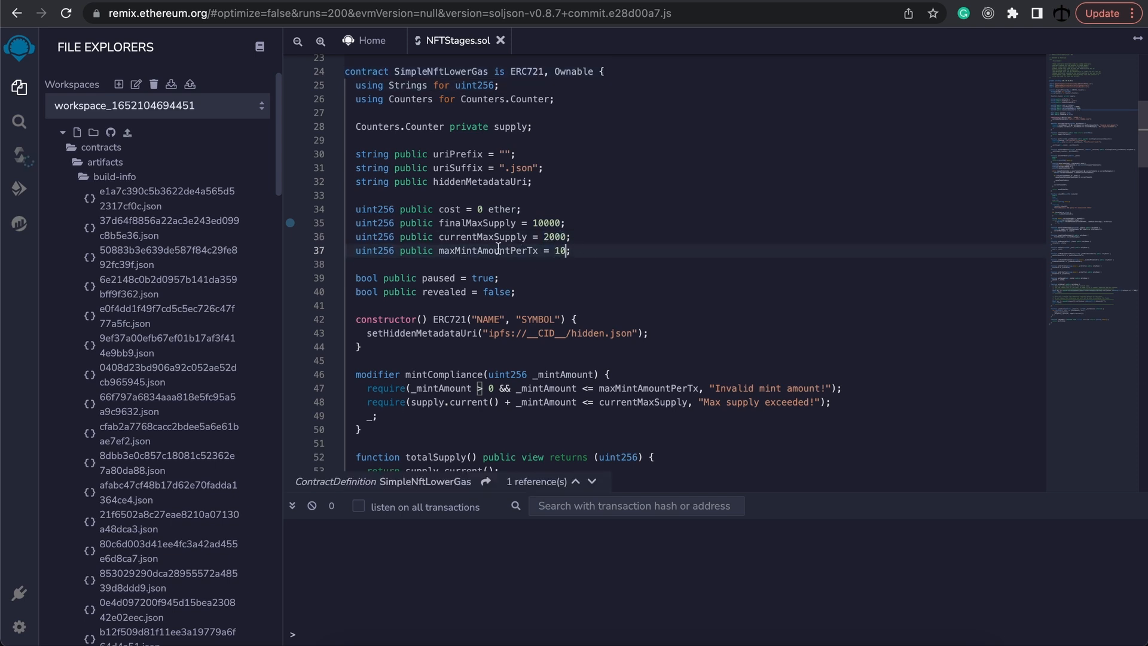
{"action": "double_click", "coordinate": [486, 278]}
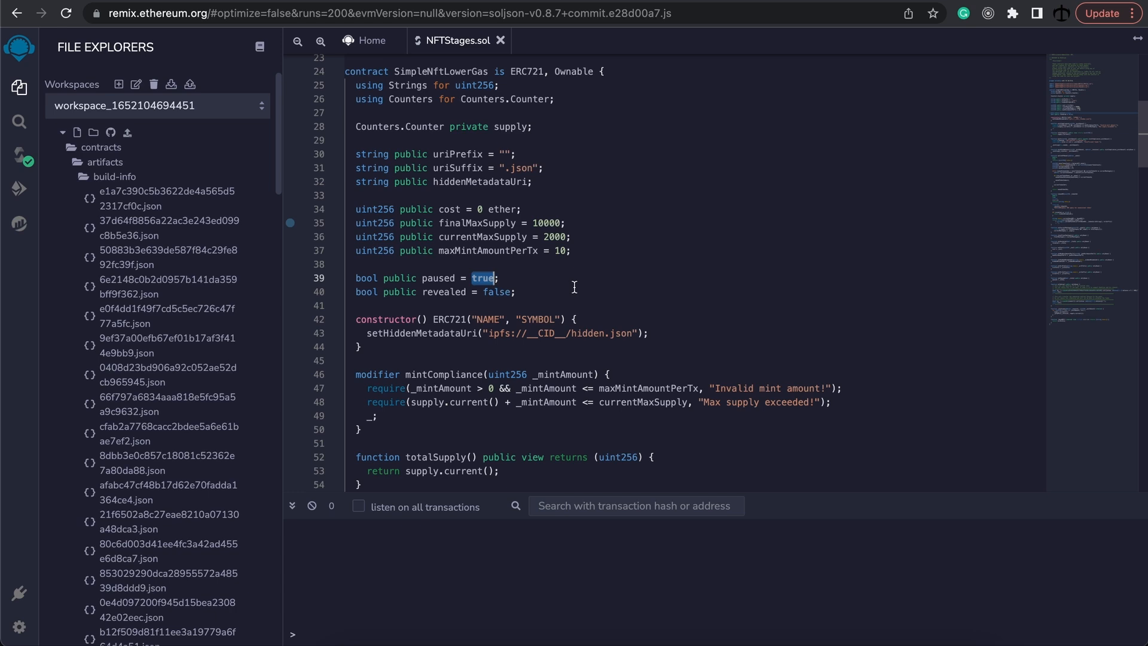
{"action": "type", "text": "false"}
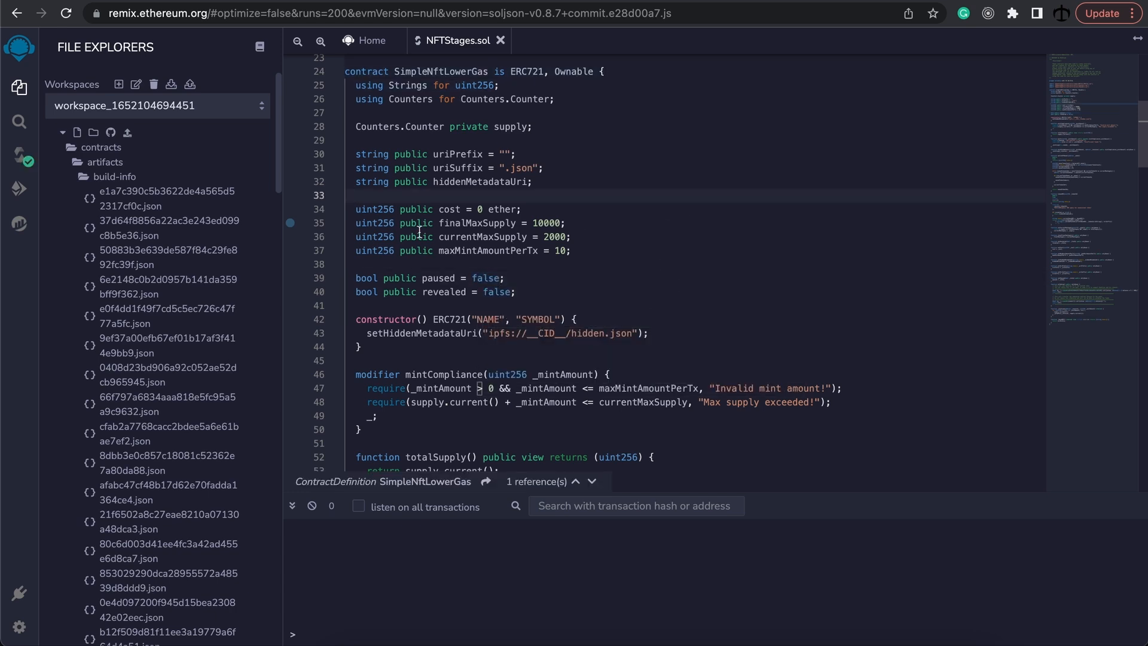
Deploy the SimpleNftLowerGas contract on the JavaScript VM from Deploy & Run Transactions.
{"action": "left_click", "coordinate": [19, 188]}
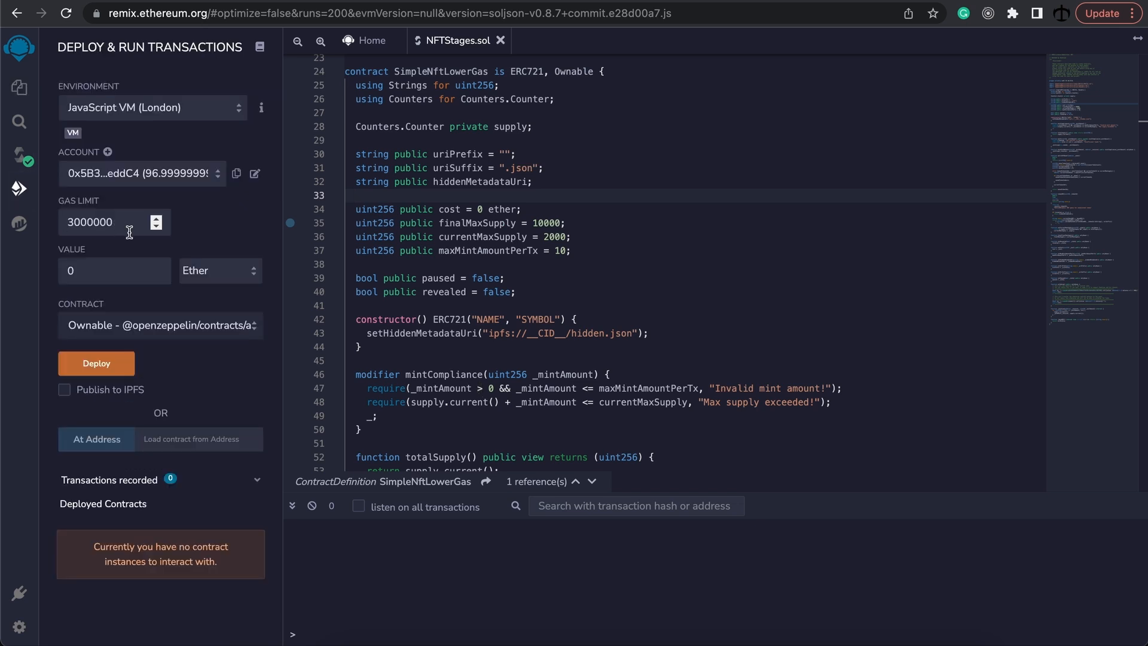
{"action": "mouse_move", "coordinate": [208, 334]}
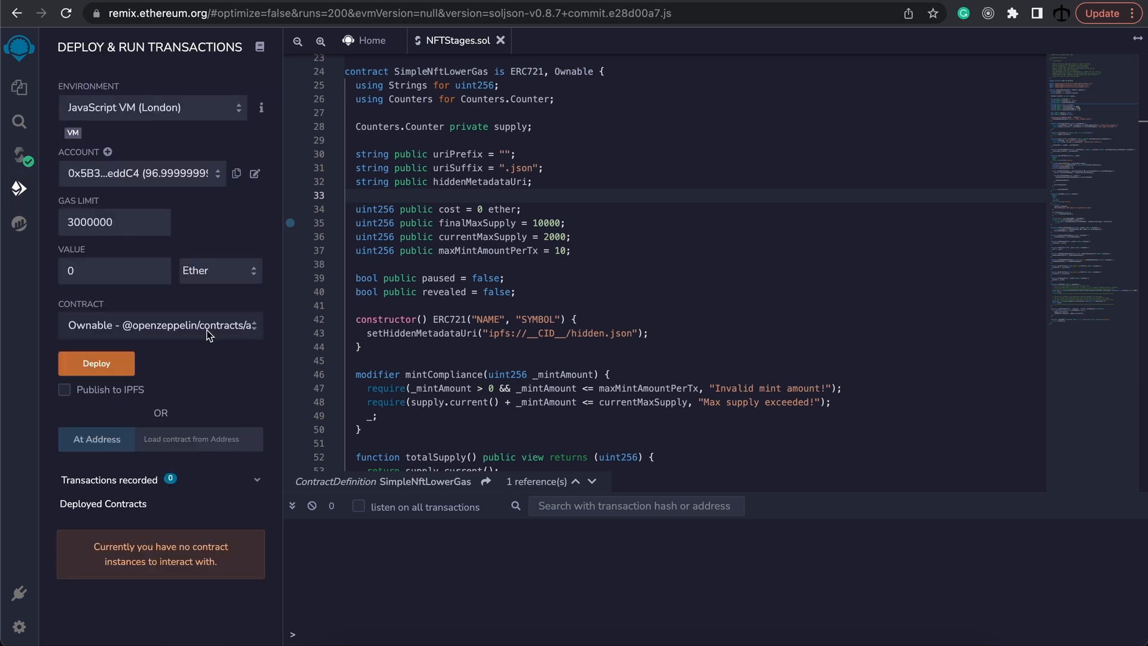
{"action": "mouse_move", "coordinate": [19, 187]}
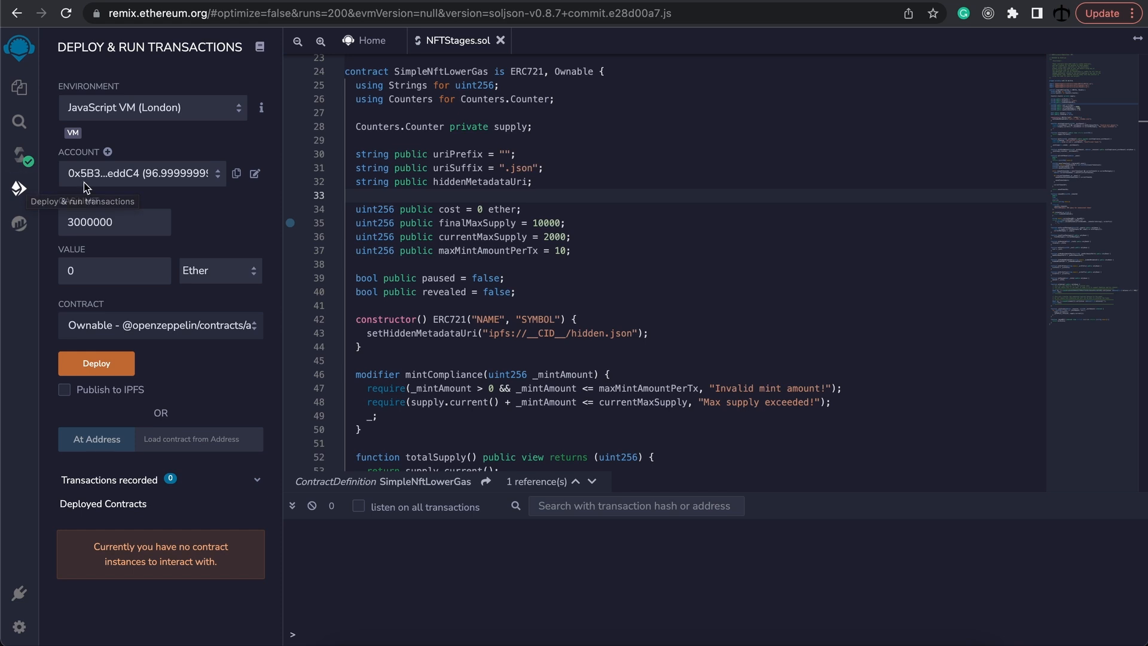
{"action": "left_click", "coordinate": [159, 325]}
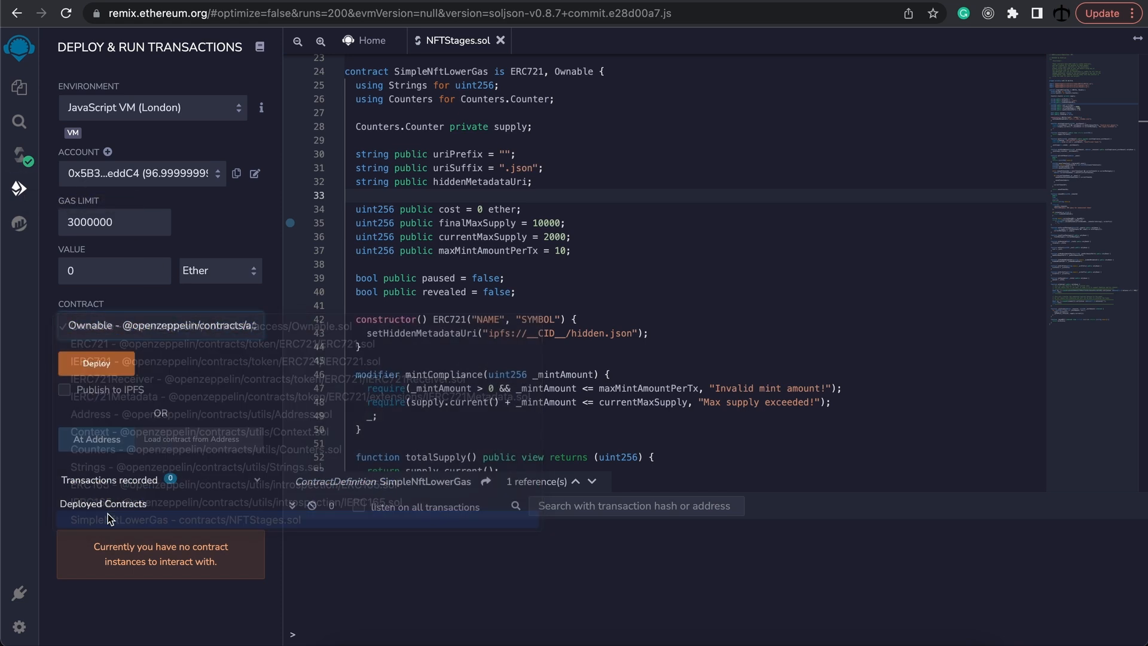
{"action": "left_click", "coordinate": [183, 521]}
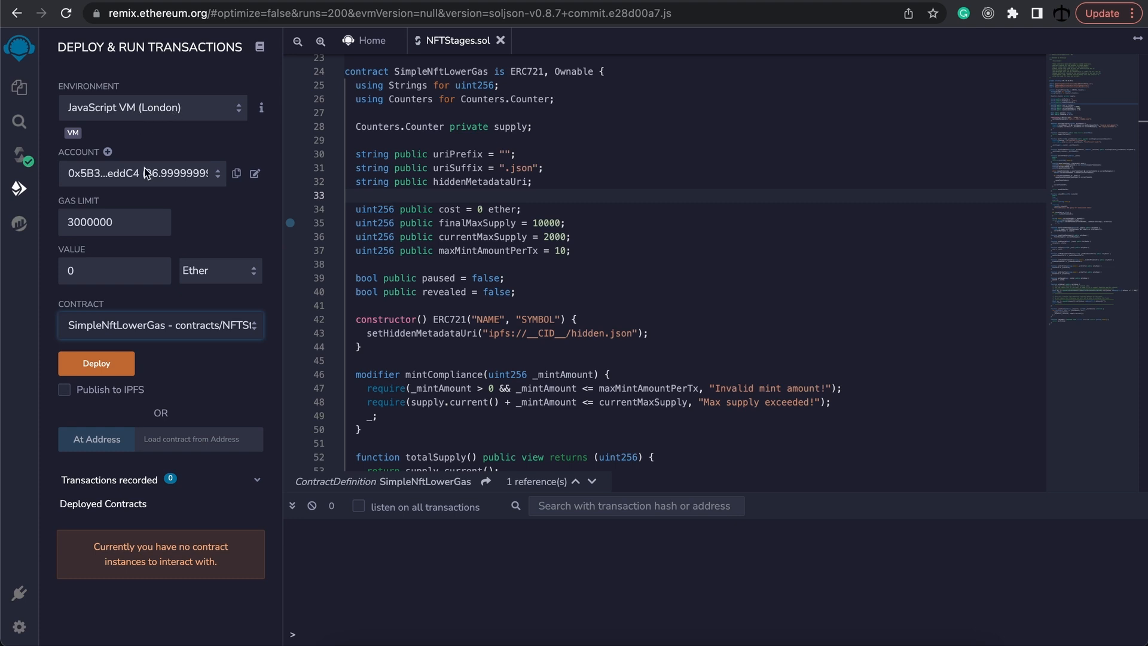
{"action": "mouse_move", "coordinate": [191, 380]}
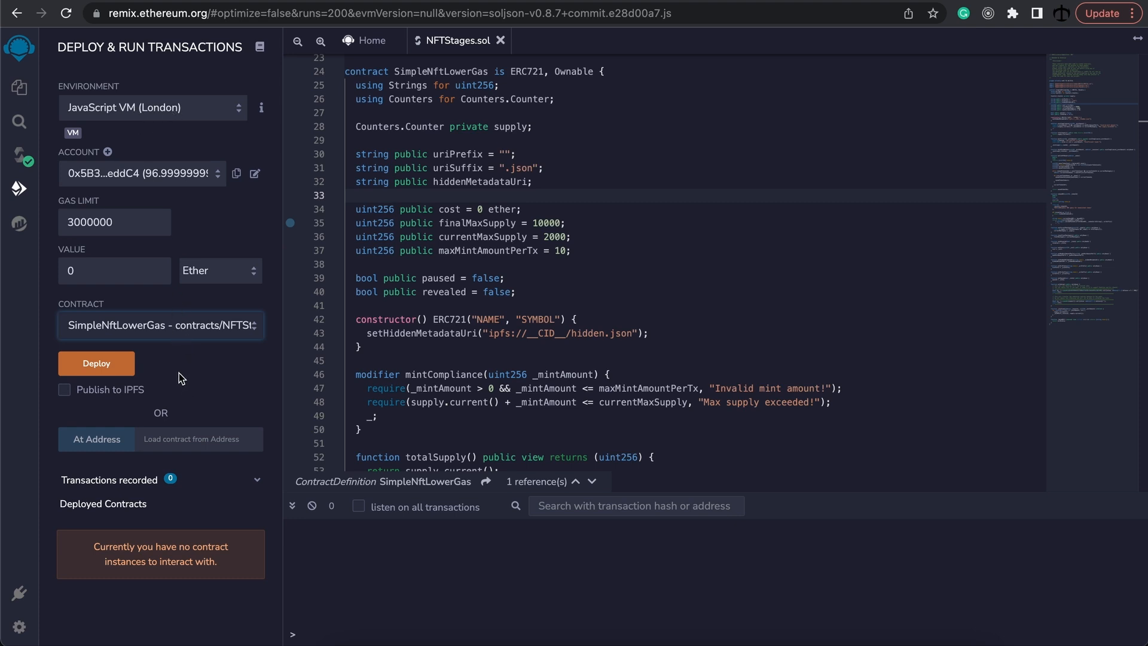
{"action": "left_click", "coordinate": [96, 363]}
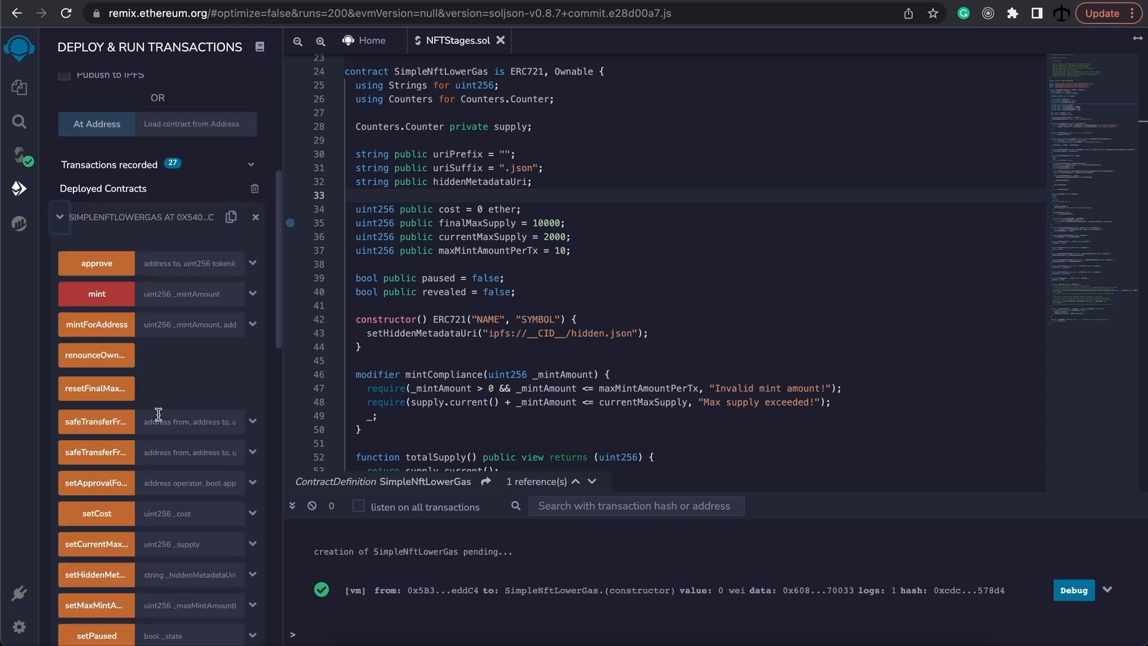
Read totalSupply on the deployed contract, which returns 0.
{"action": "scroll", "scroll_direction": "down", "scroll_amount": 3}
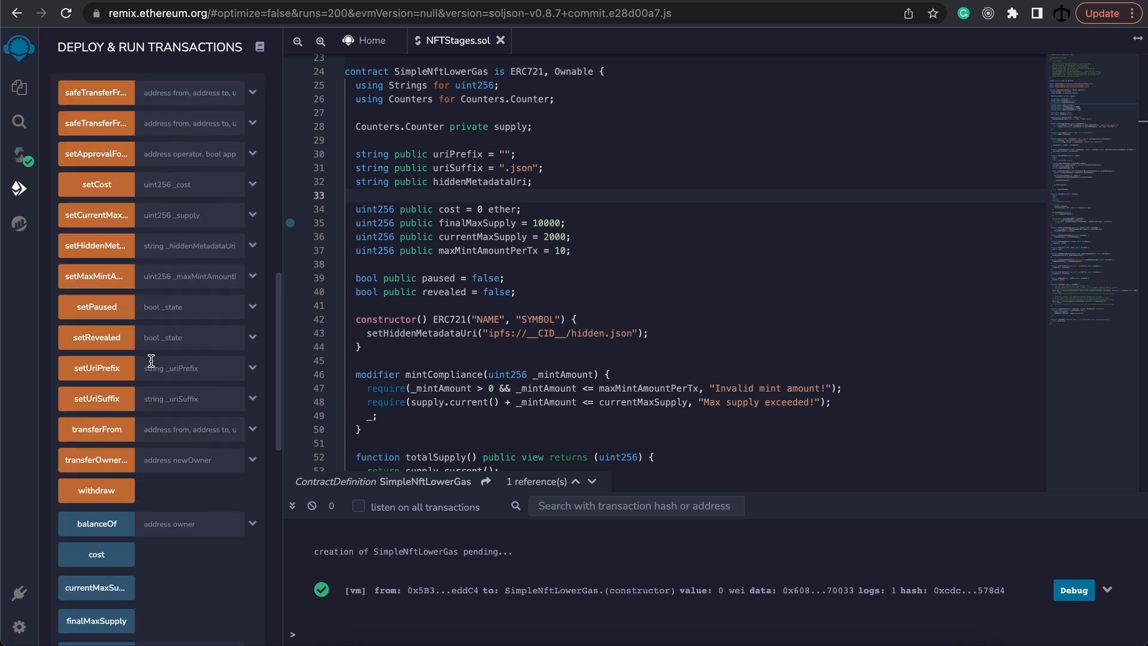
{"action": "scroll", "scroll_direction": "down", "scroll_amount": 3}
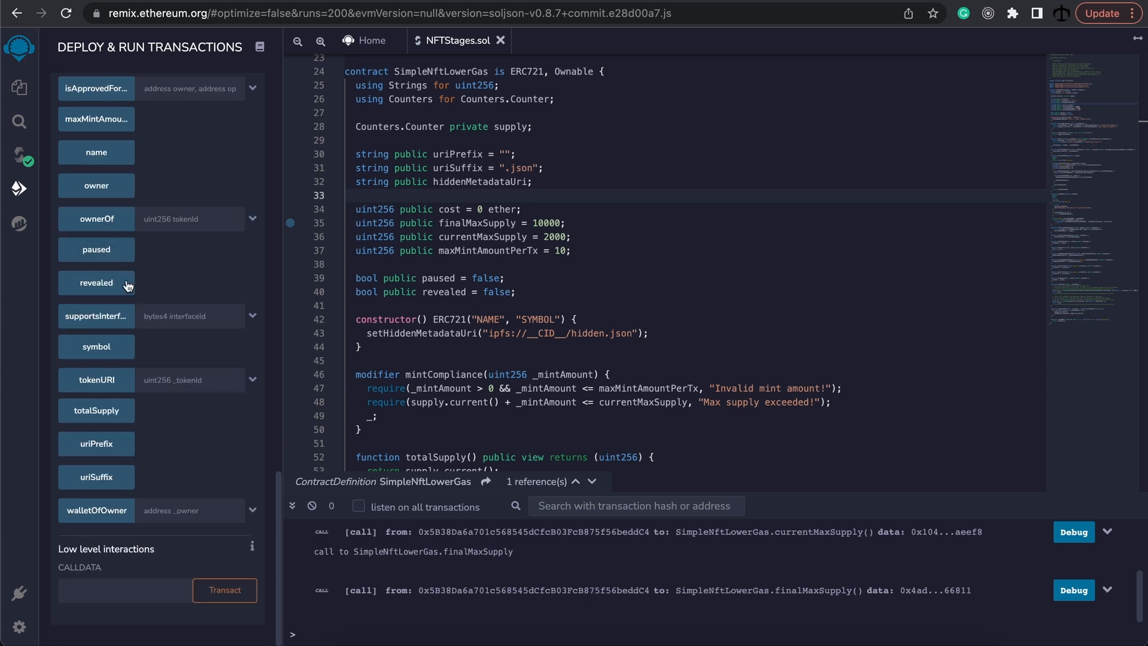
{"action": "left_click", "coordinate": [96, 410]}
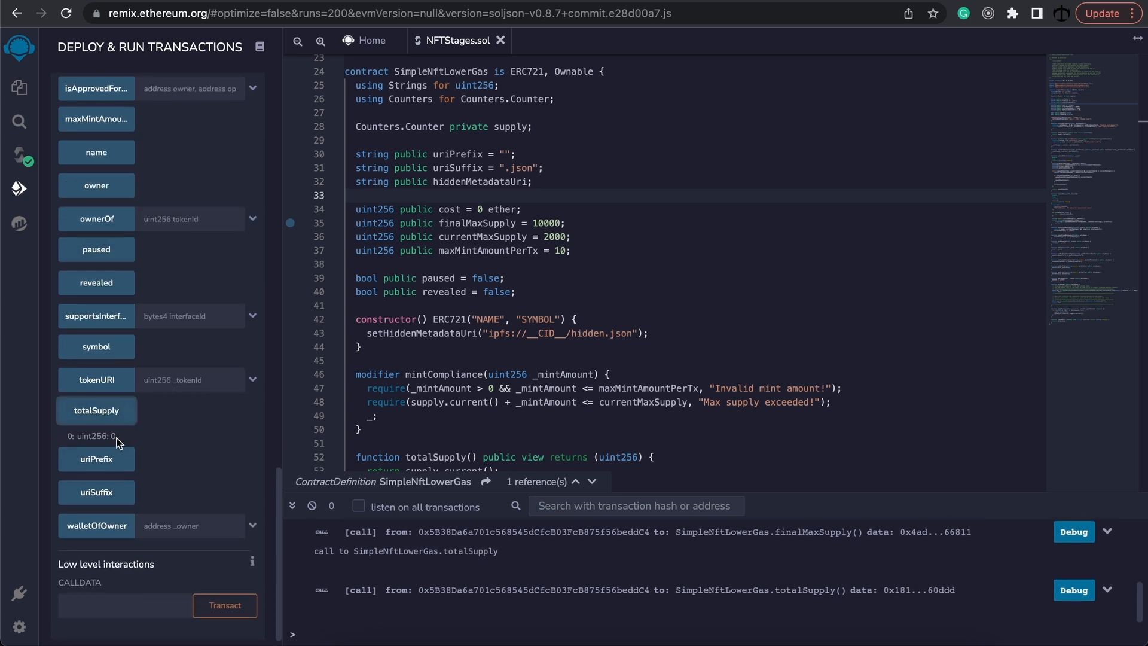
{"action": "scroll", "scroll_direction": "down", "scroll_amount": 3}
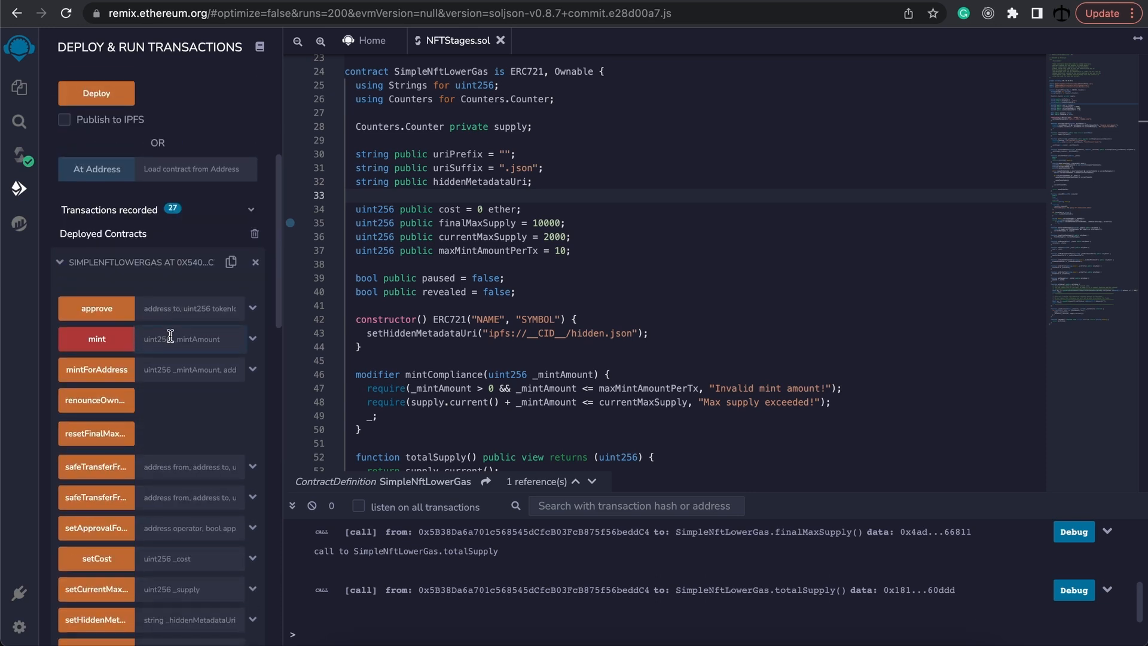
Mint 10 tokens and read totalSupply to confirm the mint.
{"action": "type", "text": "10"}
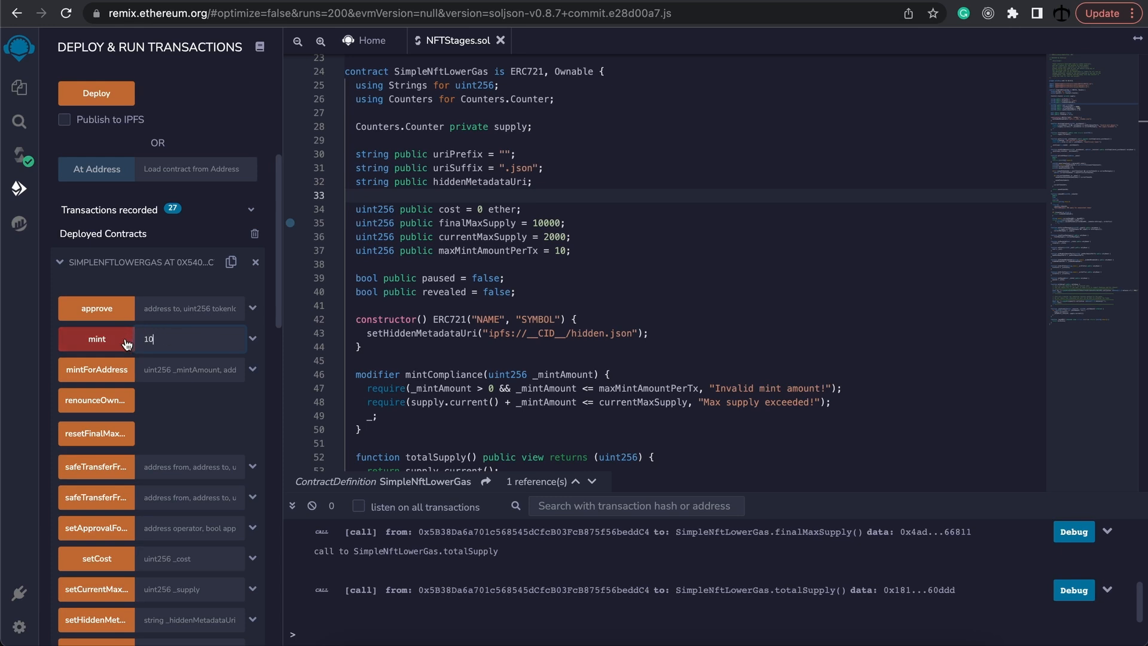
{"action": "left_click", "coordinate": [96, 338]}
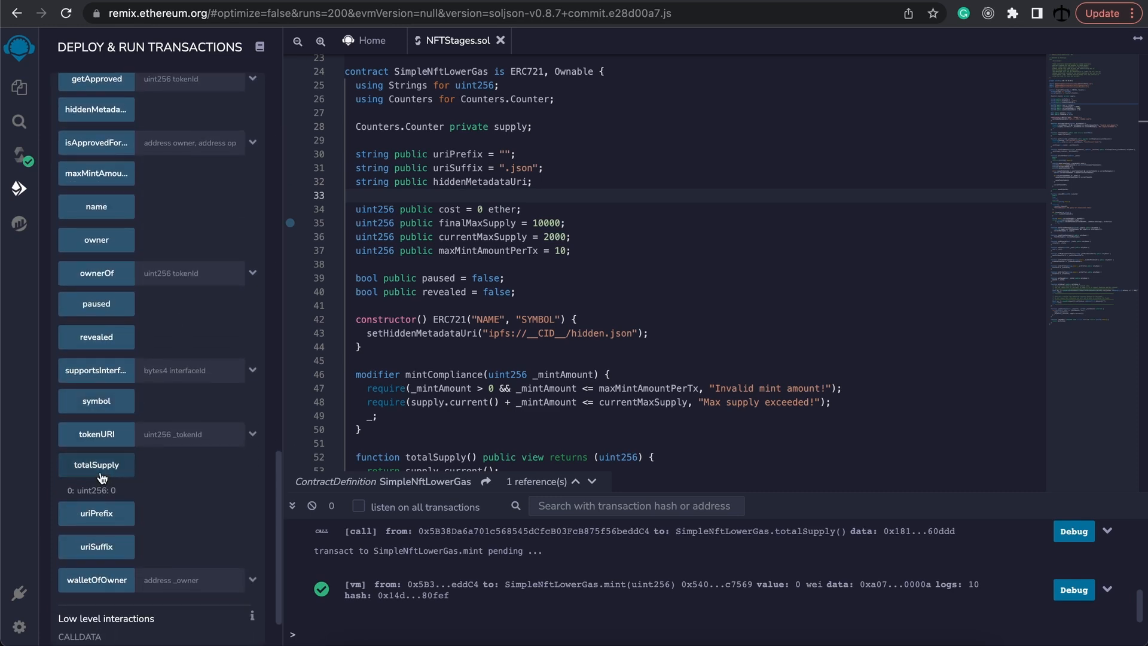
{"action": "left_click", "coordinate": [96, 464]}
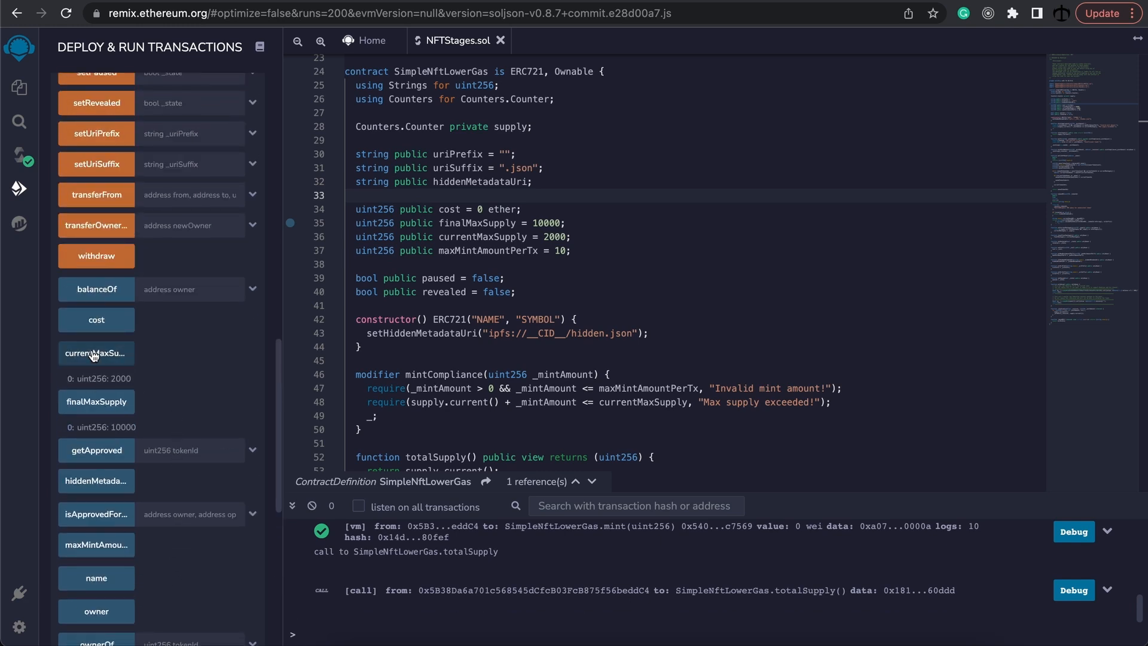
Read currentMaxSupply as 2000 and finalMaxSupply as 10000.
{"action": "left_click", "coordinate": [96, 353]}
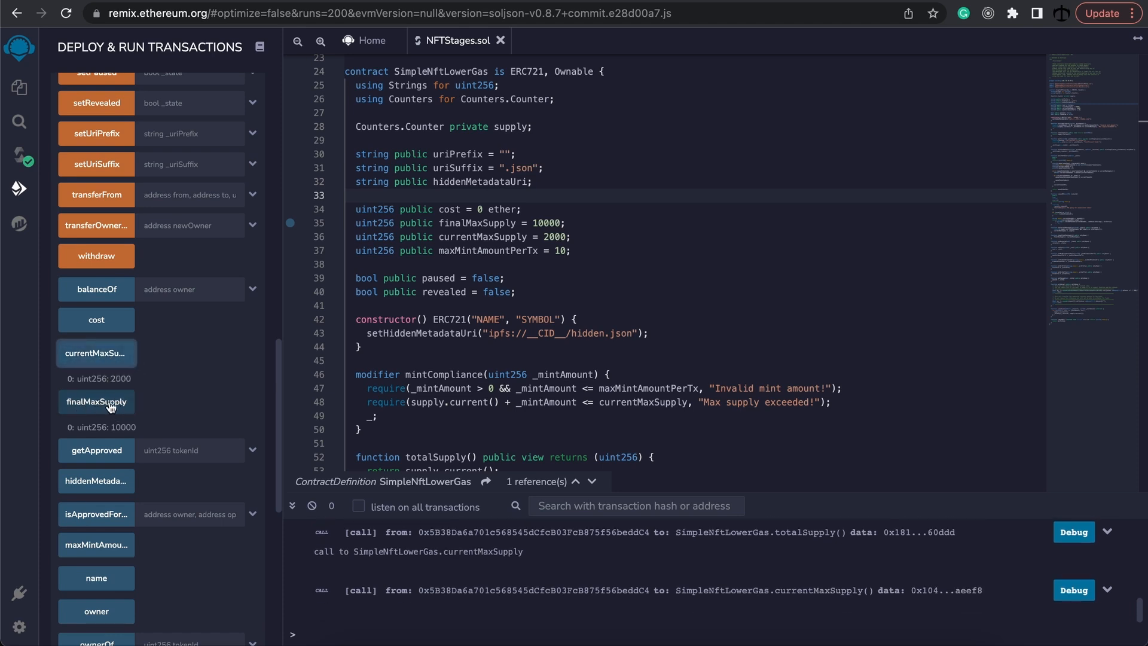
{"action": "left_click", "coordinate": [96, 402]}
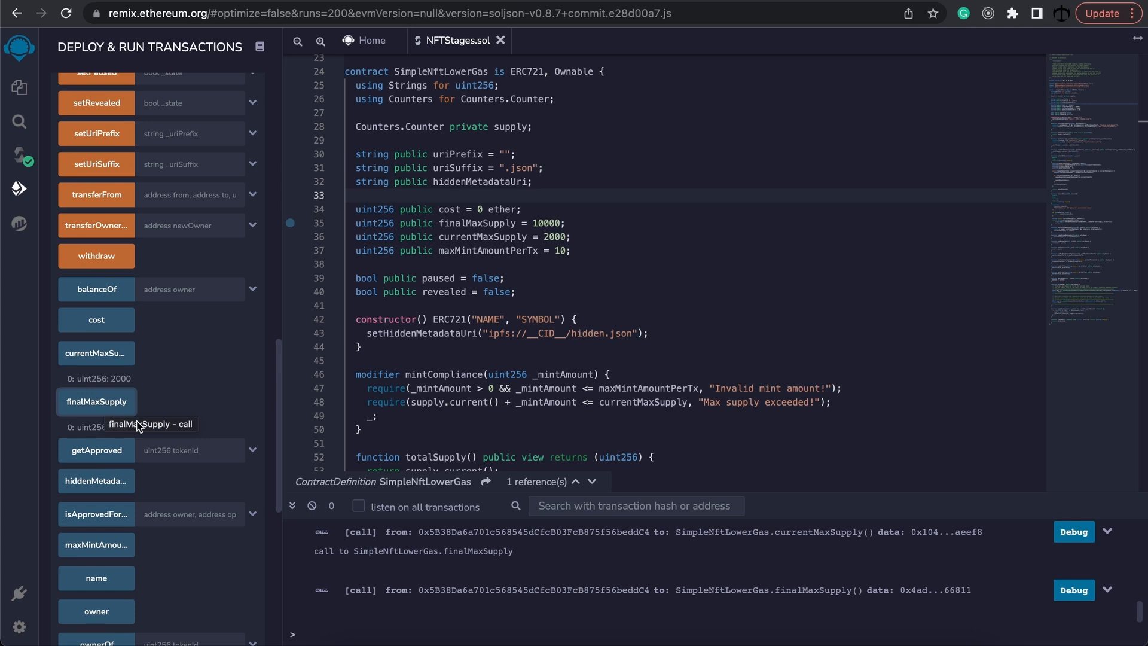
{"action": "left_click", "coordinate": [96, 401]}
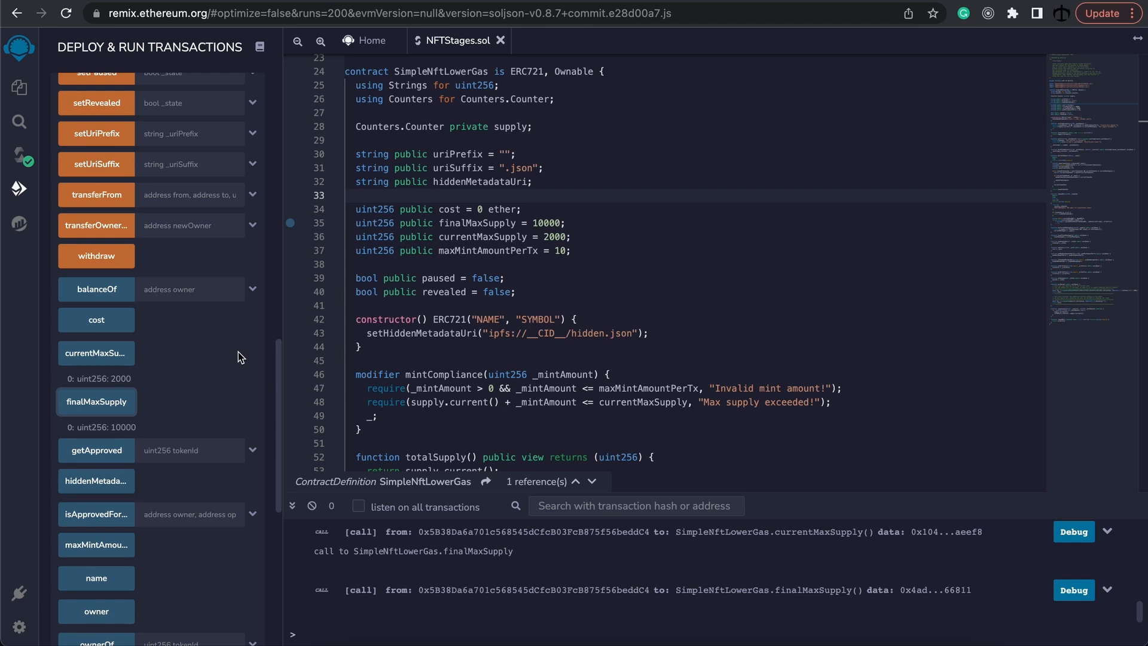
{"action": "mouse_move", "coordinate": [103, 377]}
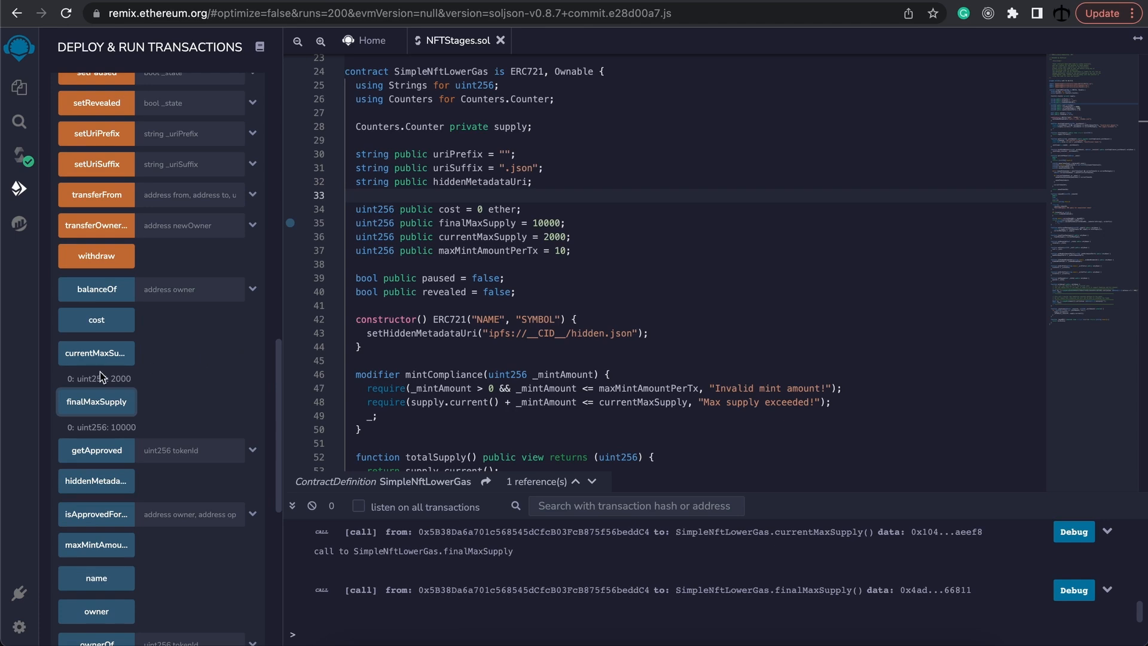
{"action": "mouse_move", "coordinate": [175, 360]}
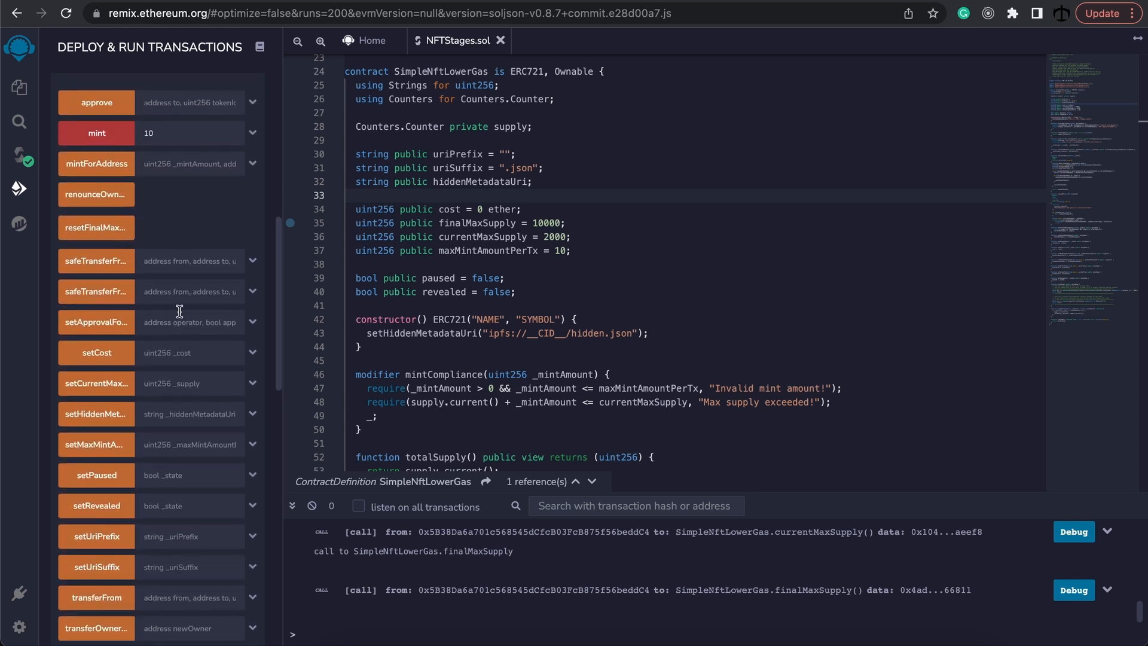
Attempt setCurrentMaxSupply with 30000, which reverts as out of range.
{"action": "scroll", "scroll_direction": "down", "scroll_amount": 3}
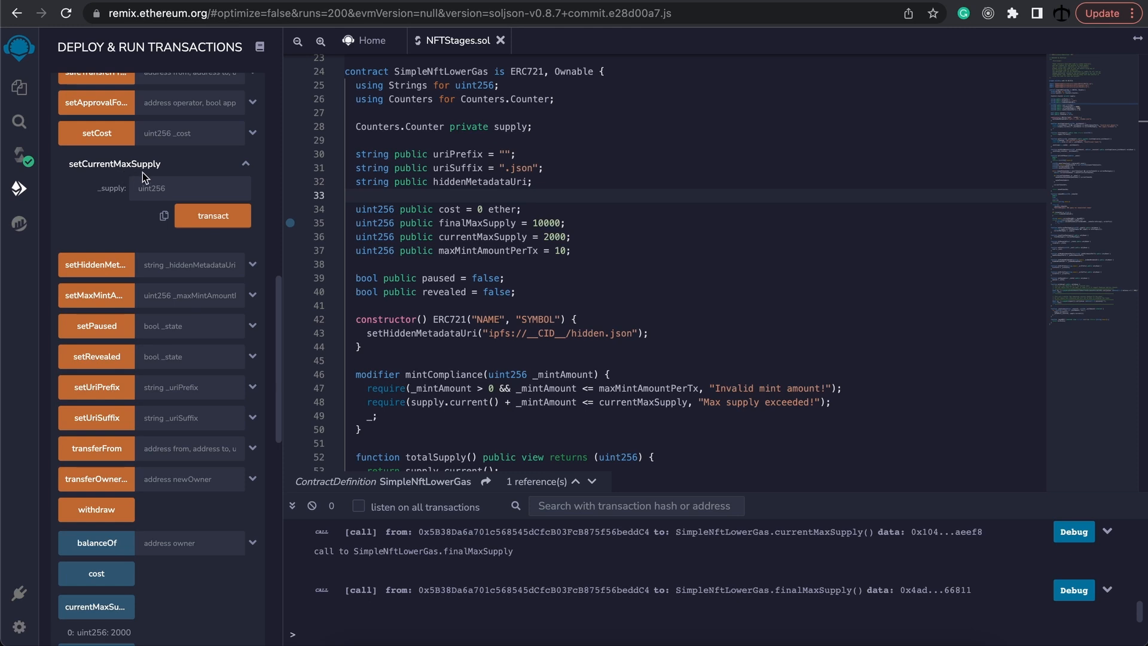
{"action": "left_click", "coordinate": [190, 188]}
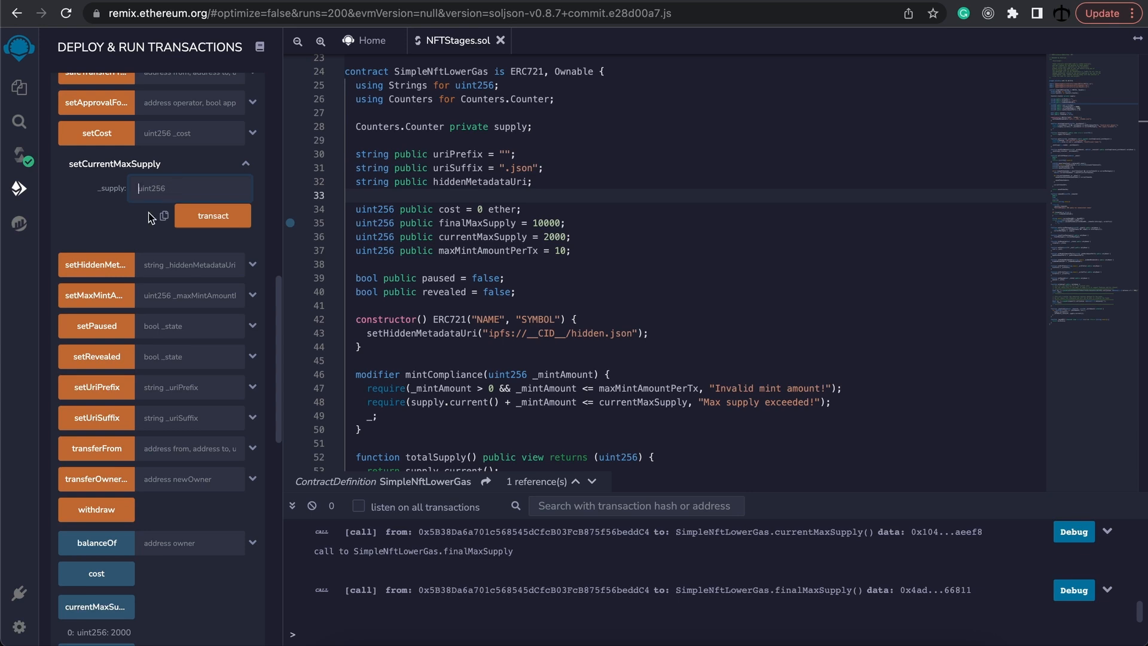
{"action": "type", "text": "3"}
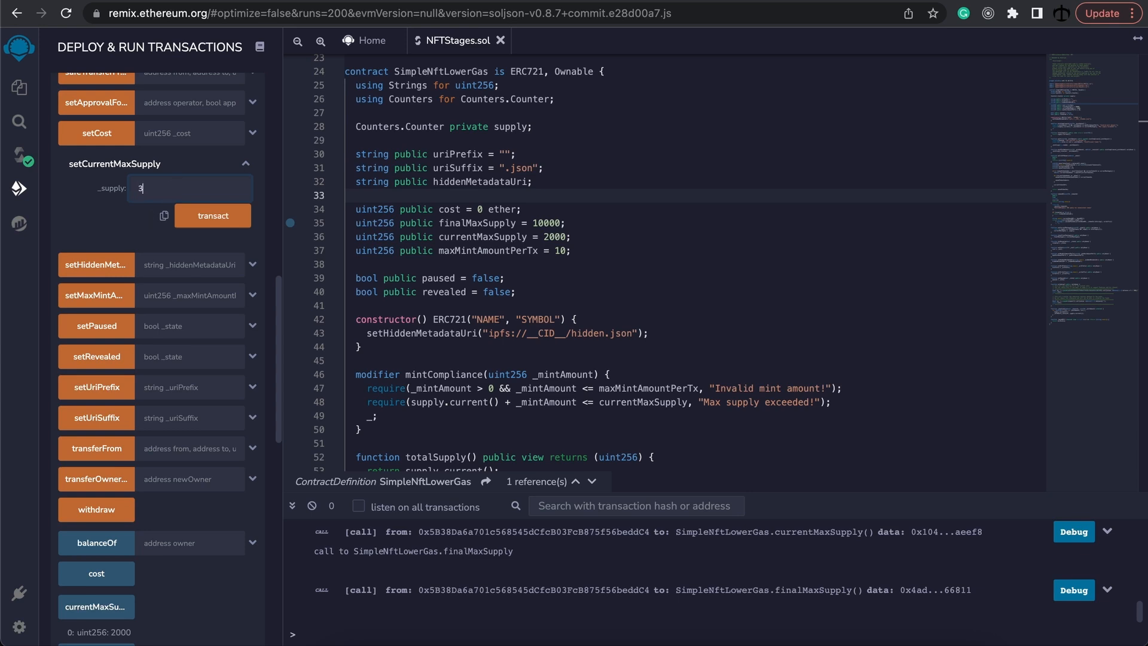
{"action": "type", "text": "0000"}
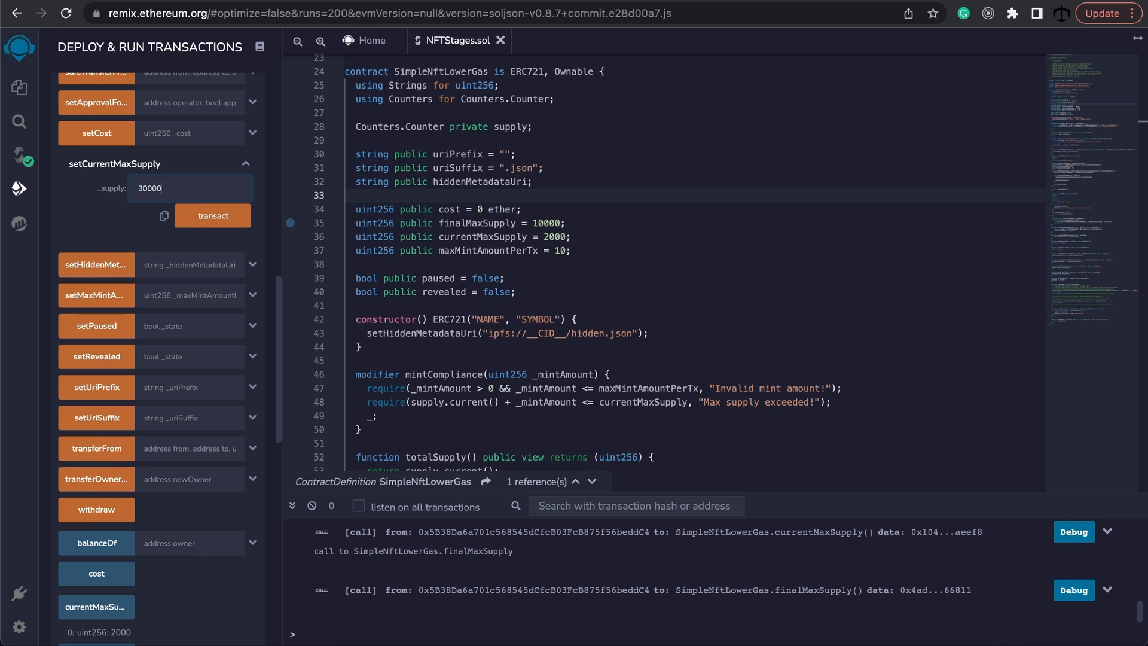
{"action": "left_click", "coordinate": [213, 215]}
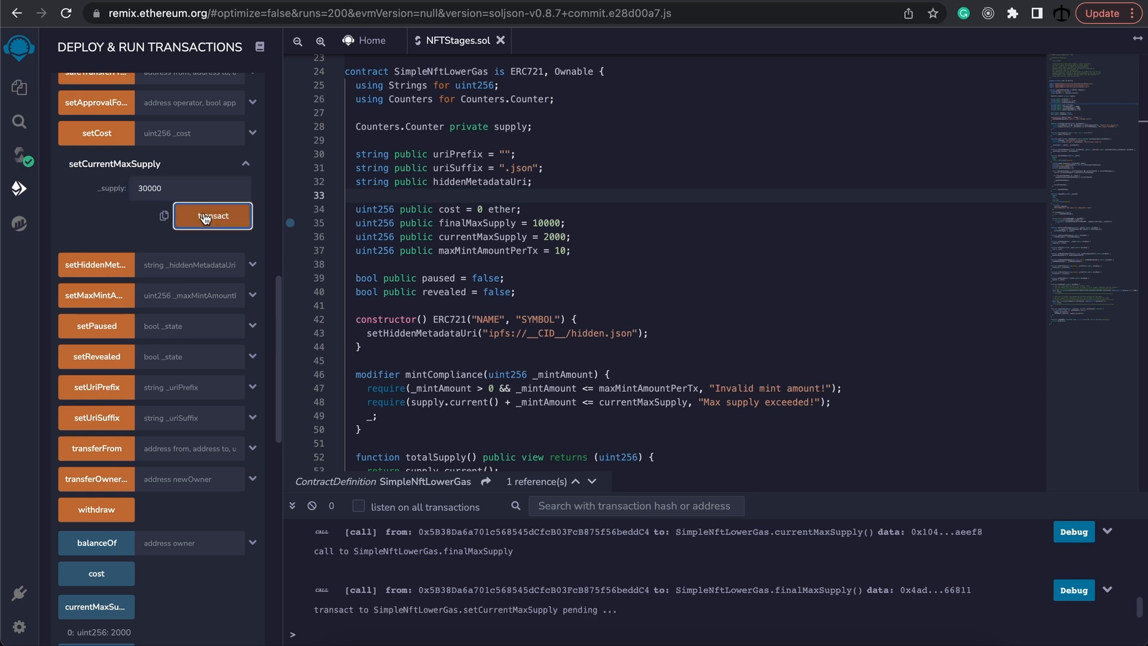
{"action": "left_click", "coordinate": [213, 215]}
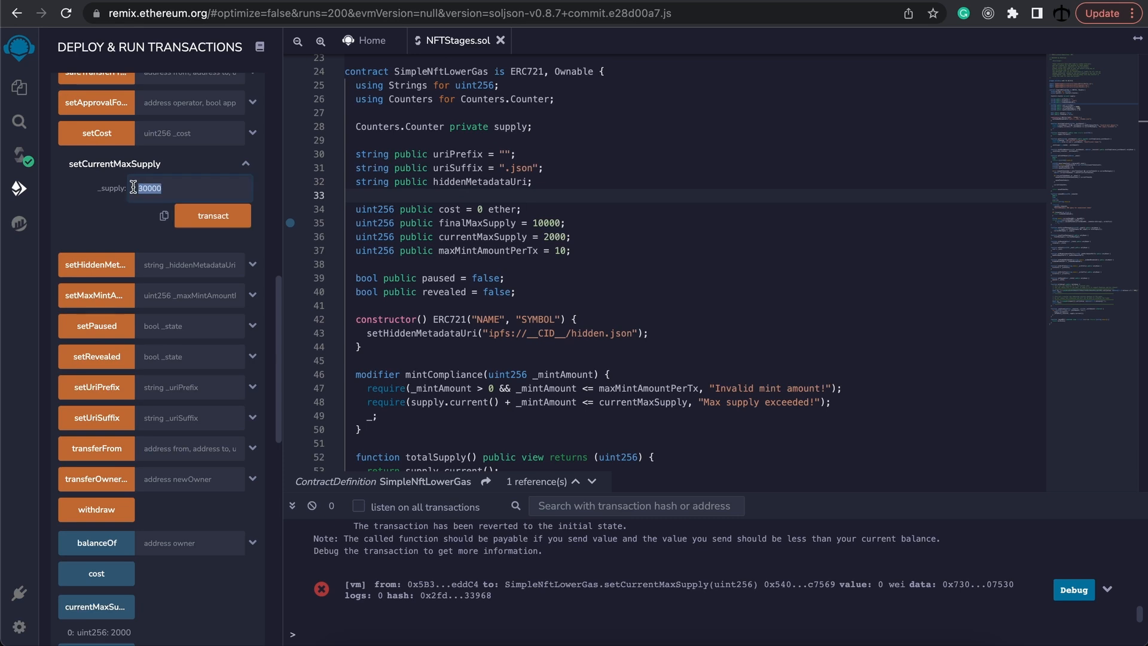
Attempt setCurrentMaxSupply with 8, which also reverts.
{"action": "scroll", "scroll_direction": "down", "scroll_amount": 3}
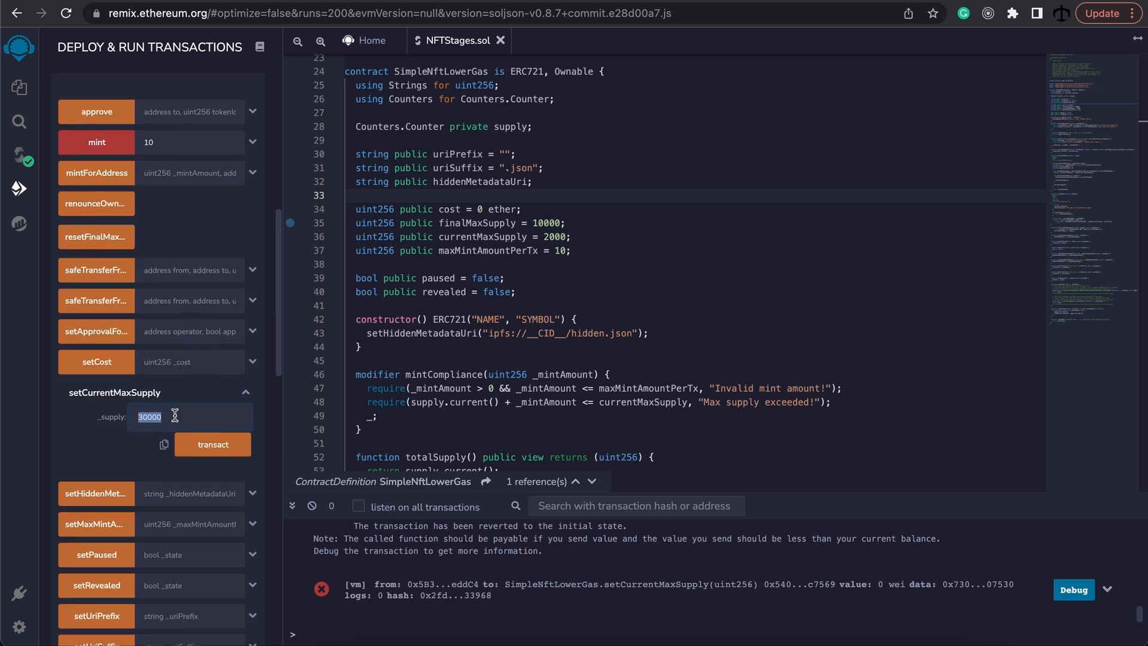
{"action": "mouse_move", "coordinate": [131, 411]}
{"action": "type", "text": "8"}
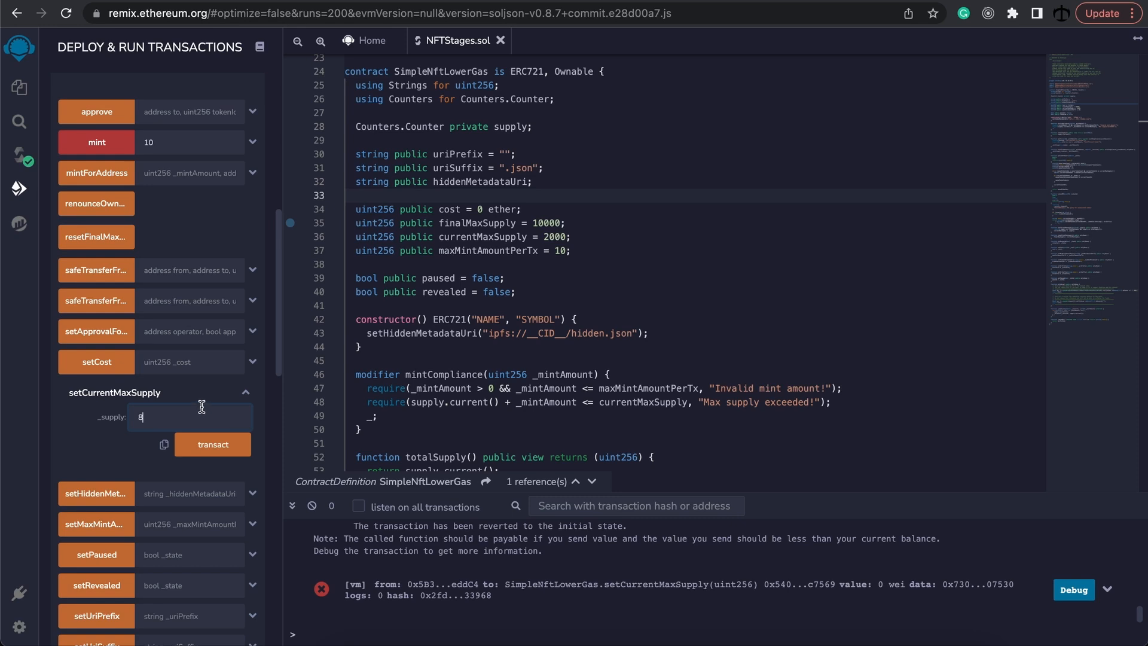
{"action": "left_click", "coordinate": [212, 445]}
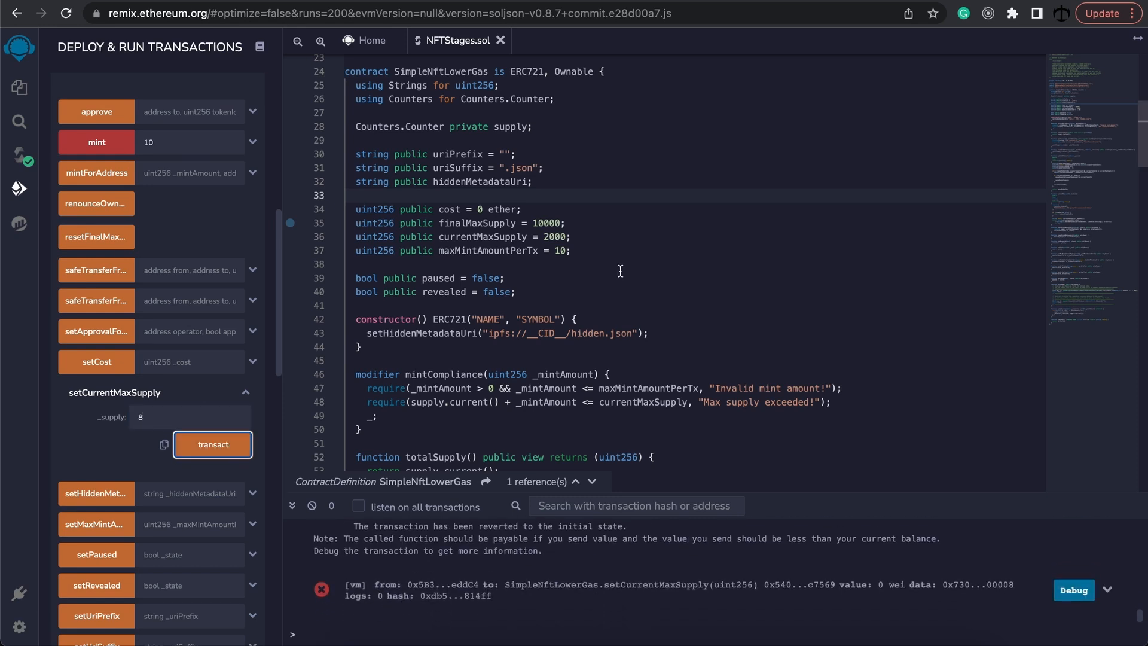
{"action": "mouse_move", "coordinate": [267, 411]}
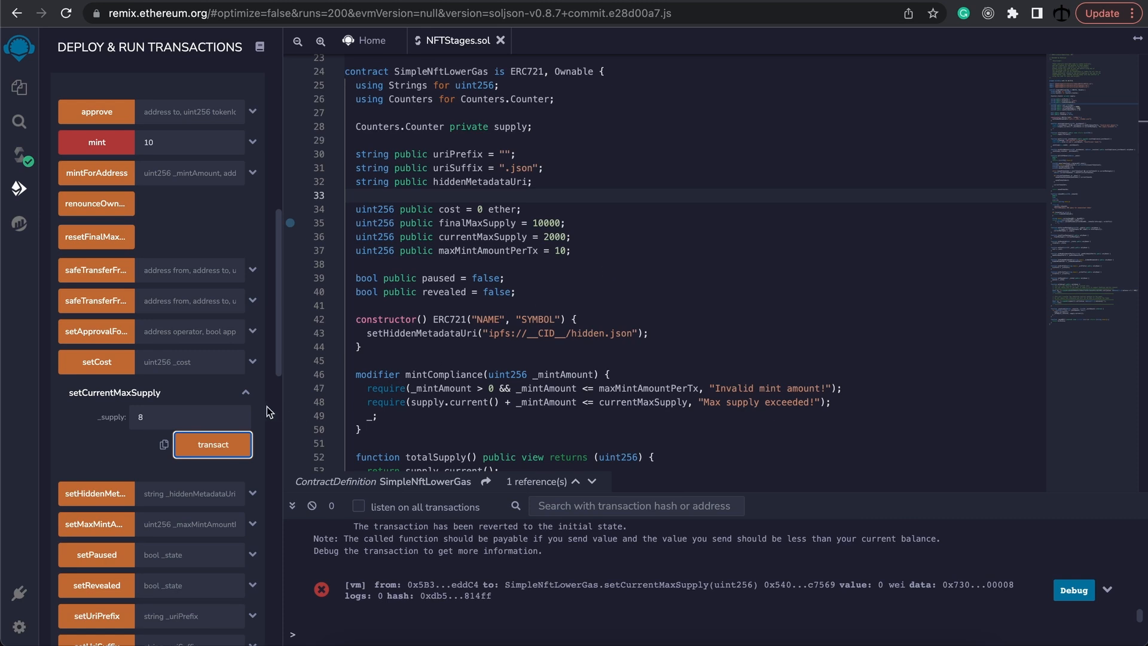
Set current max supply to 50 and read back finalMaxSupply 10000.
{"action": "left_click", "coordinate": [190, 416]}
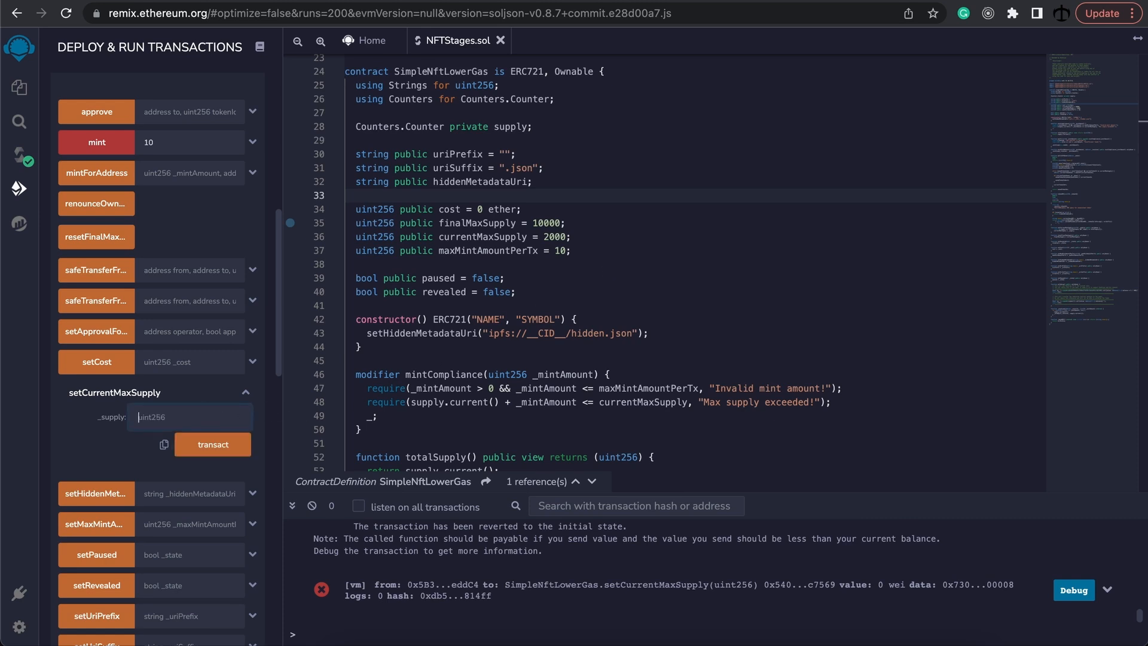
{"action": "type", "text": "50"}
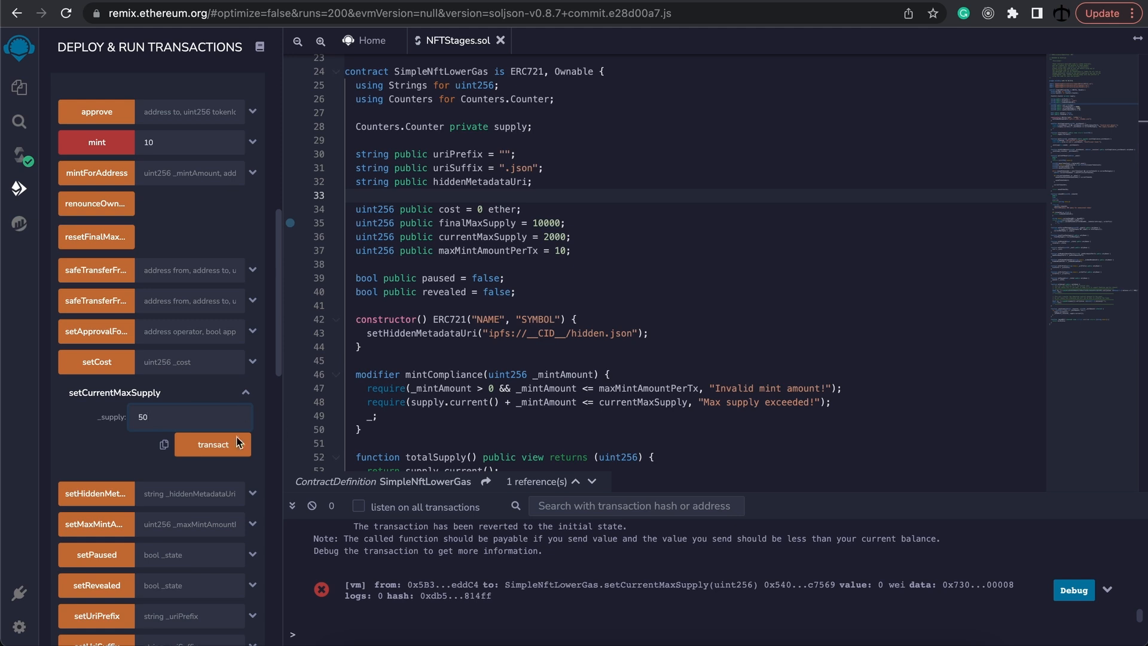
{"action": "left_click", "coordinate": [213, 445]}
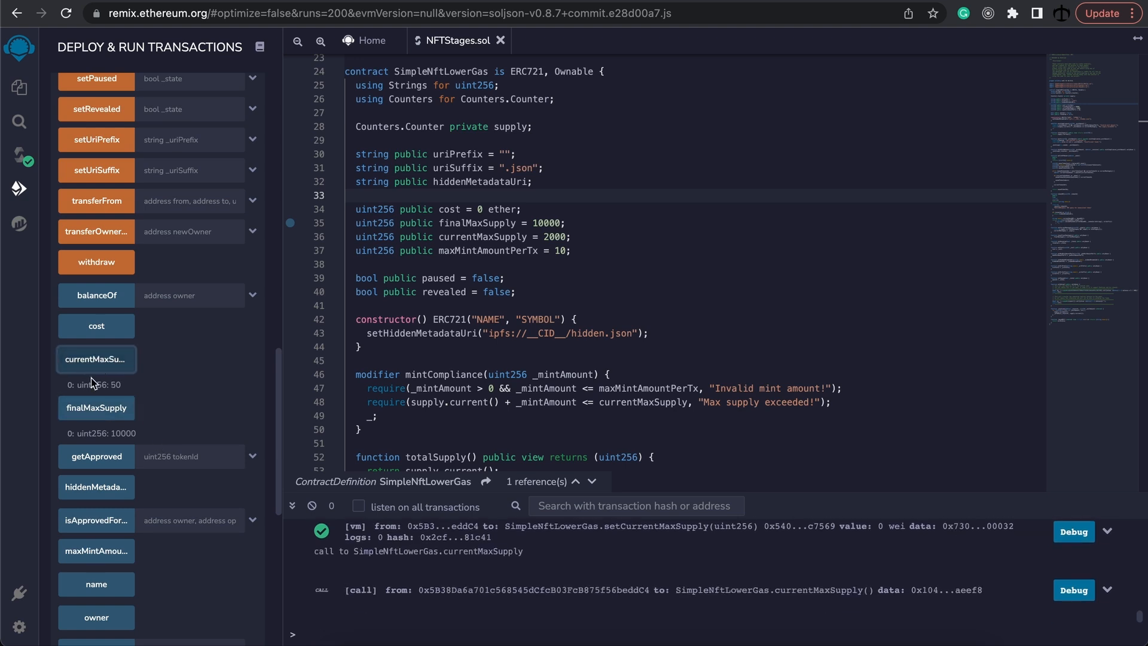
{"action": "left_click", "coordinate": [96, 408]}
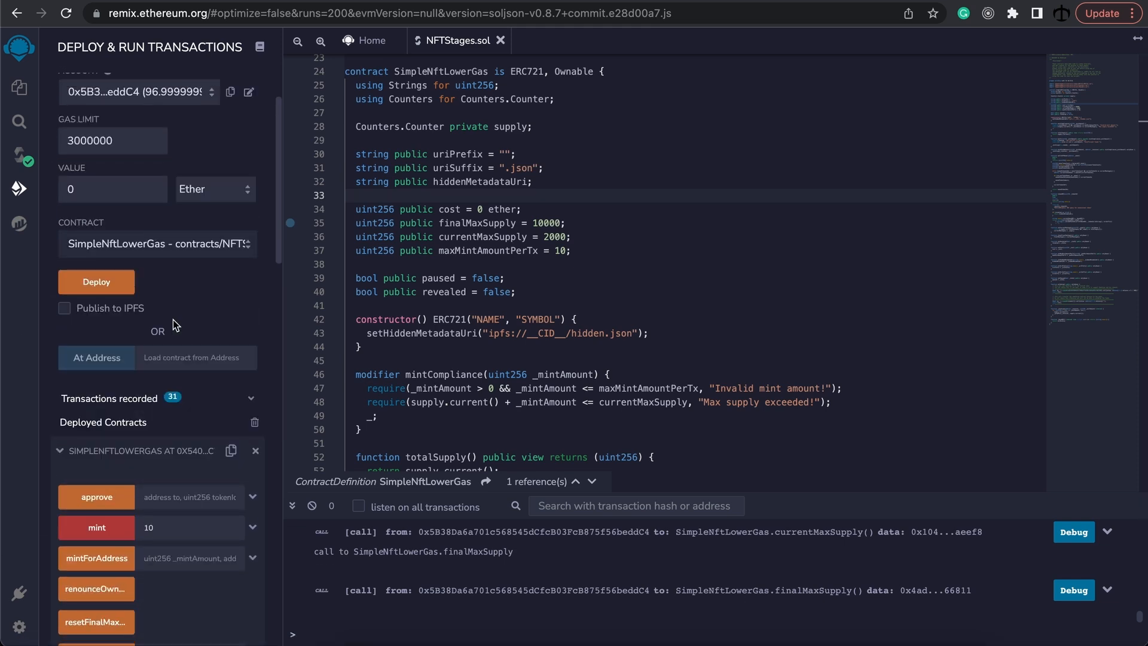
Mint 10 tokens repeatedly until a mint reverts with "Max supply exceeded!".
{"action": "left_click", "coordinate": [96, 528]}
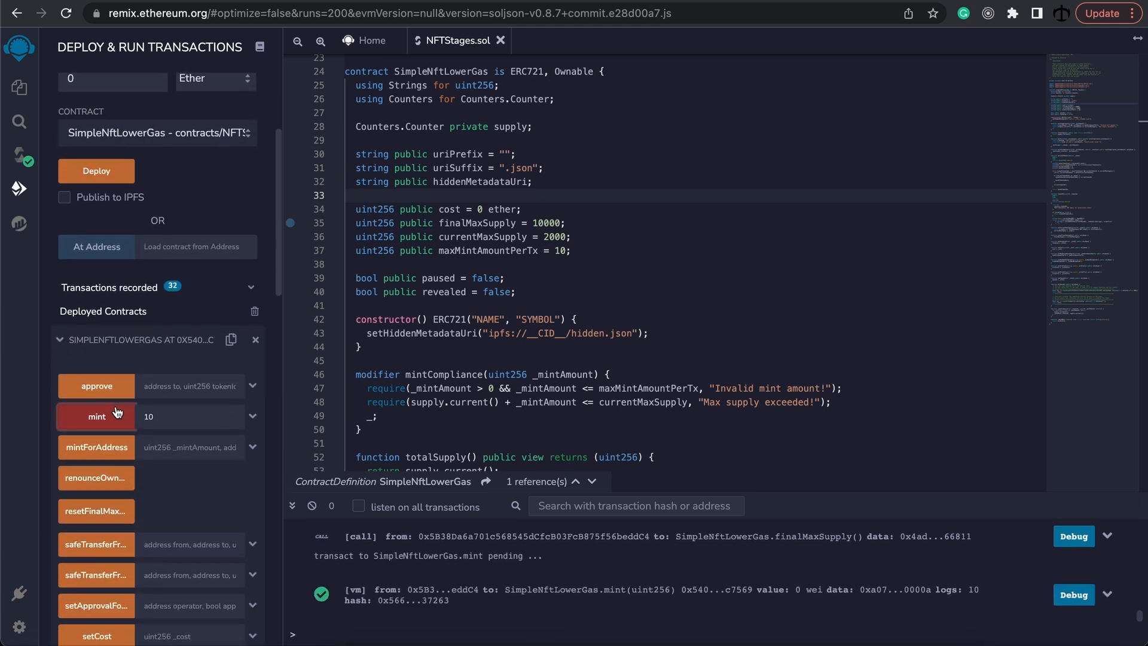
{"action": "left_click", "coordinate": [95, 416]}
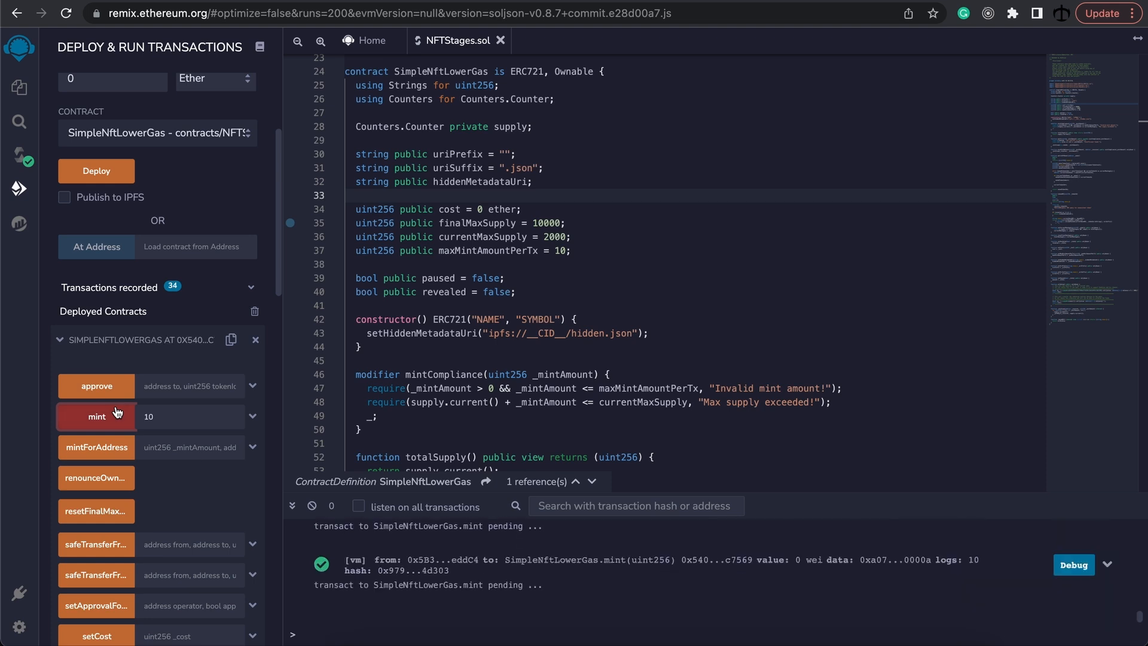
{"action": "left_click", "coordinate": [96, 416]}
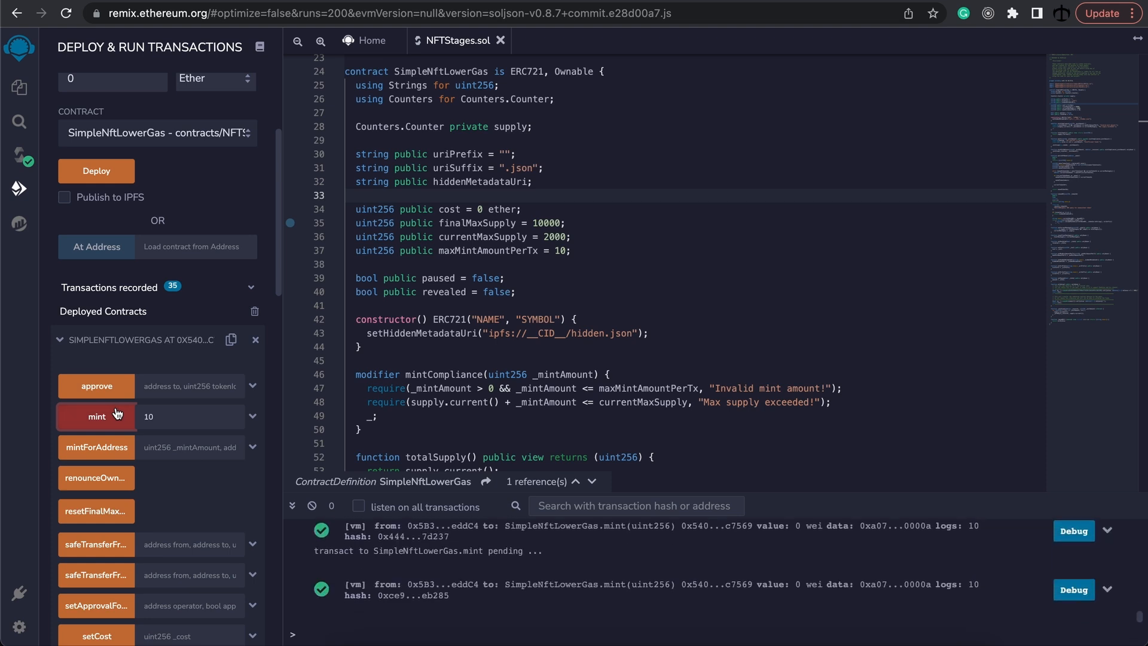
{"action": "left_click", "coordinate": [96, 395]}
{"action": "type", "text": "50"}
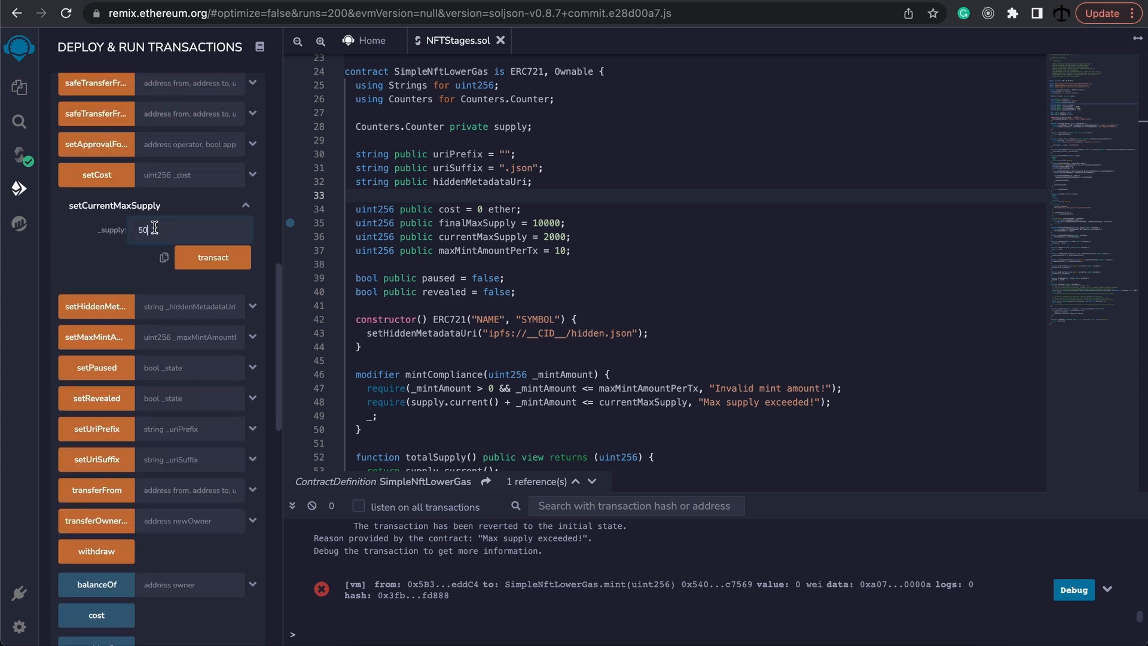
Set current max supply to 100 and mint another 10 tokens.
{"action": "type", "text": "100"}
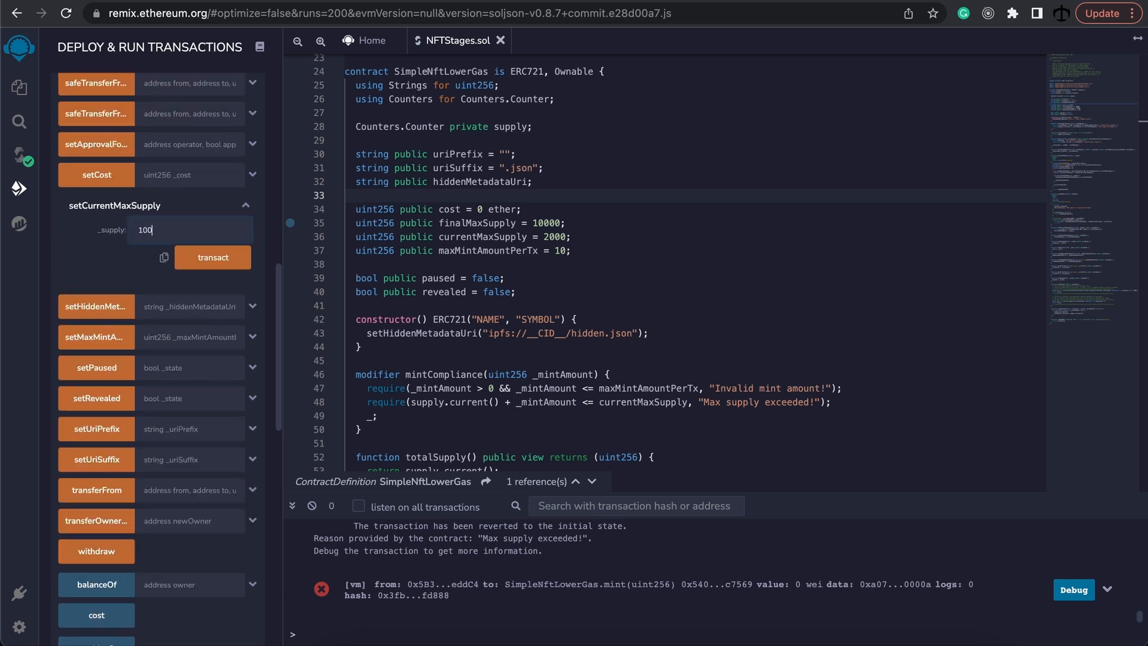
{"action": "left_click", "coordinate": [213, 259]}
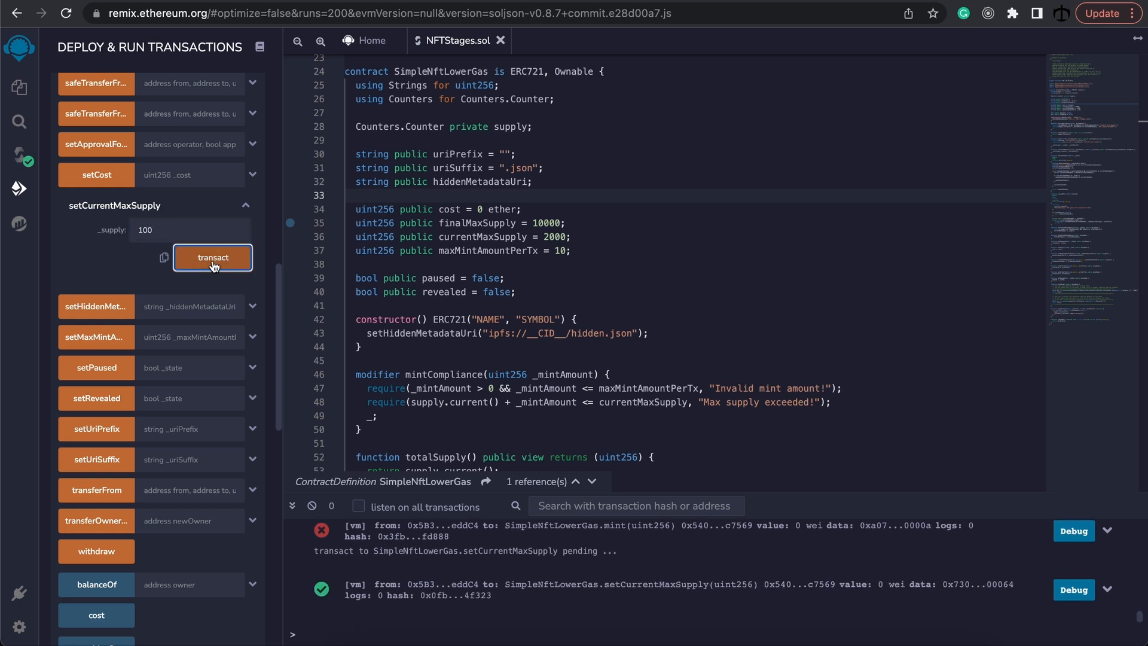
{"action": "scroll", "scroll_direction": "down", "scroll_amount": 3}
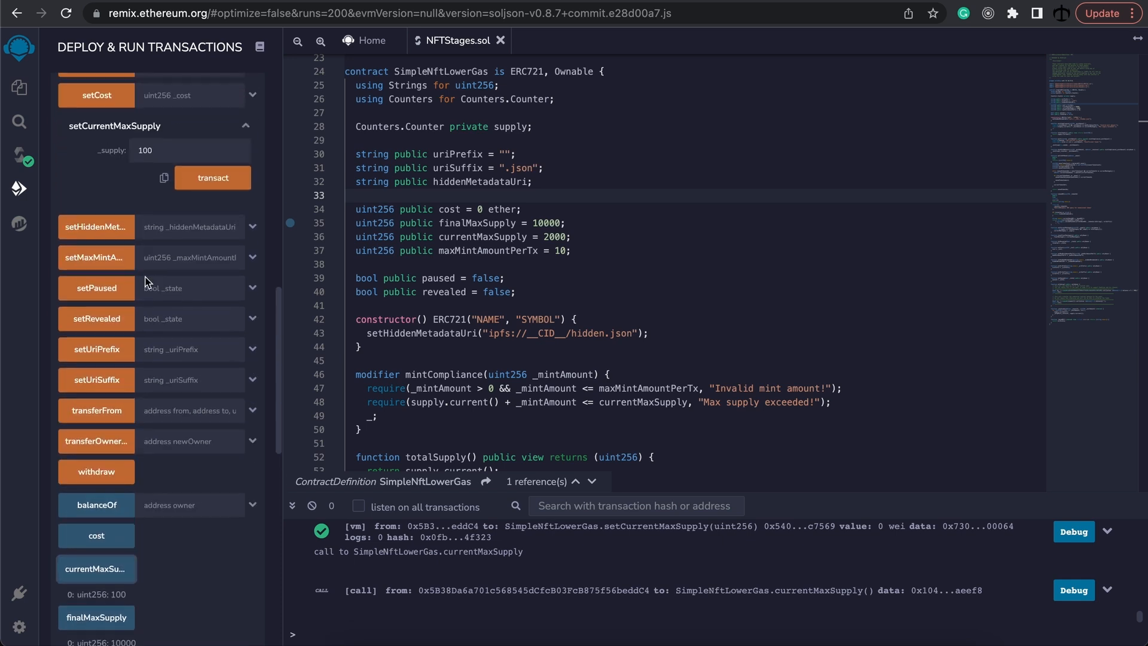
{"action": "left_click", "coordinate": [95, 208]}
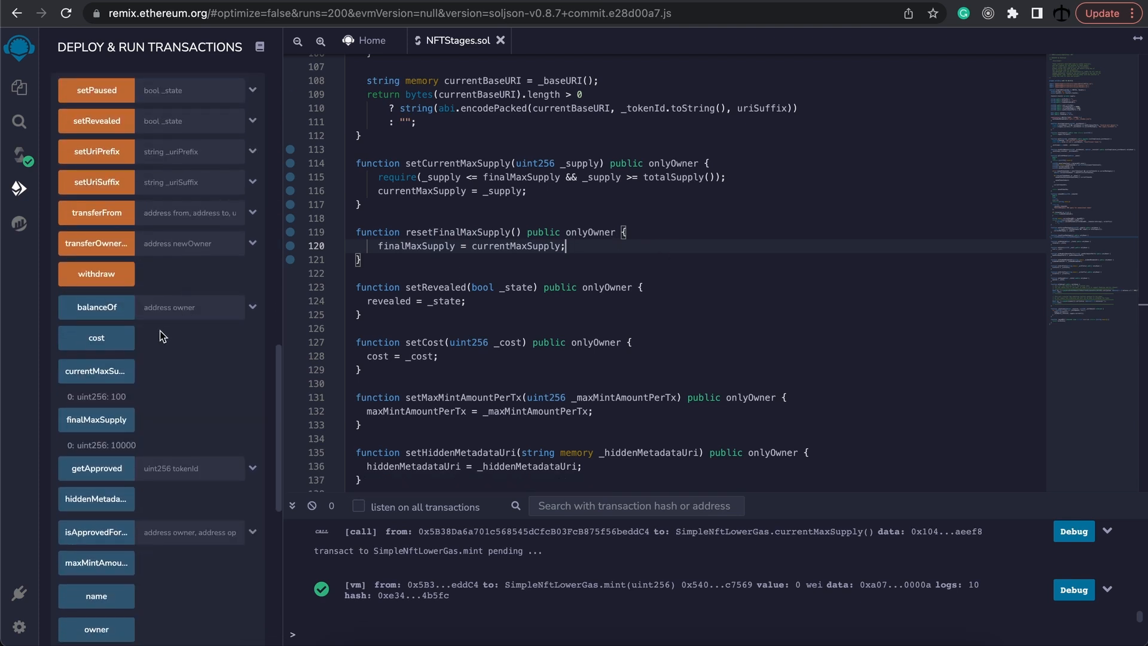
Read currentMaxSupply as 100 and finalMaxSupply before the reset.
{"action": "left_click", "coordinate": [96, 371]}
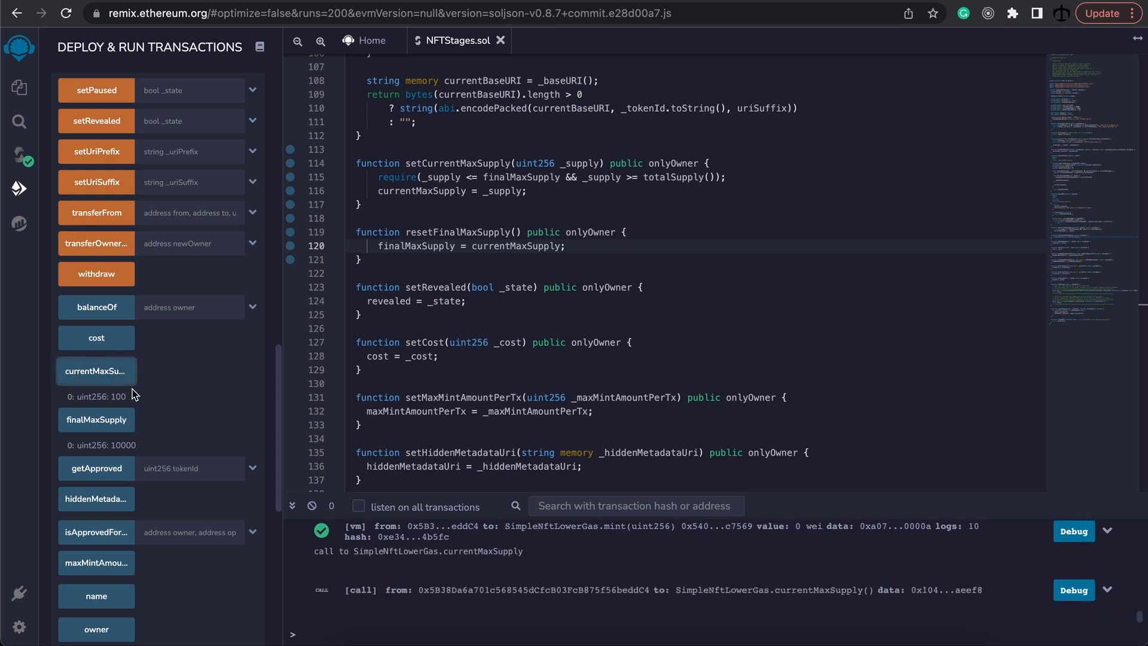
{"action": "left_click", "coordinate": [96, 420]}
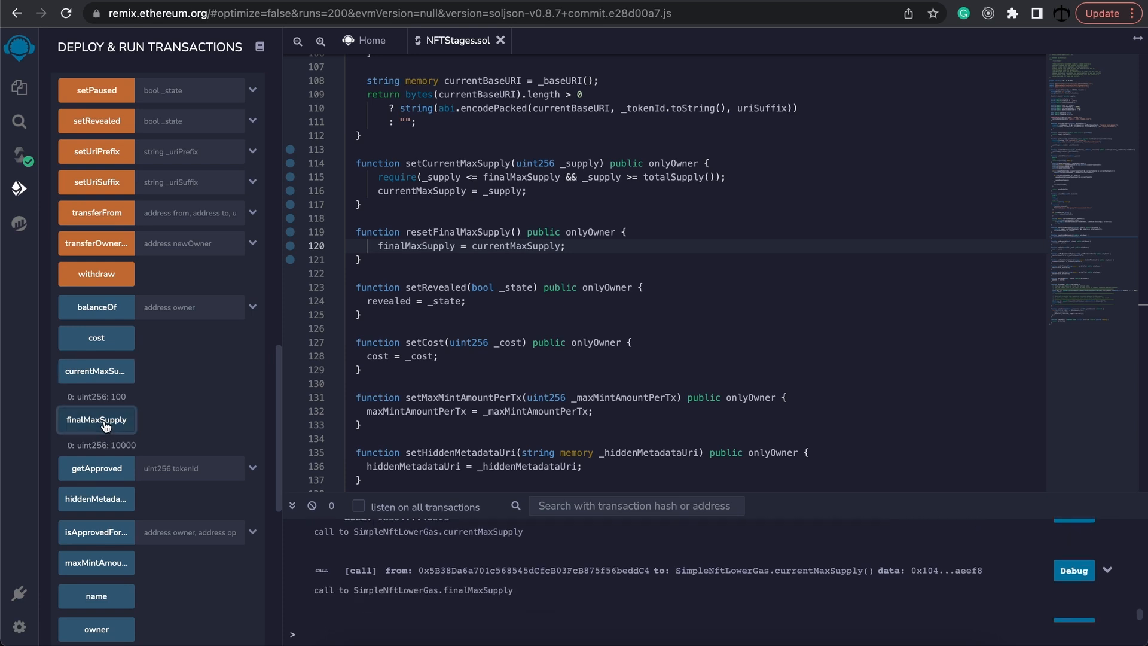
{"action": "left_click", "coordinate": [95, 420]}
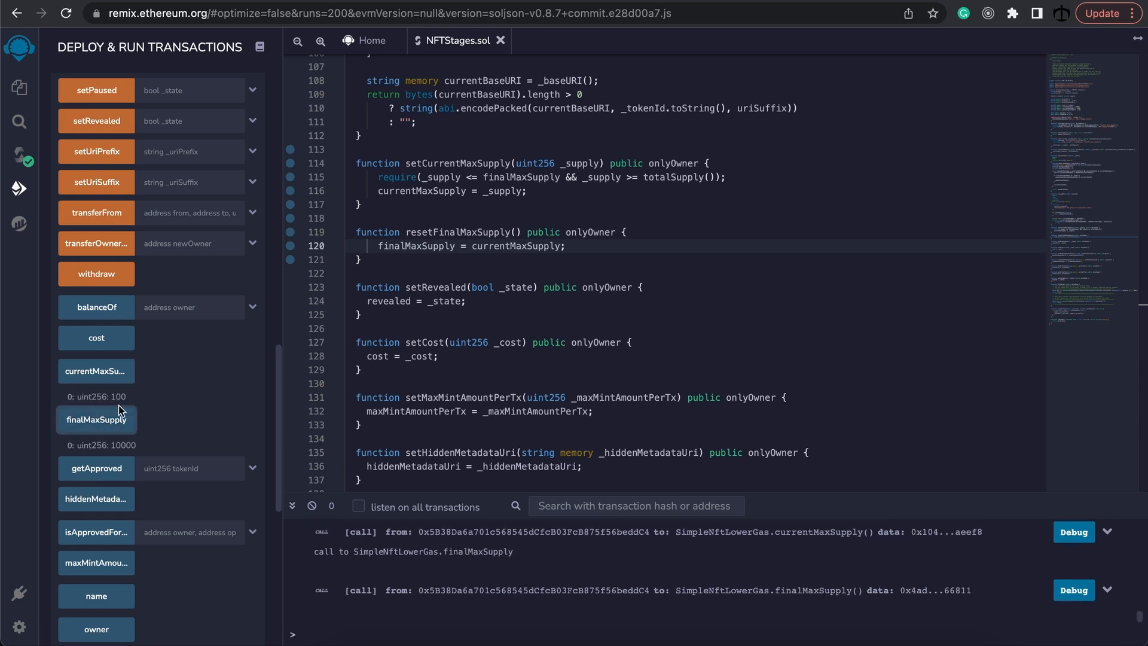
{"action": "mouse_move", "coordinate": [170, 403]}
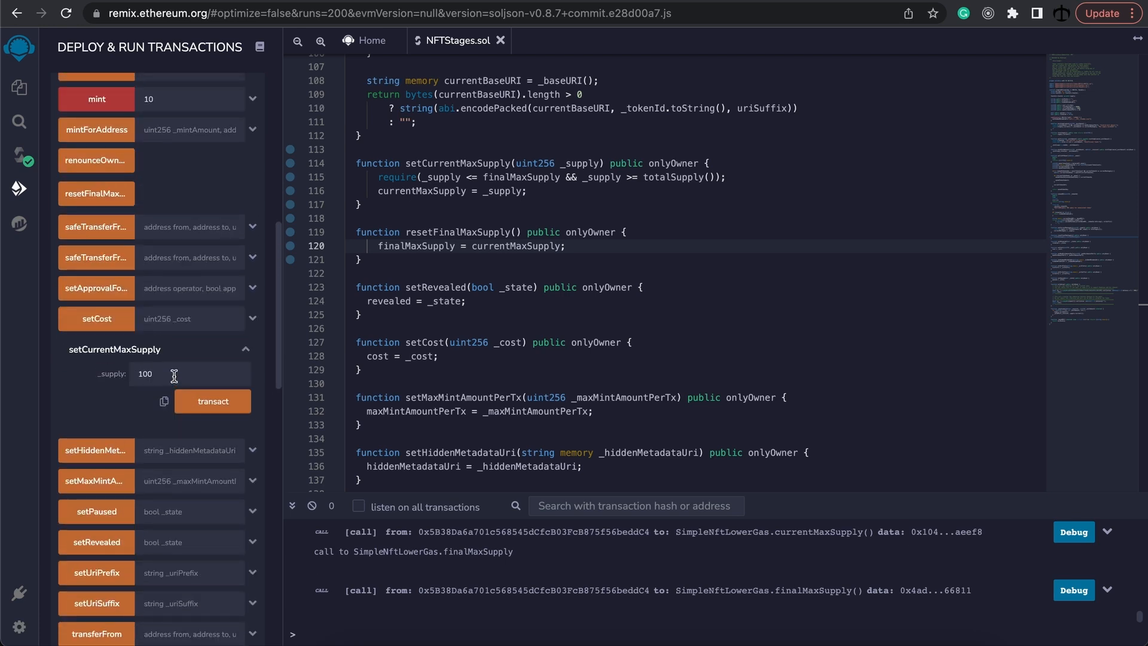
Run resetFinalMaxSupply and read finalMaxSupply again.
{"action": "scroll", "scroll_direction": "down", "scroll_amount": 3}
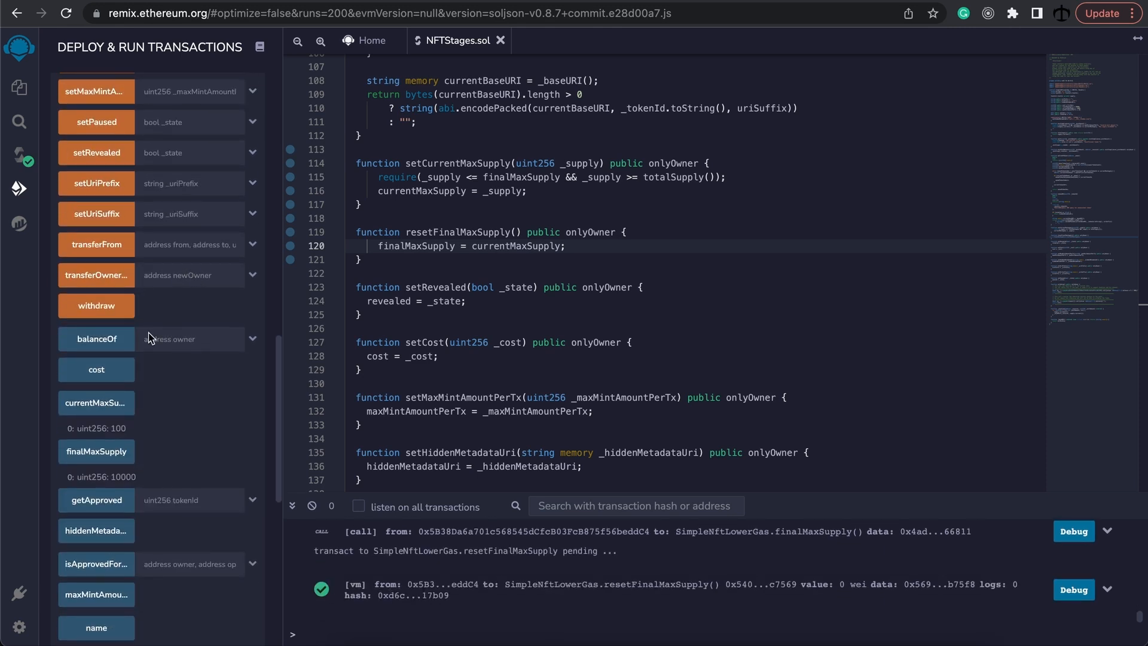
{"action": "left_click", "coordinate": [96, 450]}
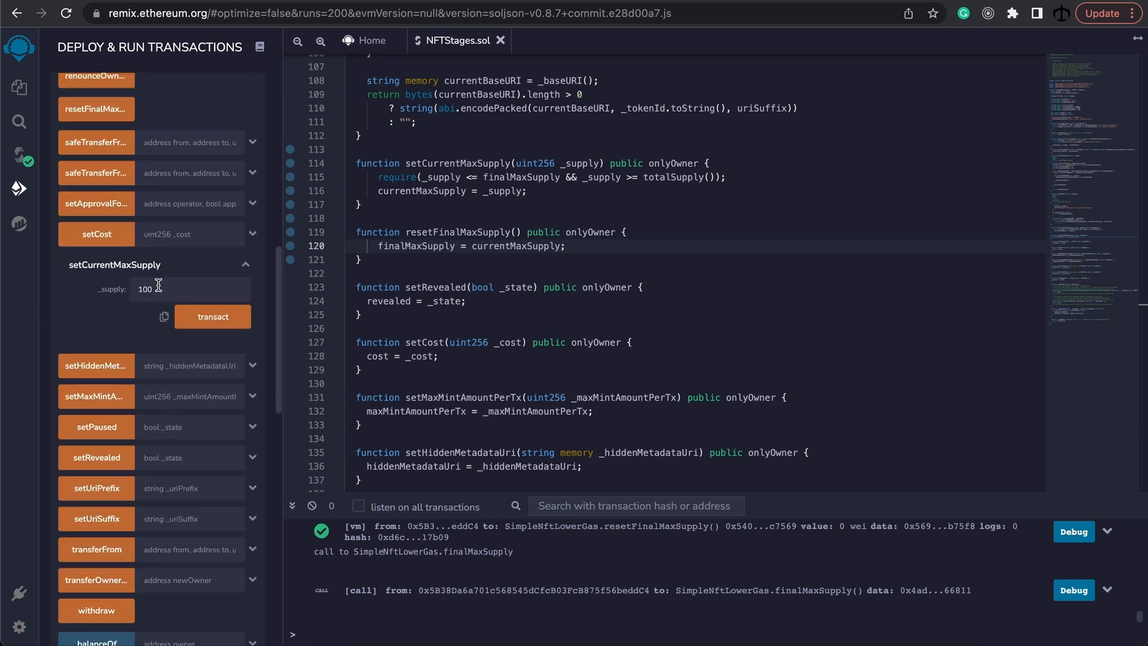
Attempt setCurrentMaxSupply with 10000, which reverts, and read finalMaxSupply as 100.
{"action": "type", "text": "10000"}
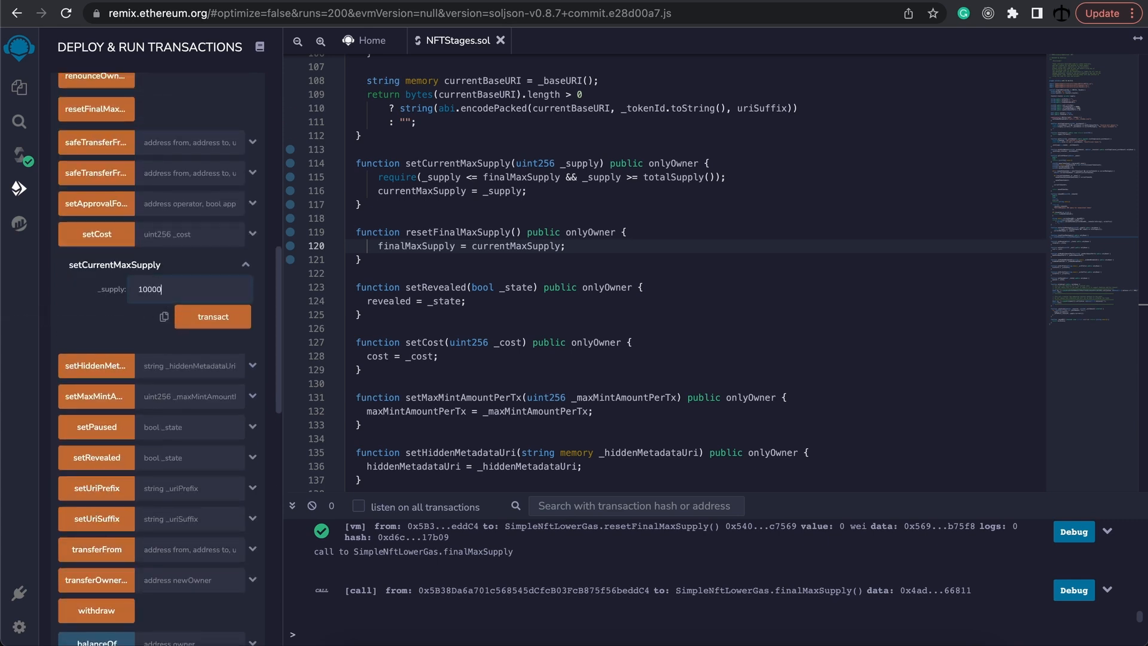
{"action": "left_click", "coordinate": [213, 315]}
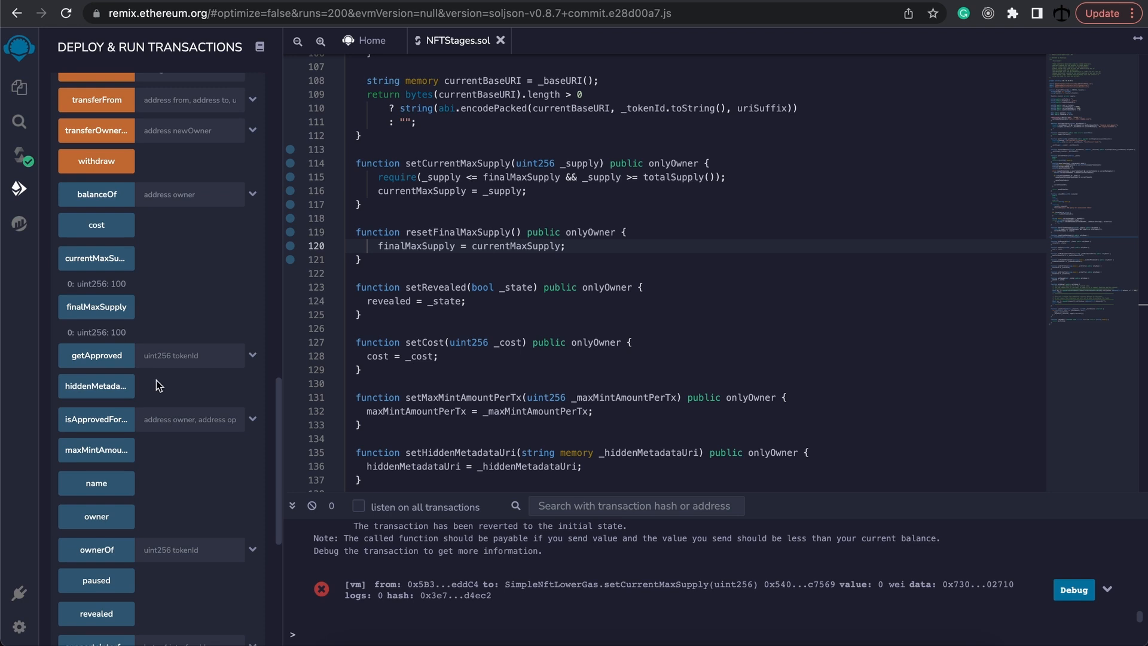
{"action": "left_click", "coordinate": [95, 306]}
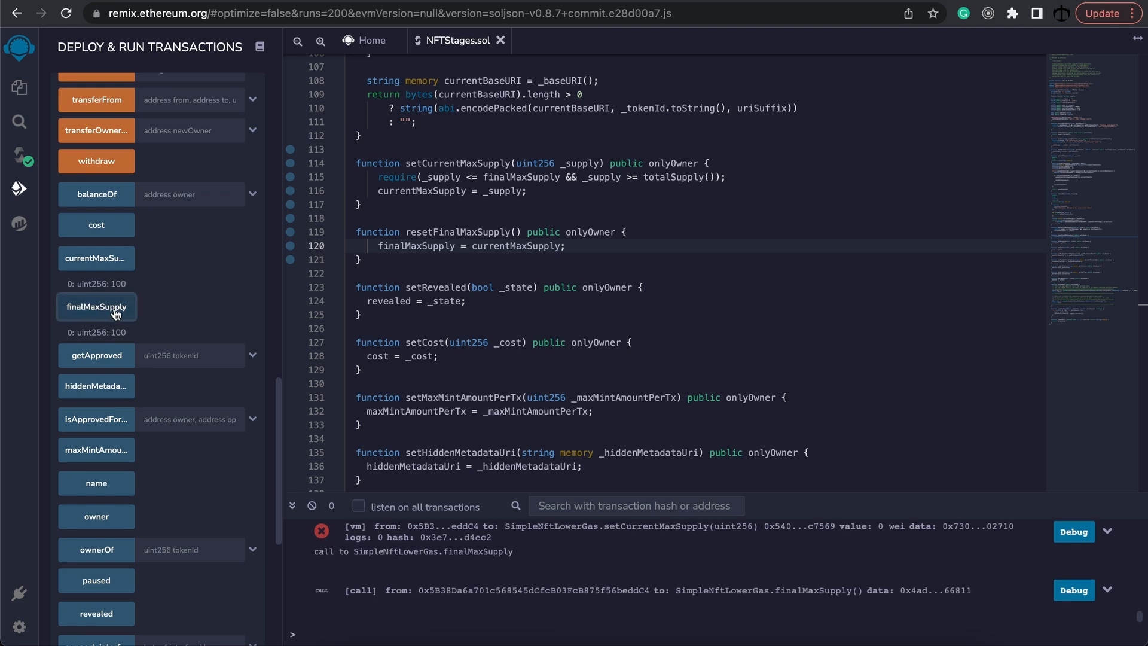
Read totalSupply as 50 minted tokens.
{"action": "scroll", "scroll_direction": "down", "scroll_amount": 3}
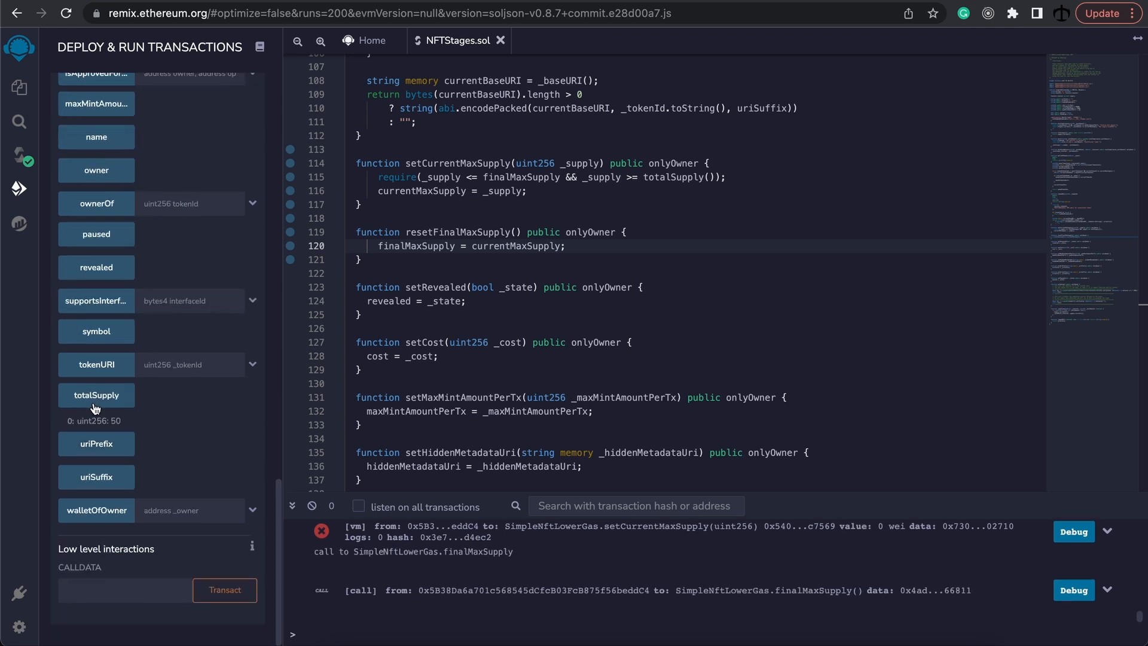
{"action": "left_click", "coordinate": [96, 395]}
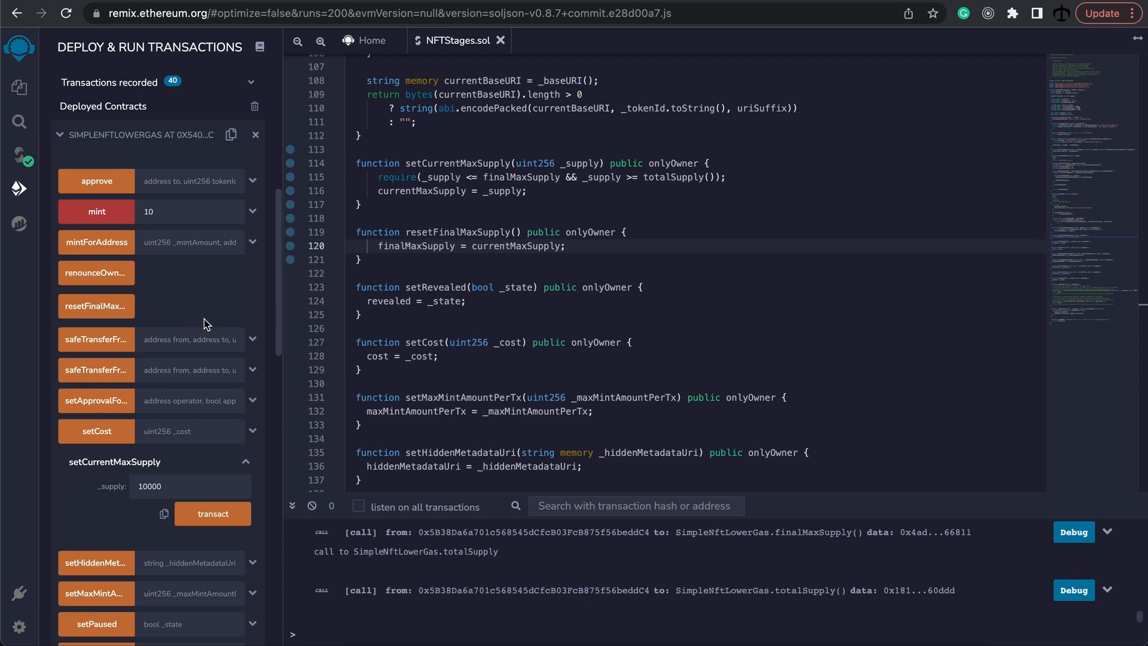
{"action": "scroll", "scroll_direction": "down", "scroll_amount": 3}
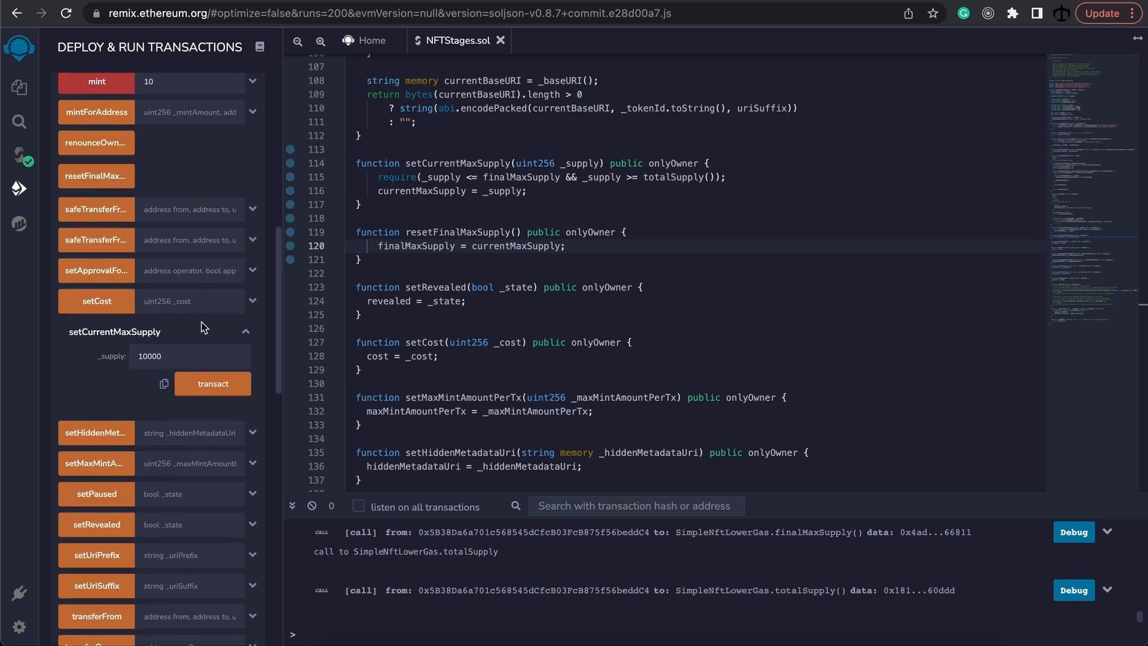